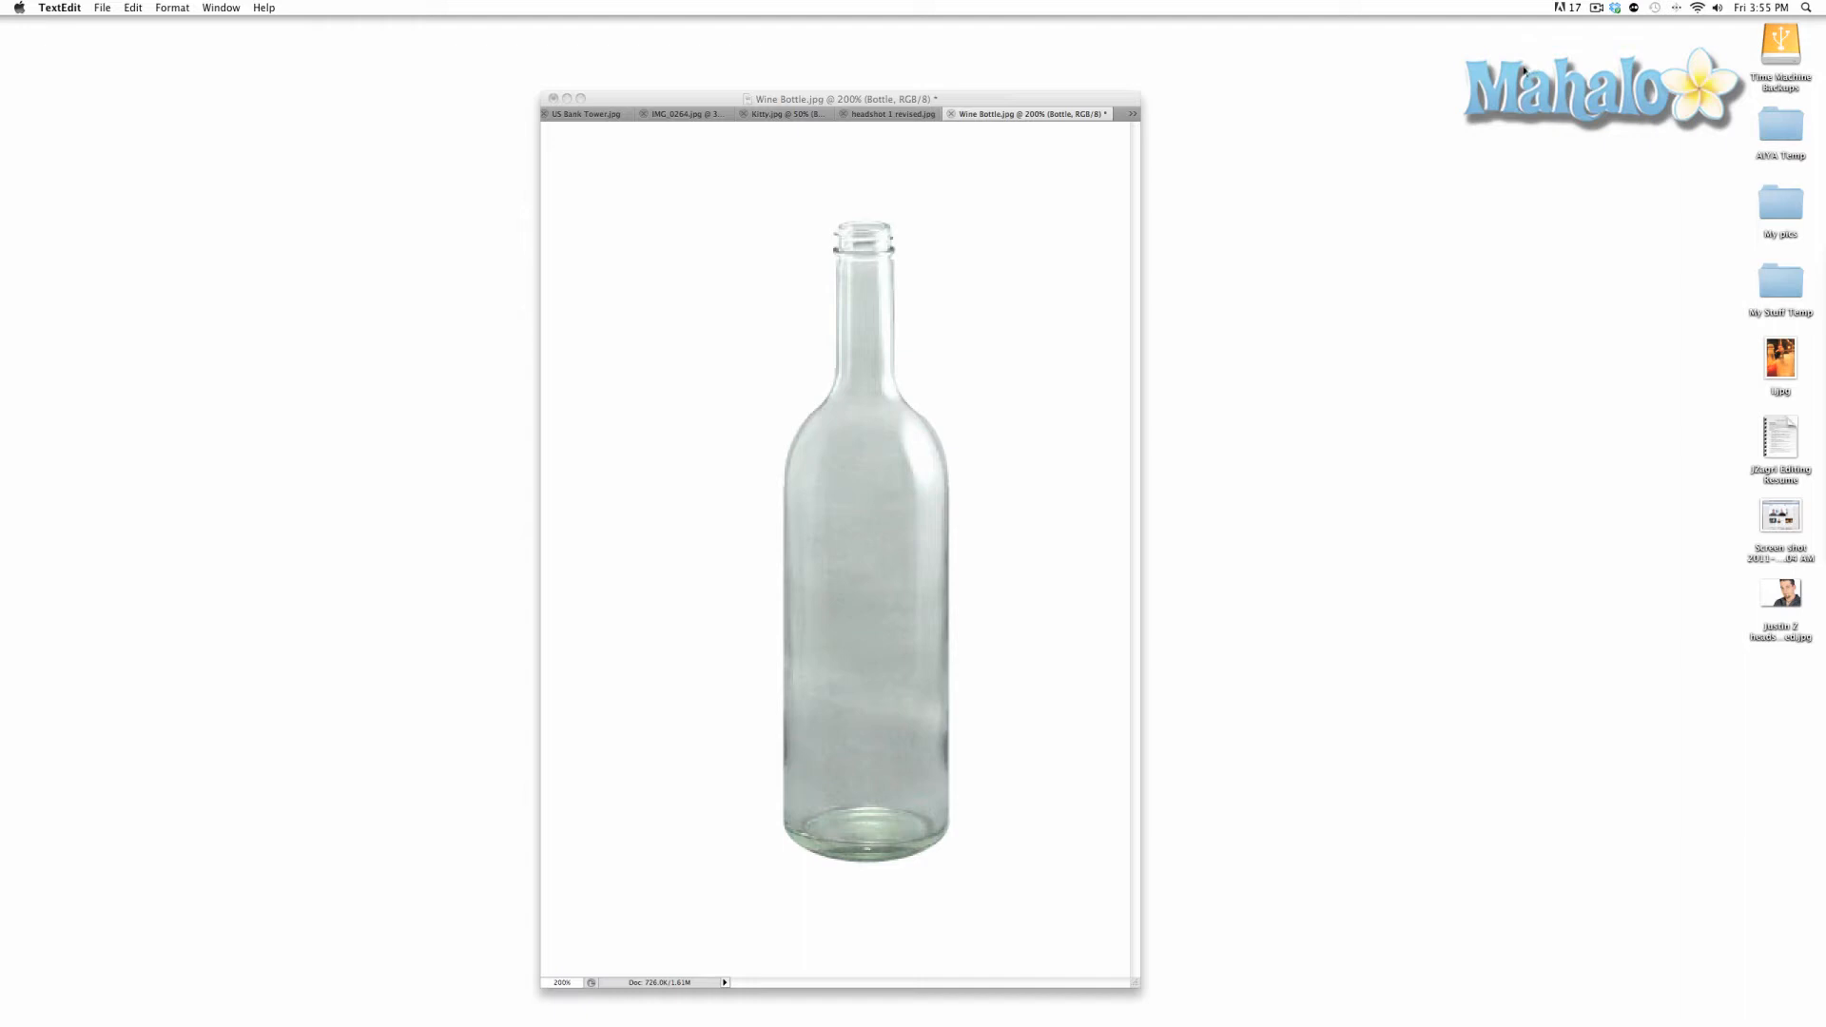
pyautogui.moveTo(1398, 114)
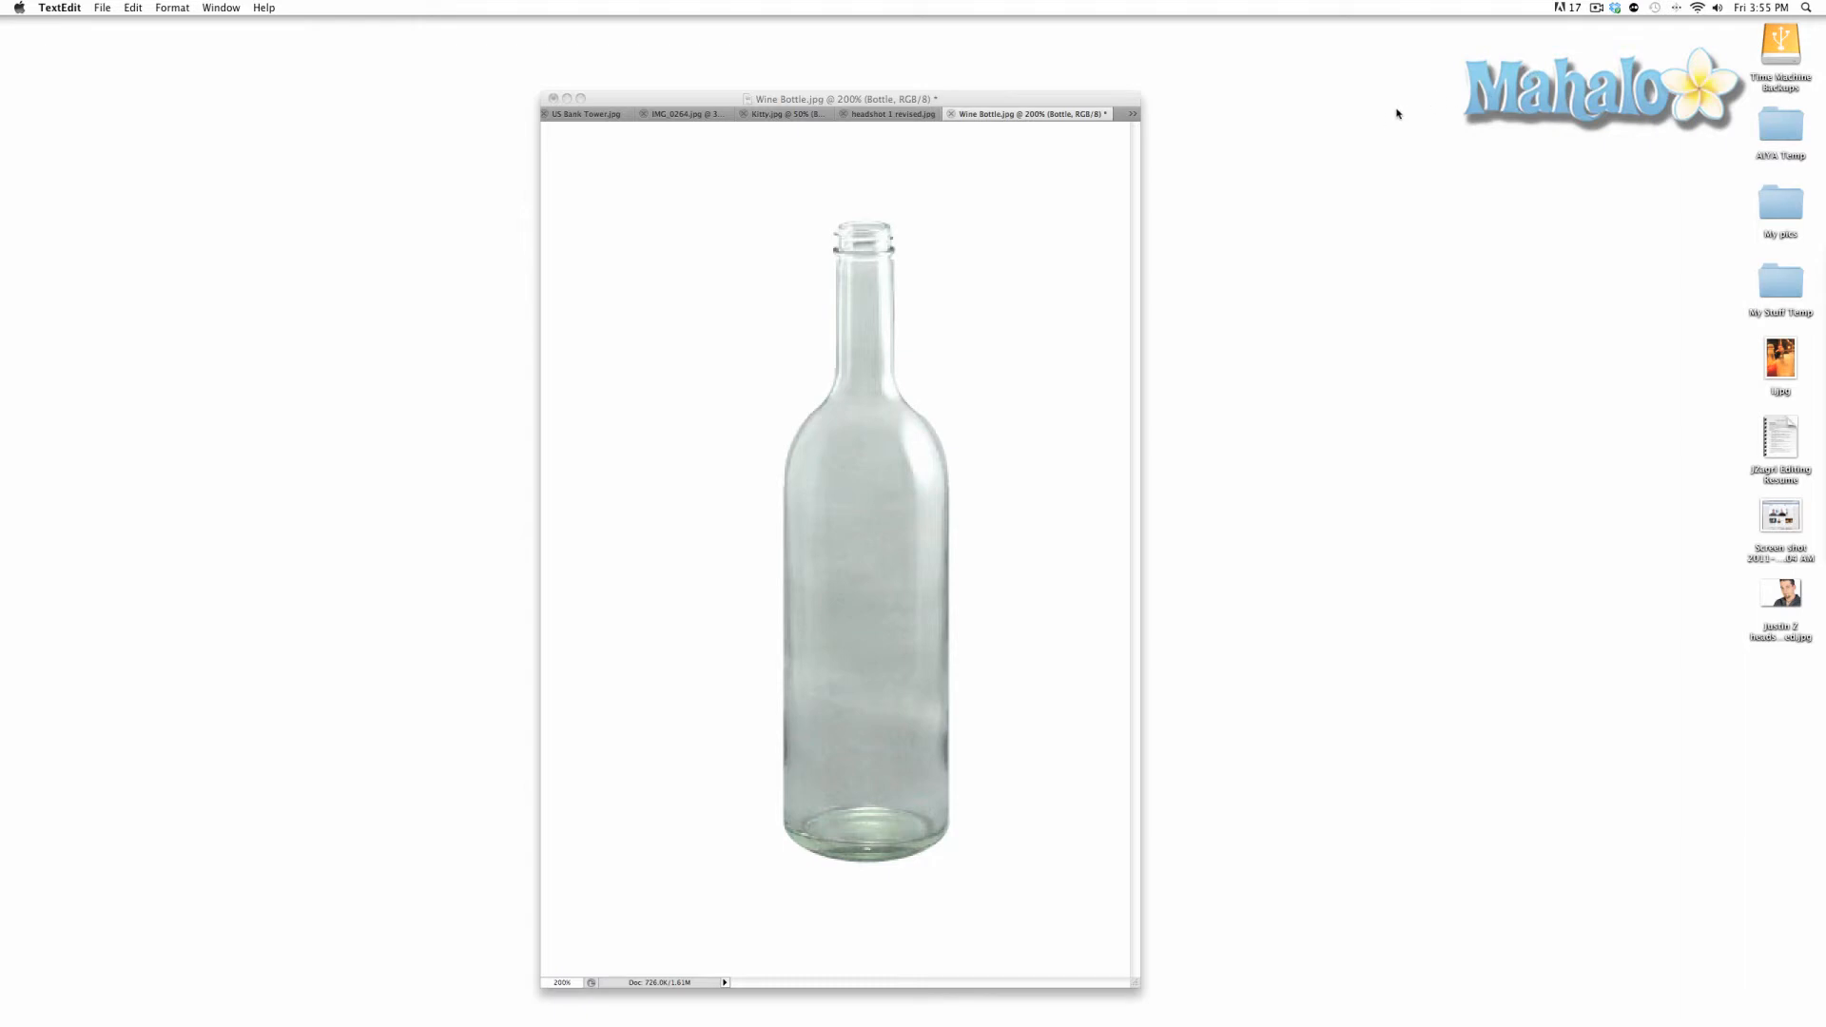
pyautogui.moveTo(1381, 176)
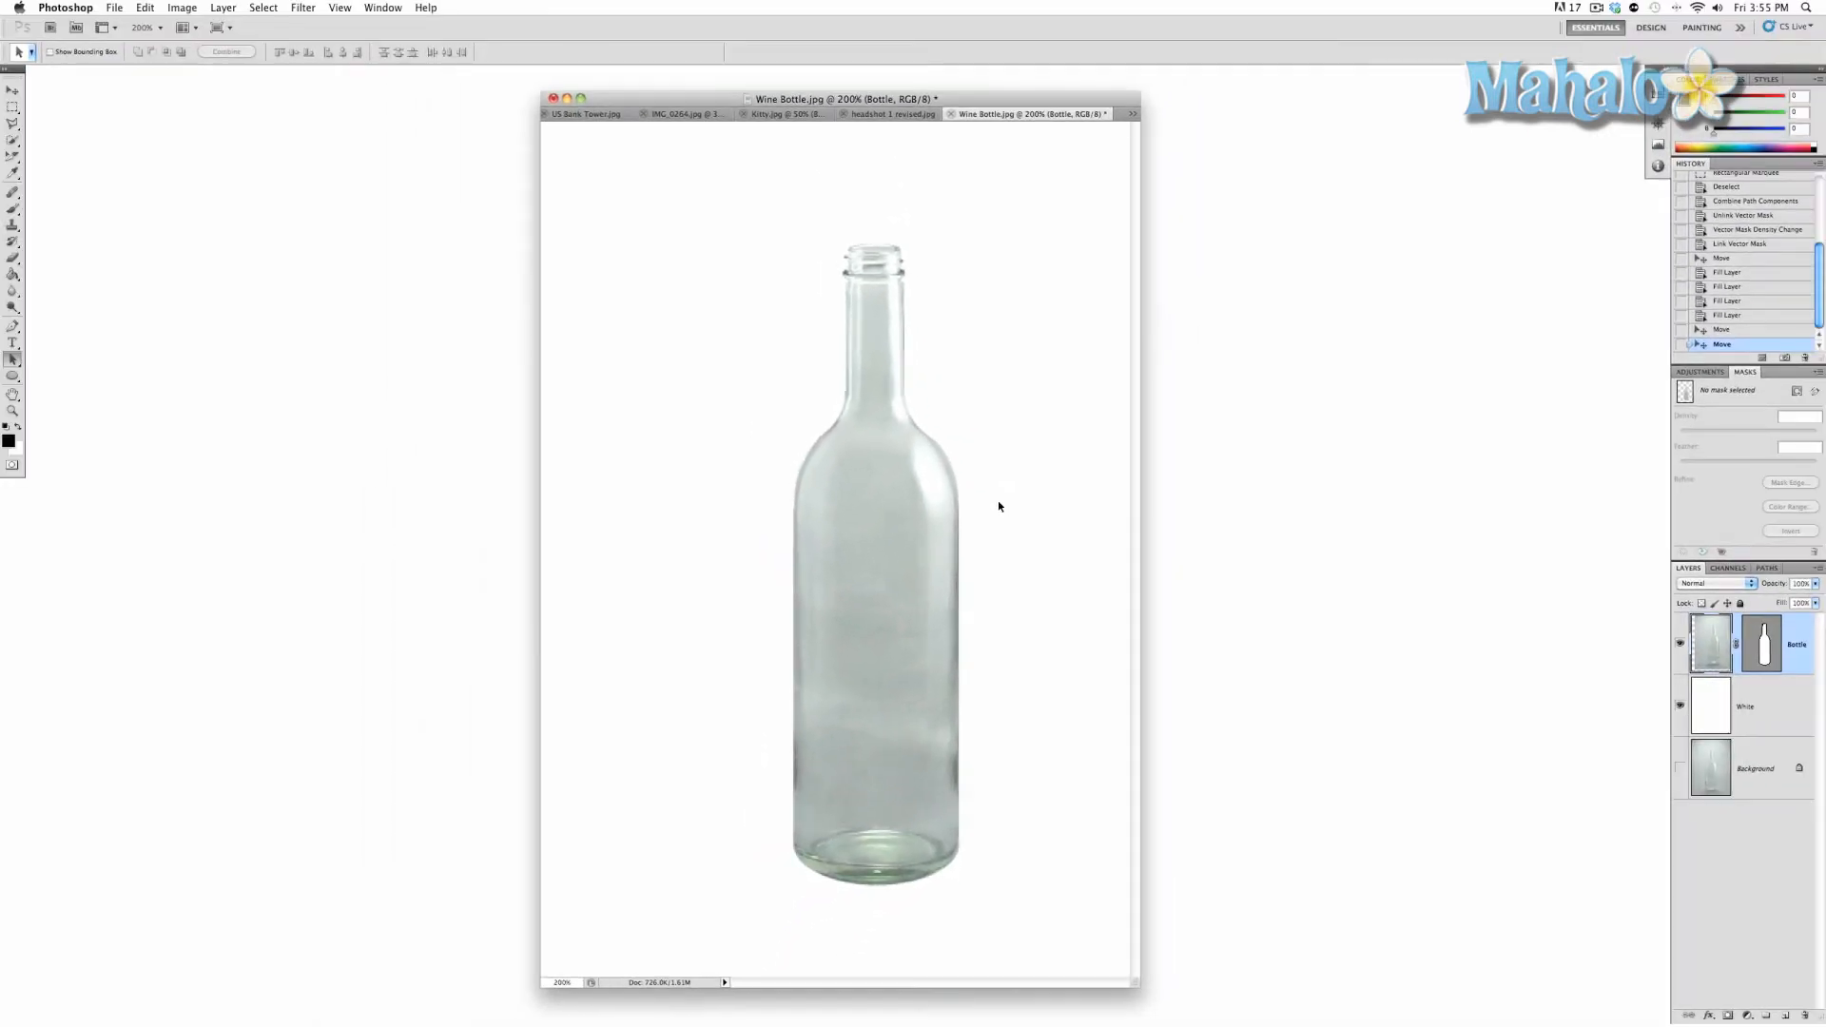
pyautogui.click(821, 17)
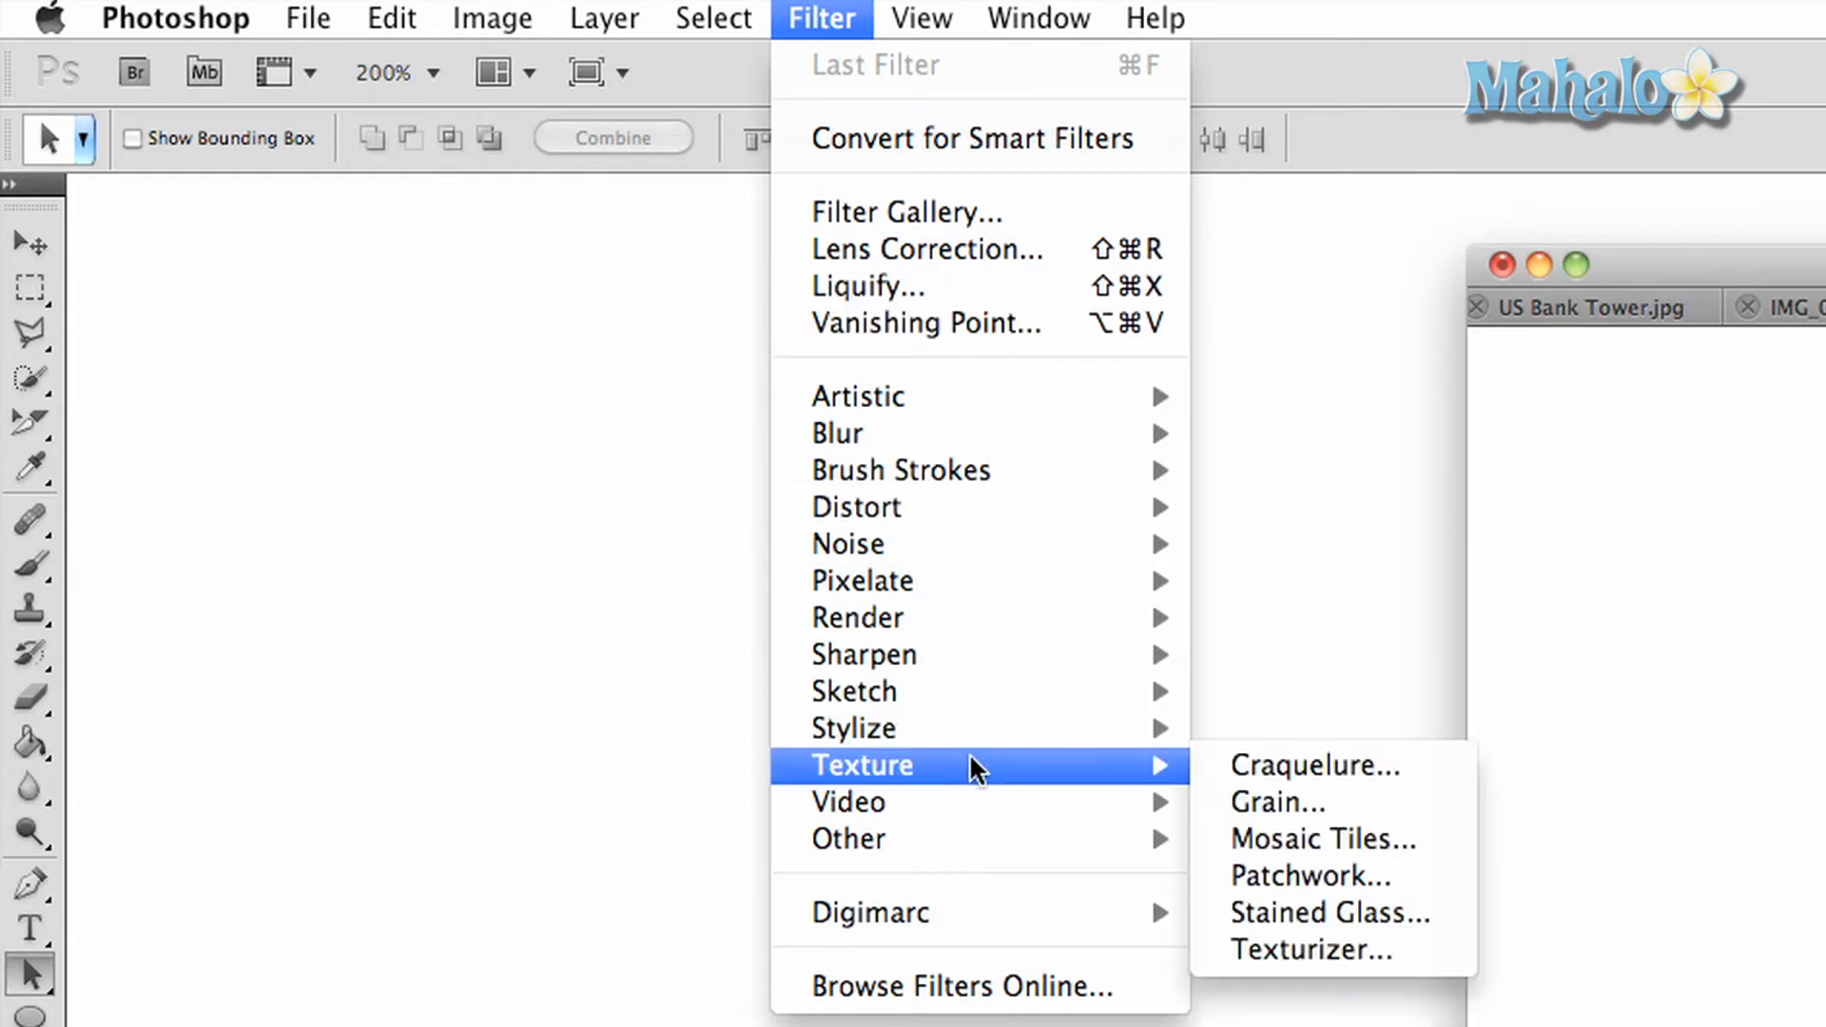
pyautogui.moveTo(851, 839)
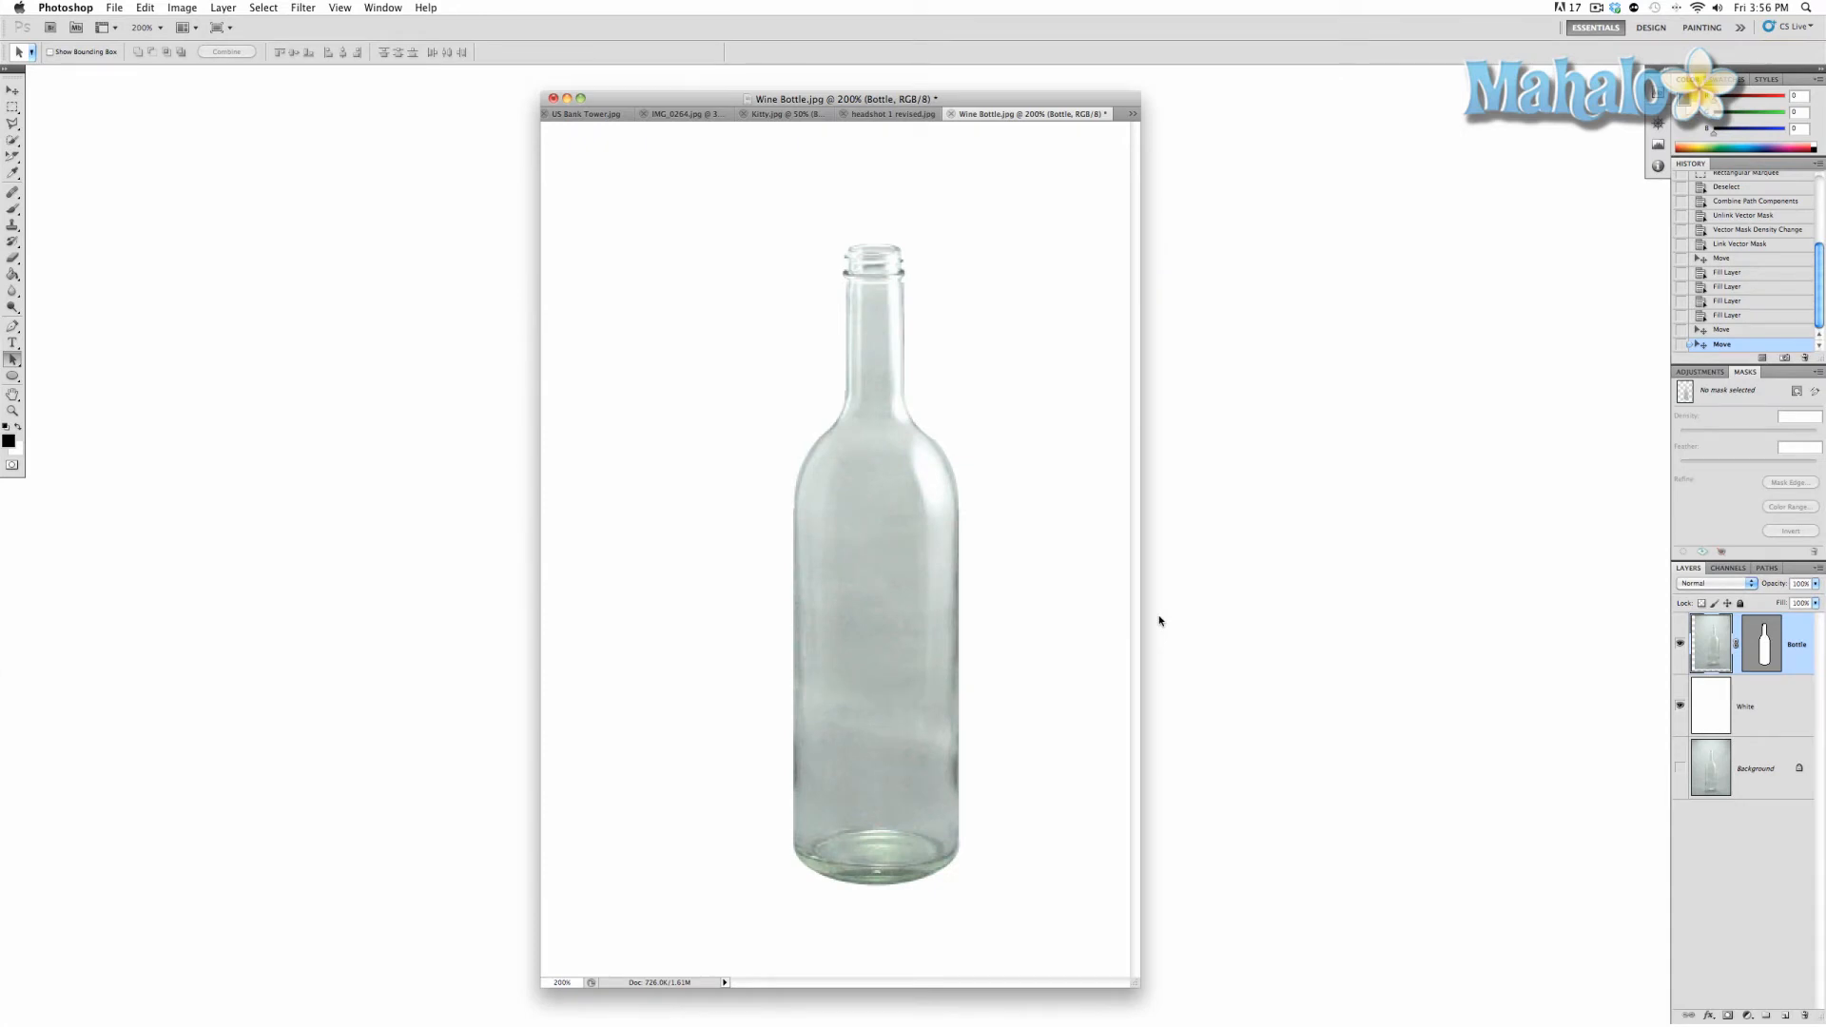
pyautogui.moveTo(1179, 626)
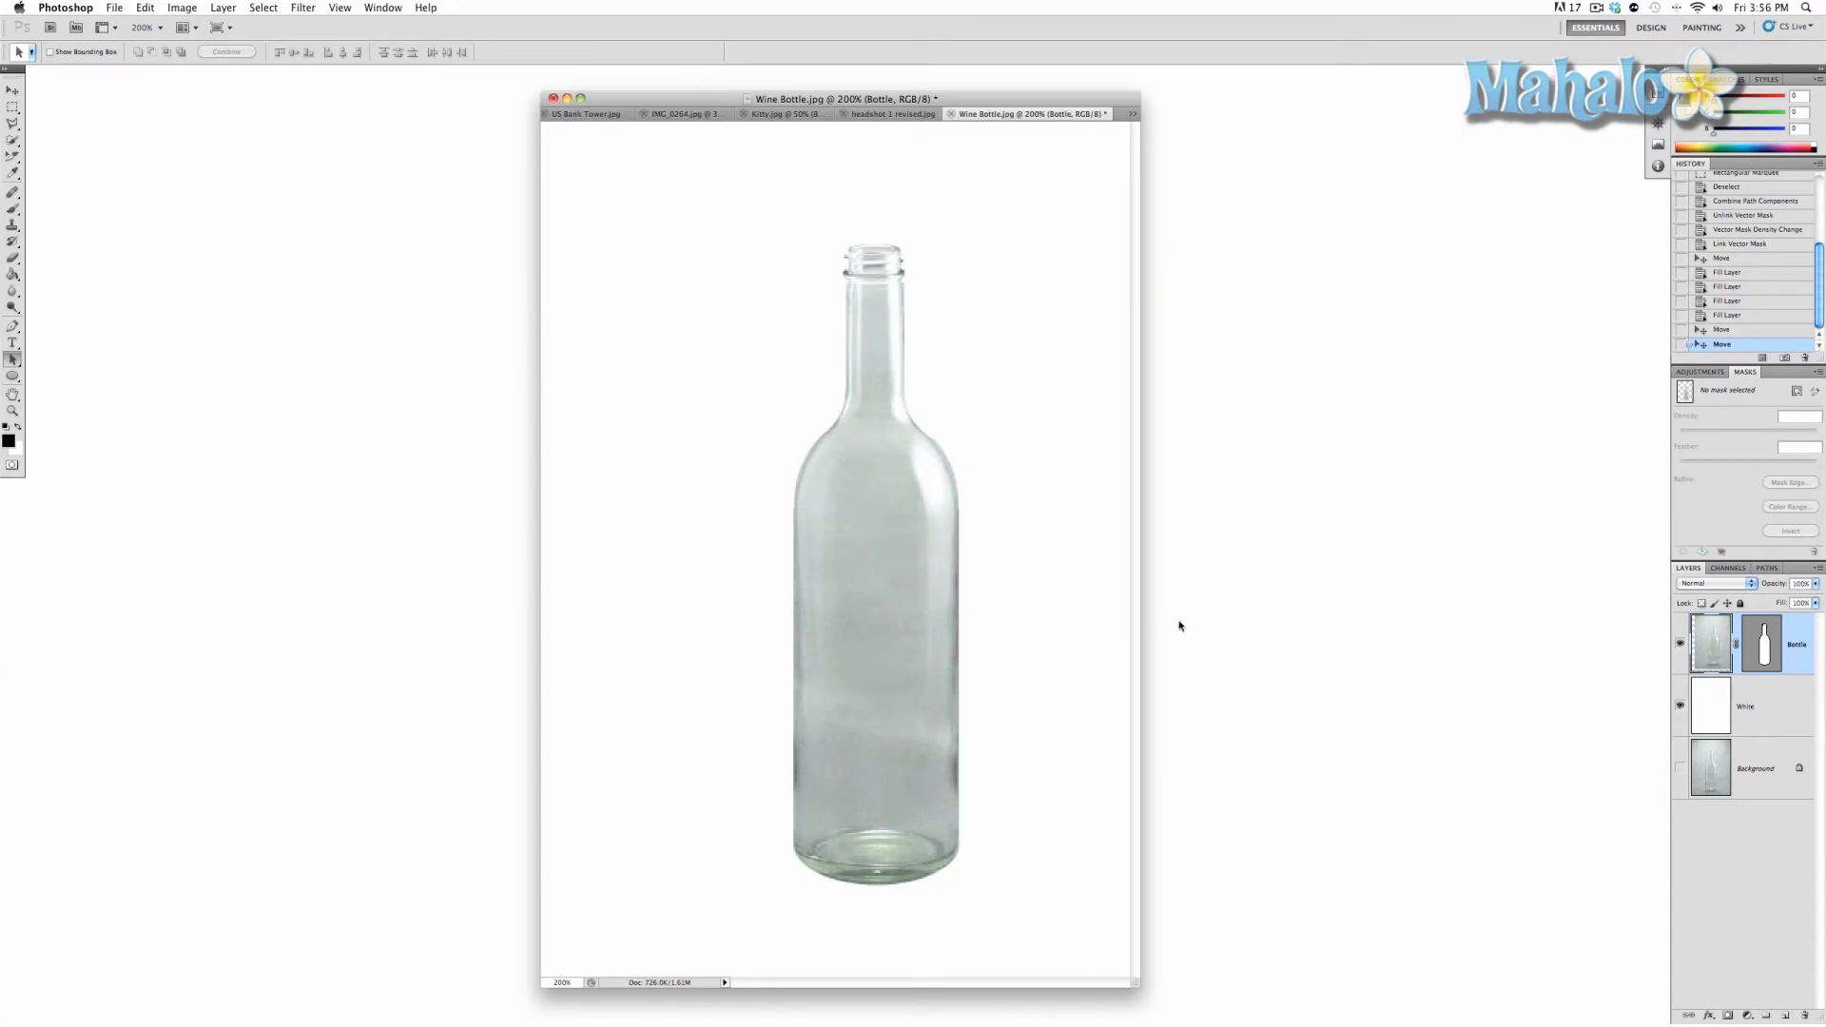
pyautogui.moveTo(1417, 711)
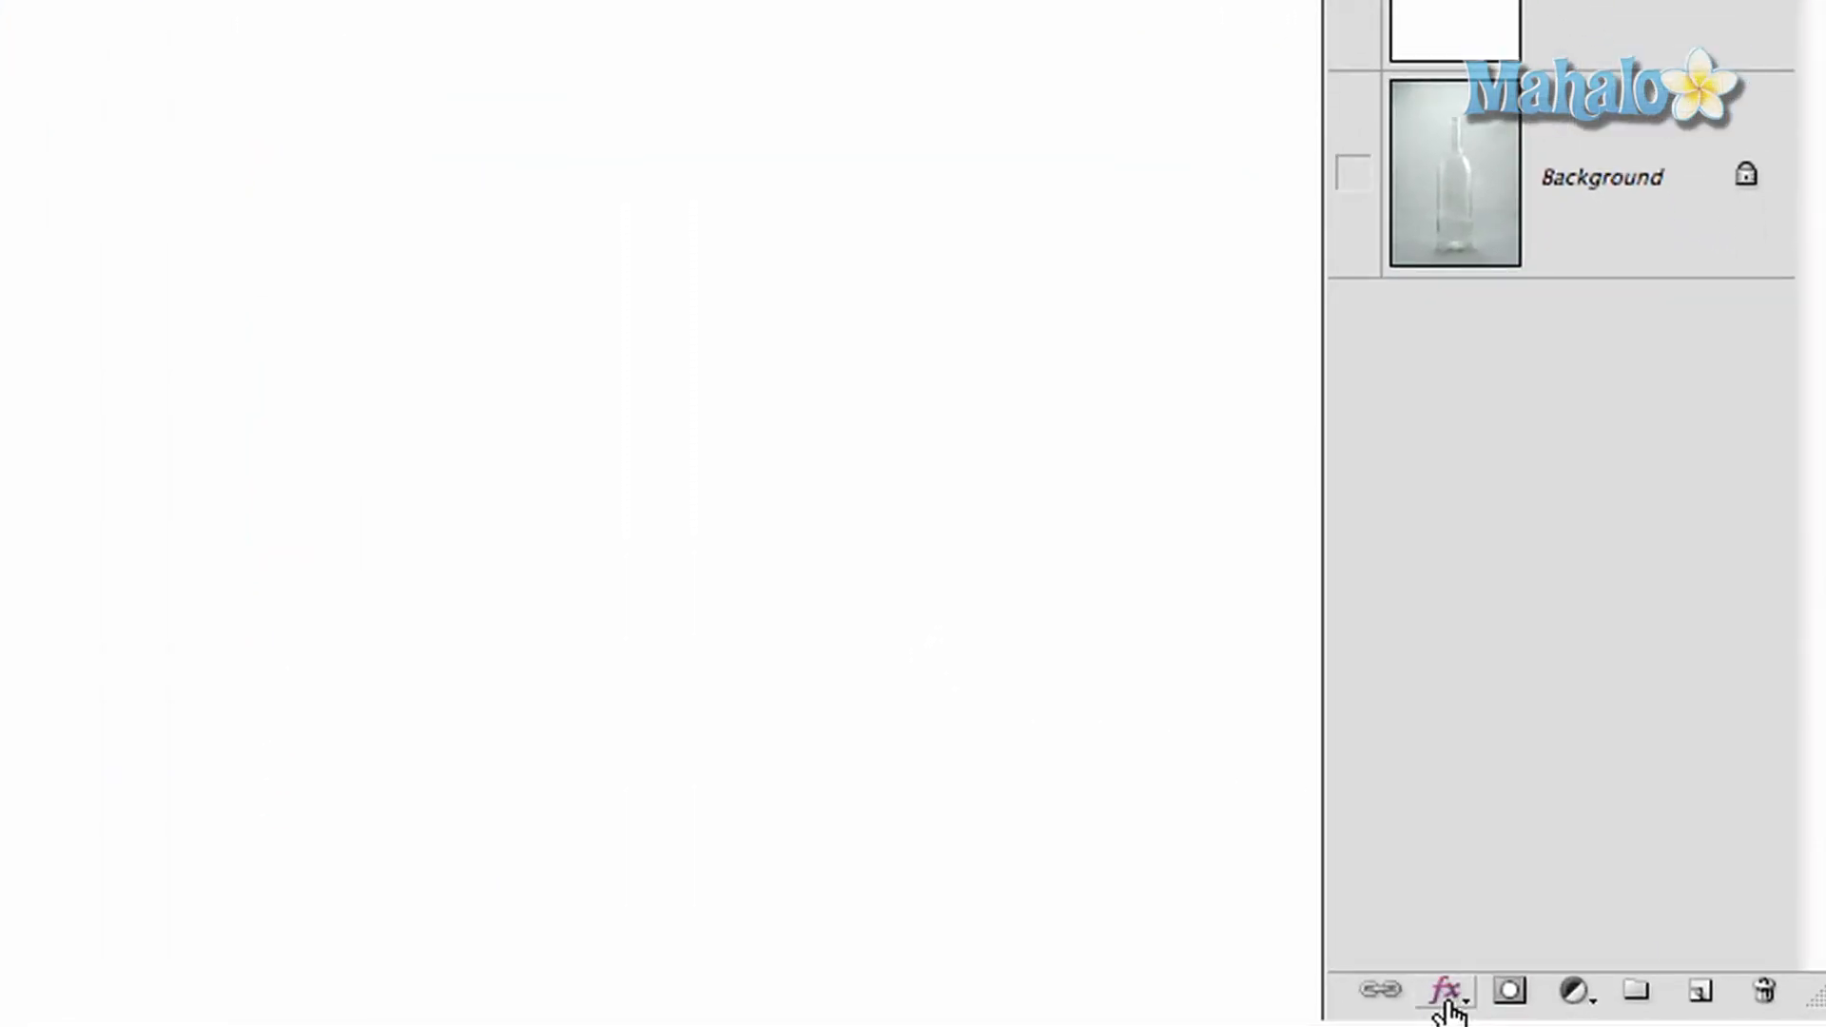
pyautogui.moveTo(1448, 991)
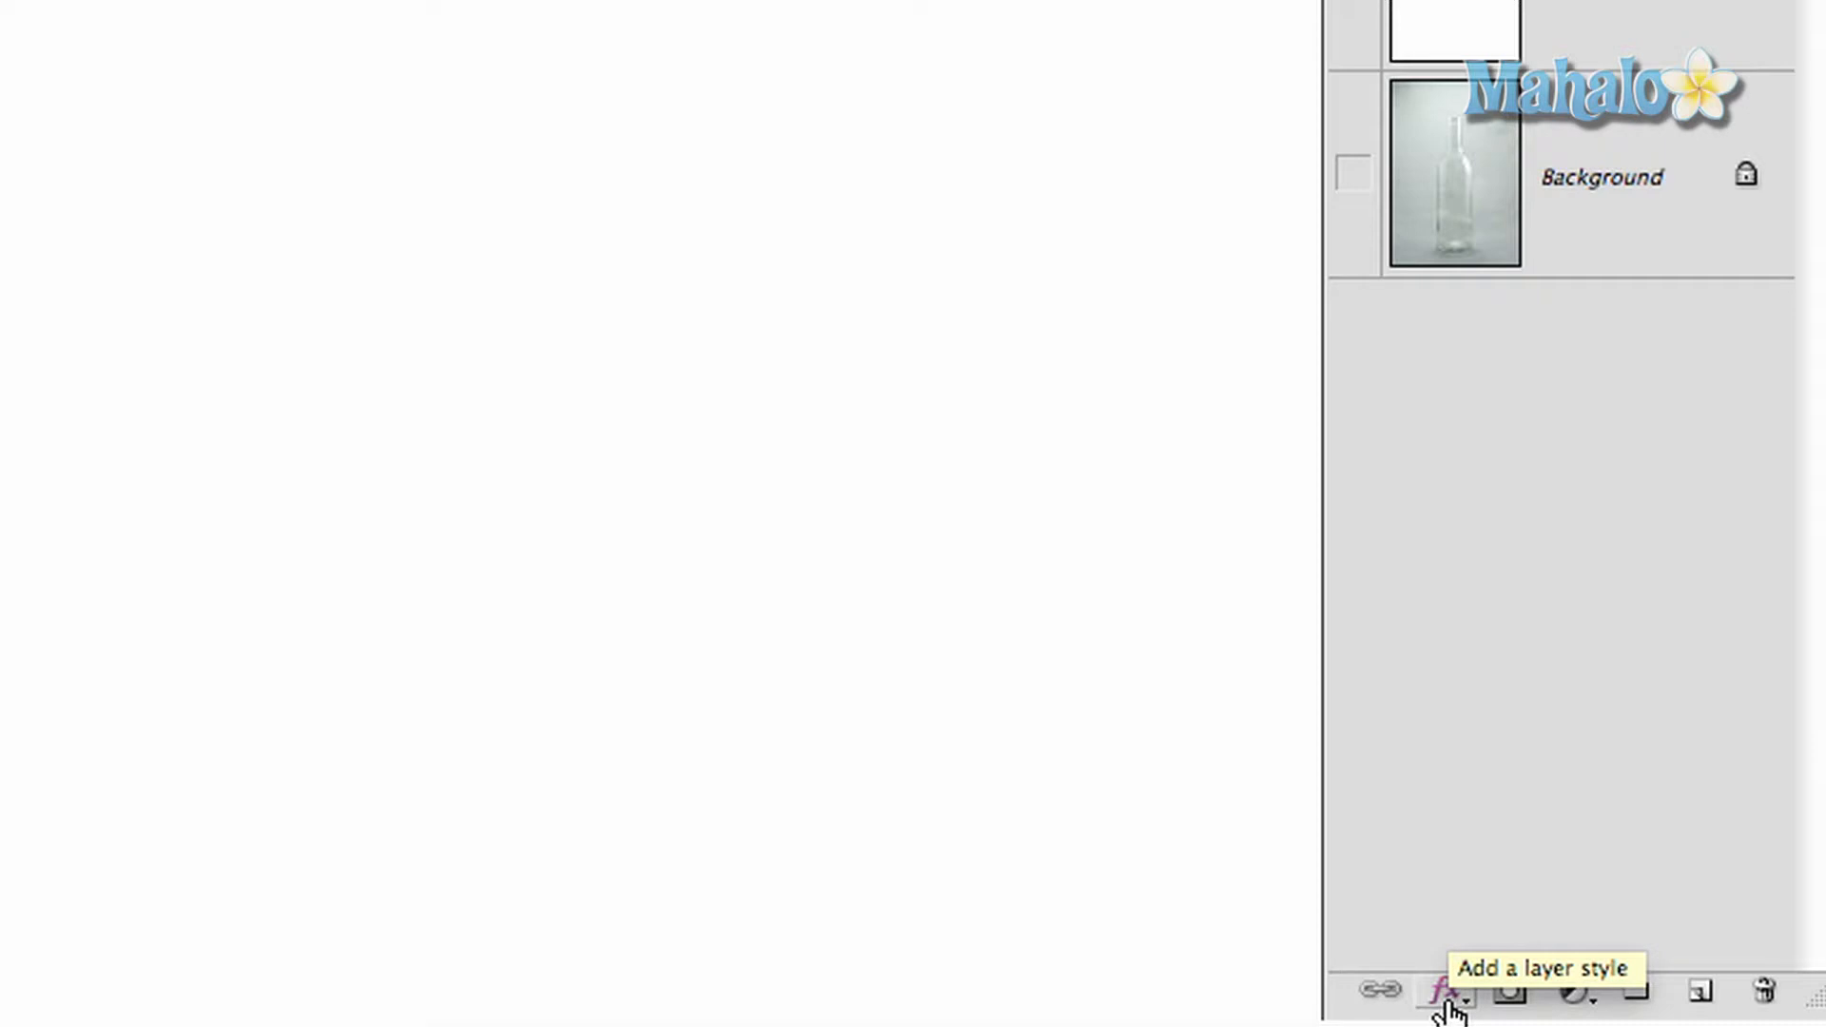
# Step: Open Blending Options for the Bottle layer from the fx menu
pyautogui.click(1443, 991)
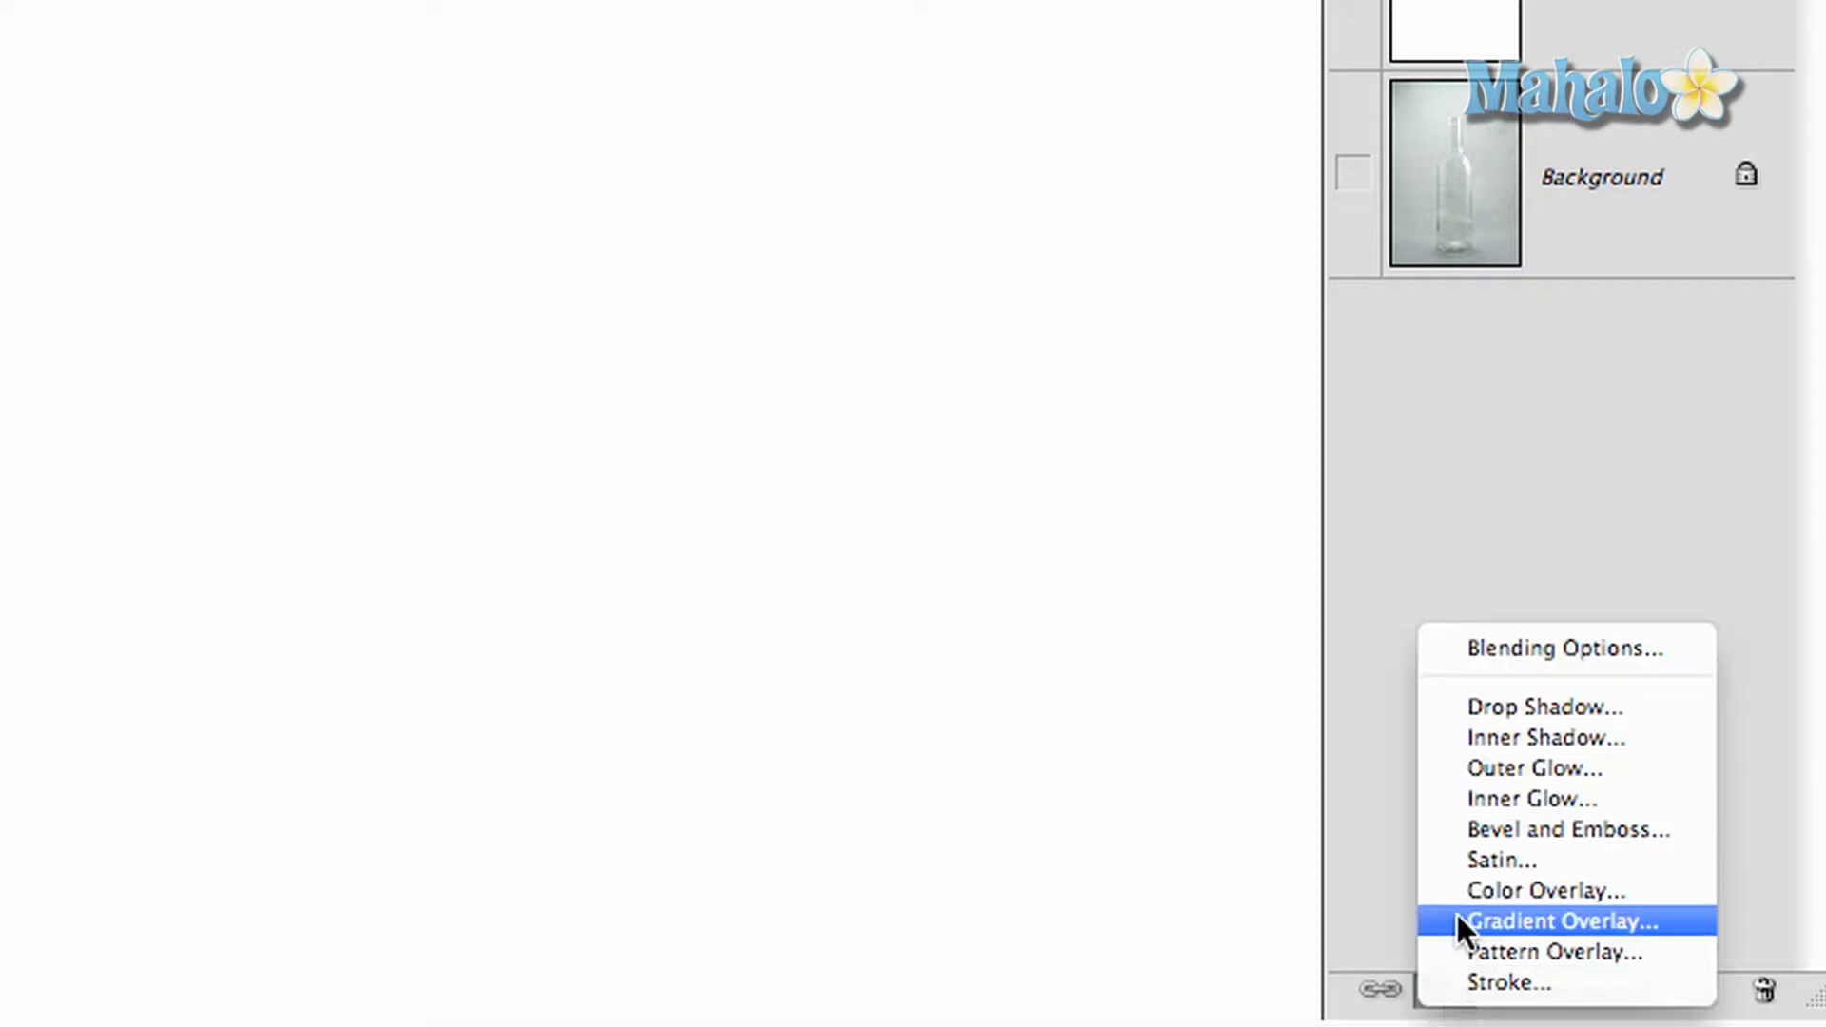
pyautogui.moveTo(1503, 664)
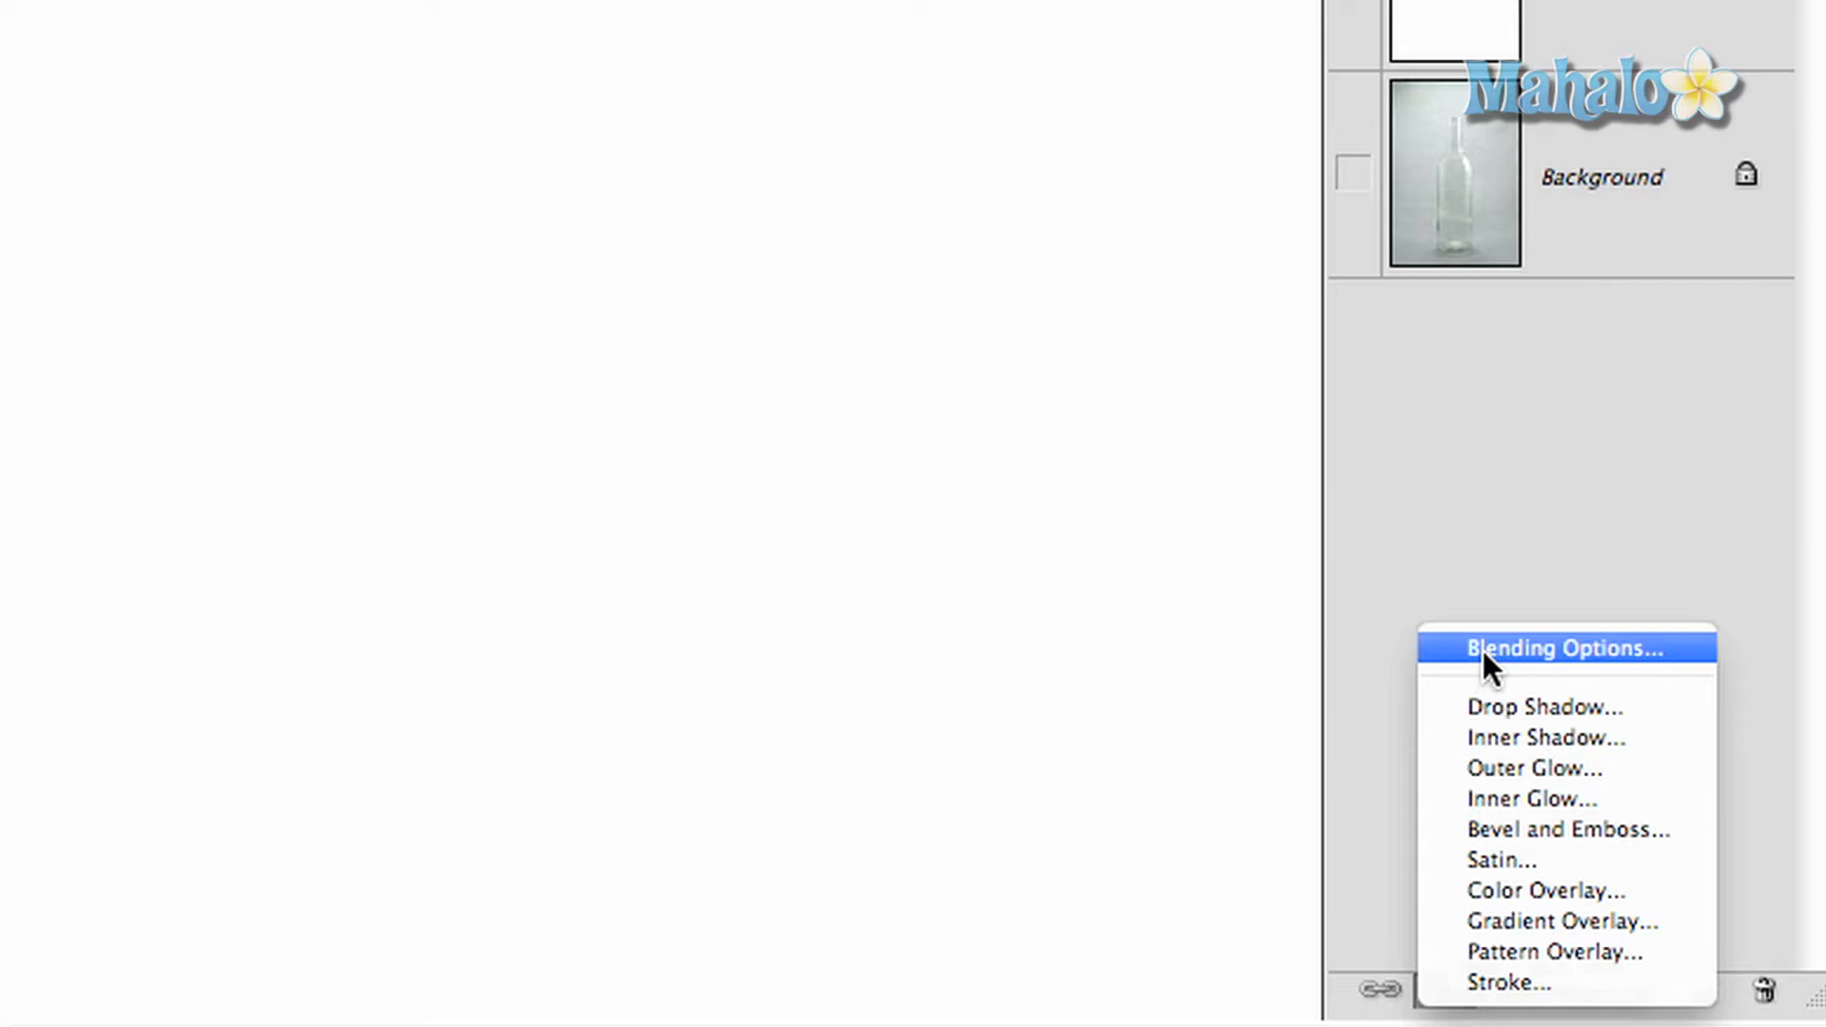
pyautogui.click(1562, 649)
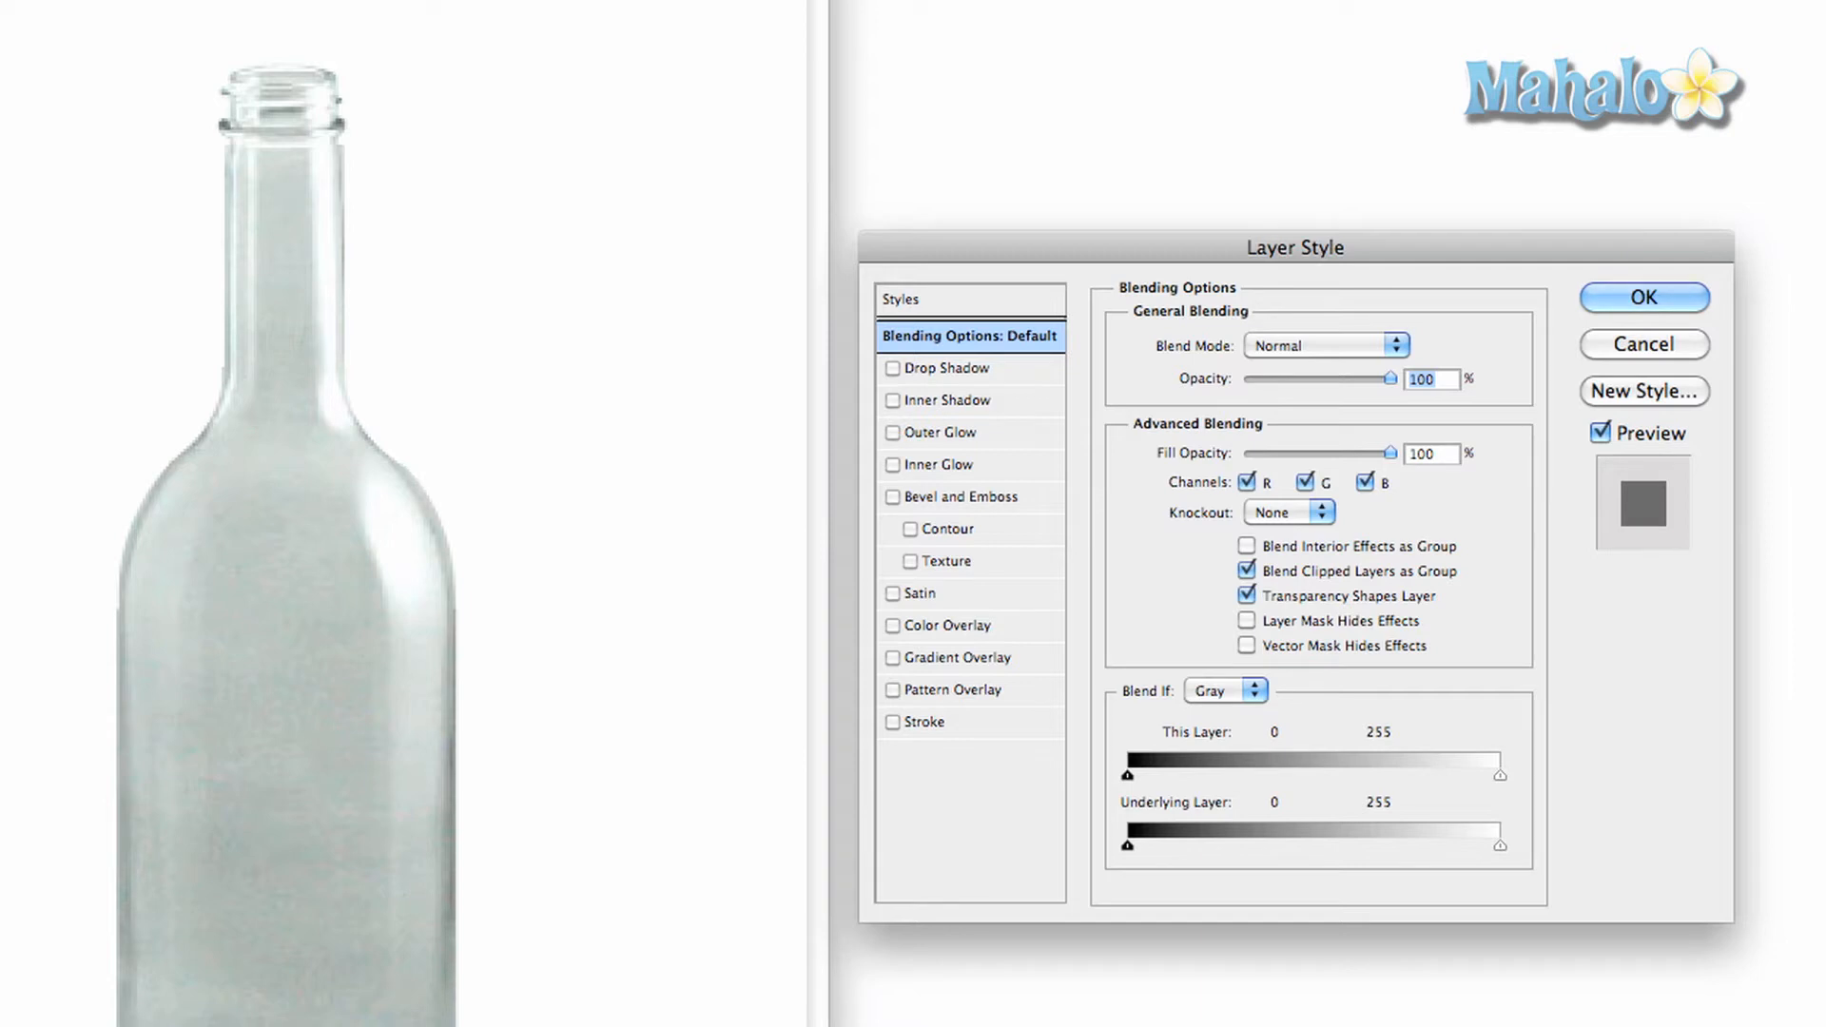
pyautogui.moveTo(1318, 820)
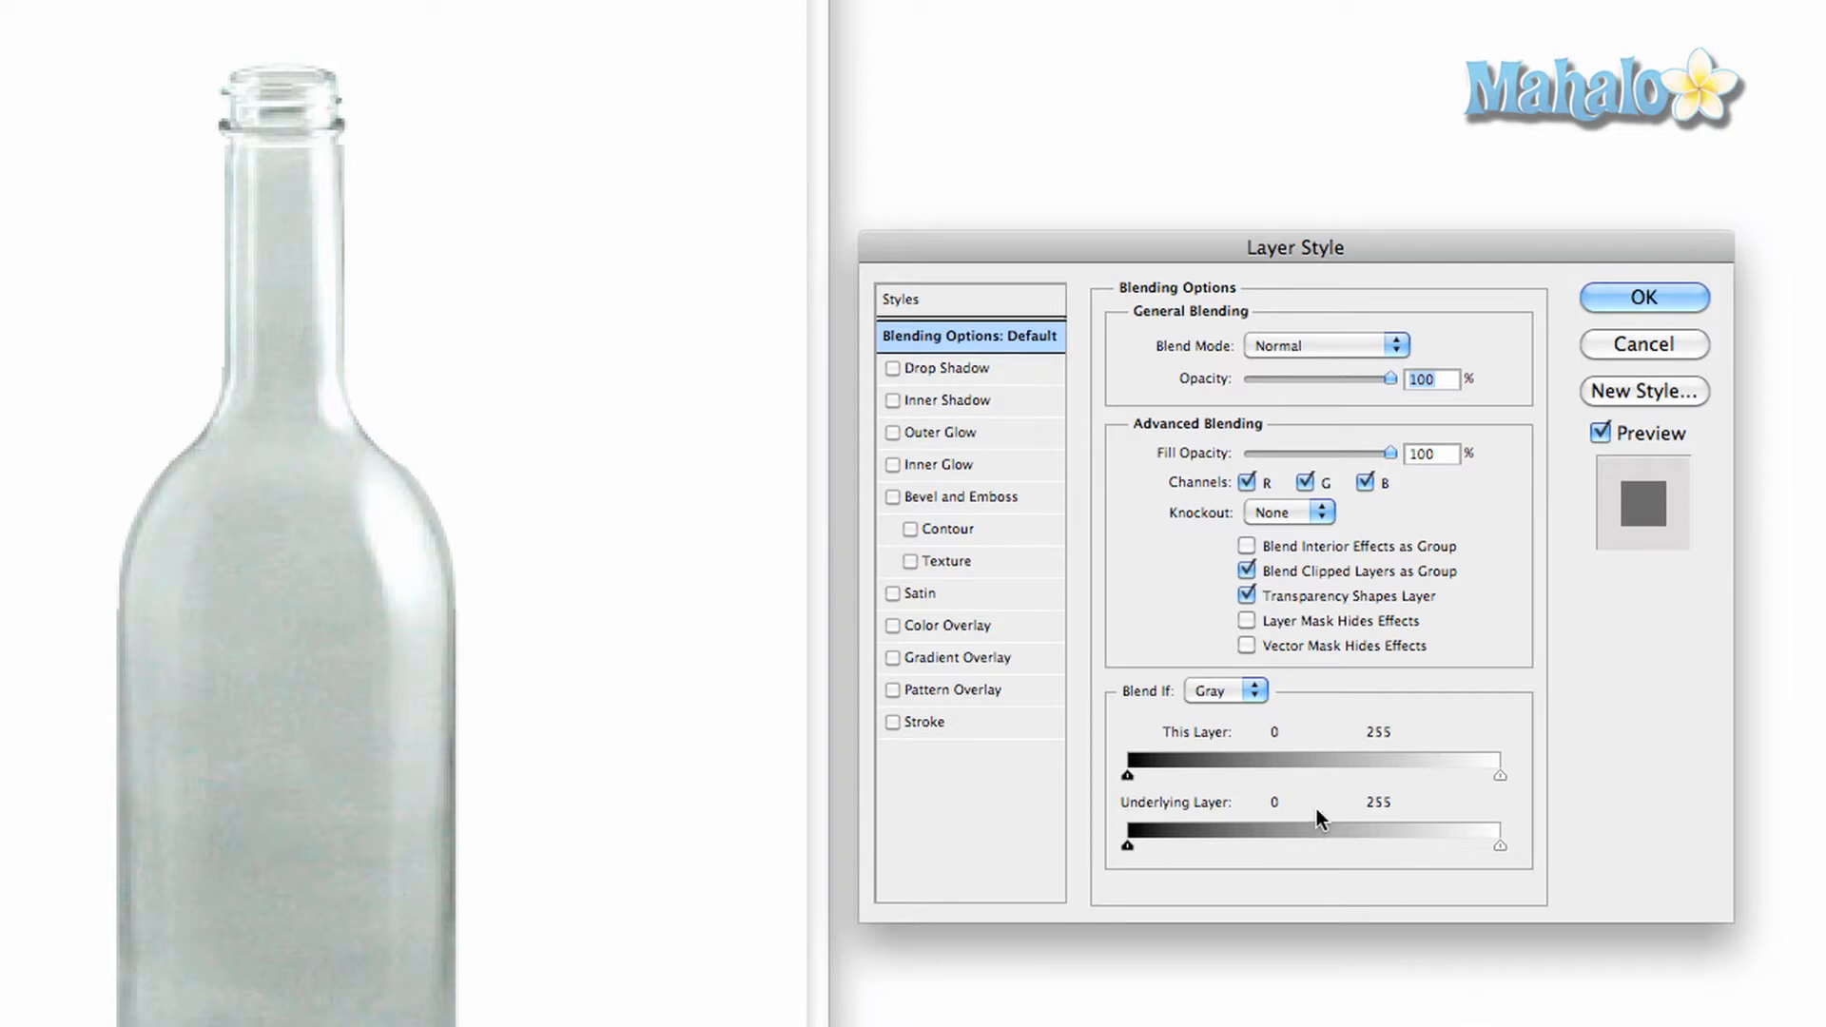
pyautogui.moveTo(944, 374)
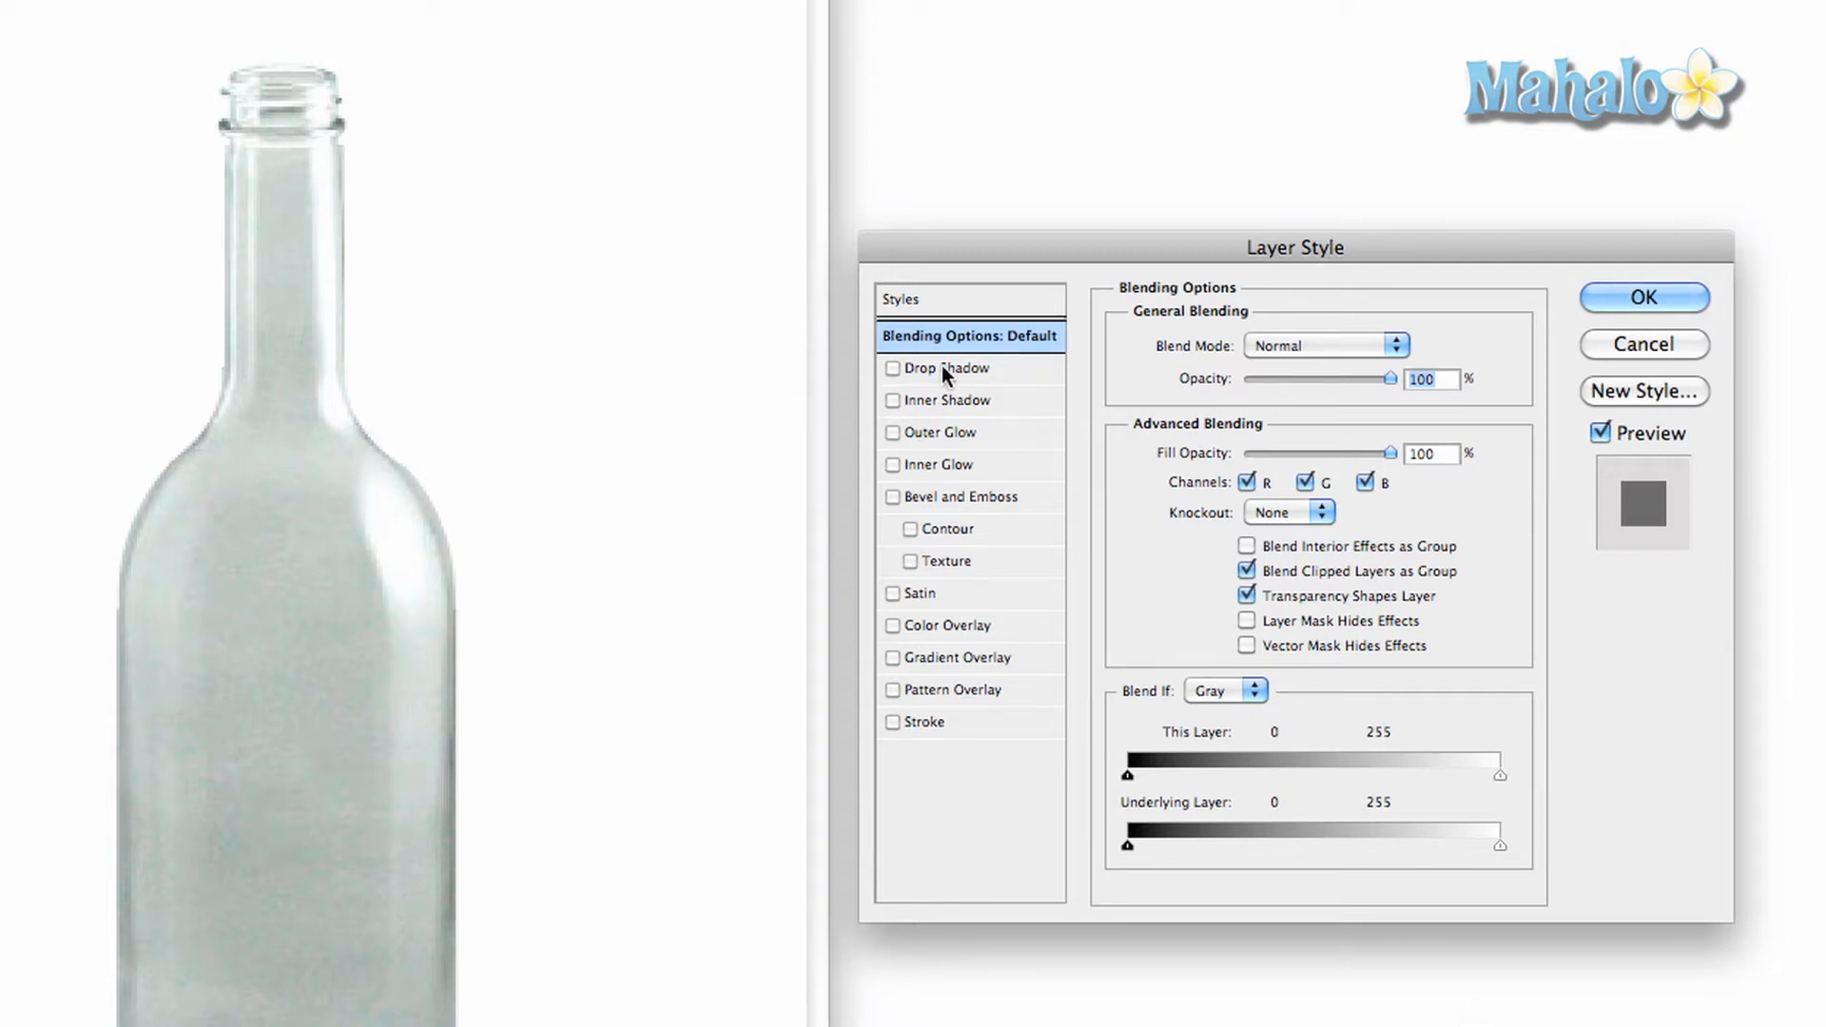
pyautogui.moveTo(1013, 481)
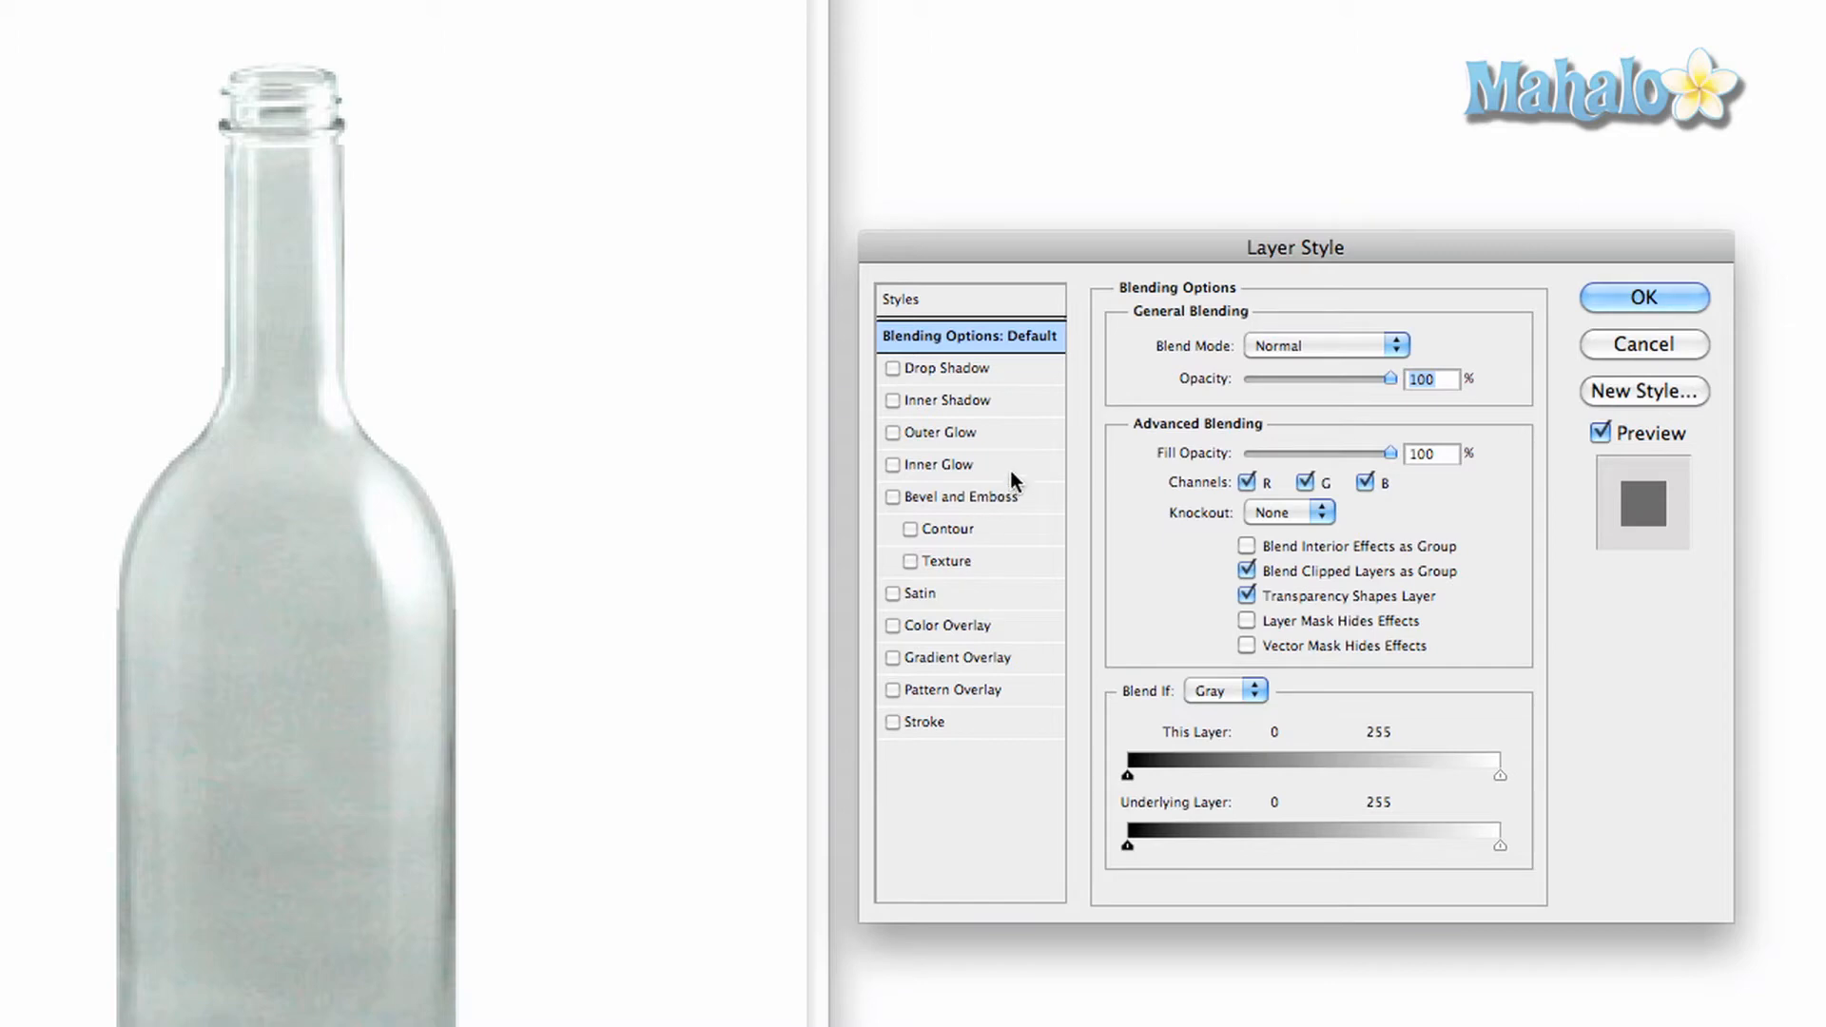
pyautogui.moveTo(990, 437)
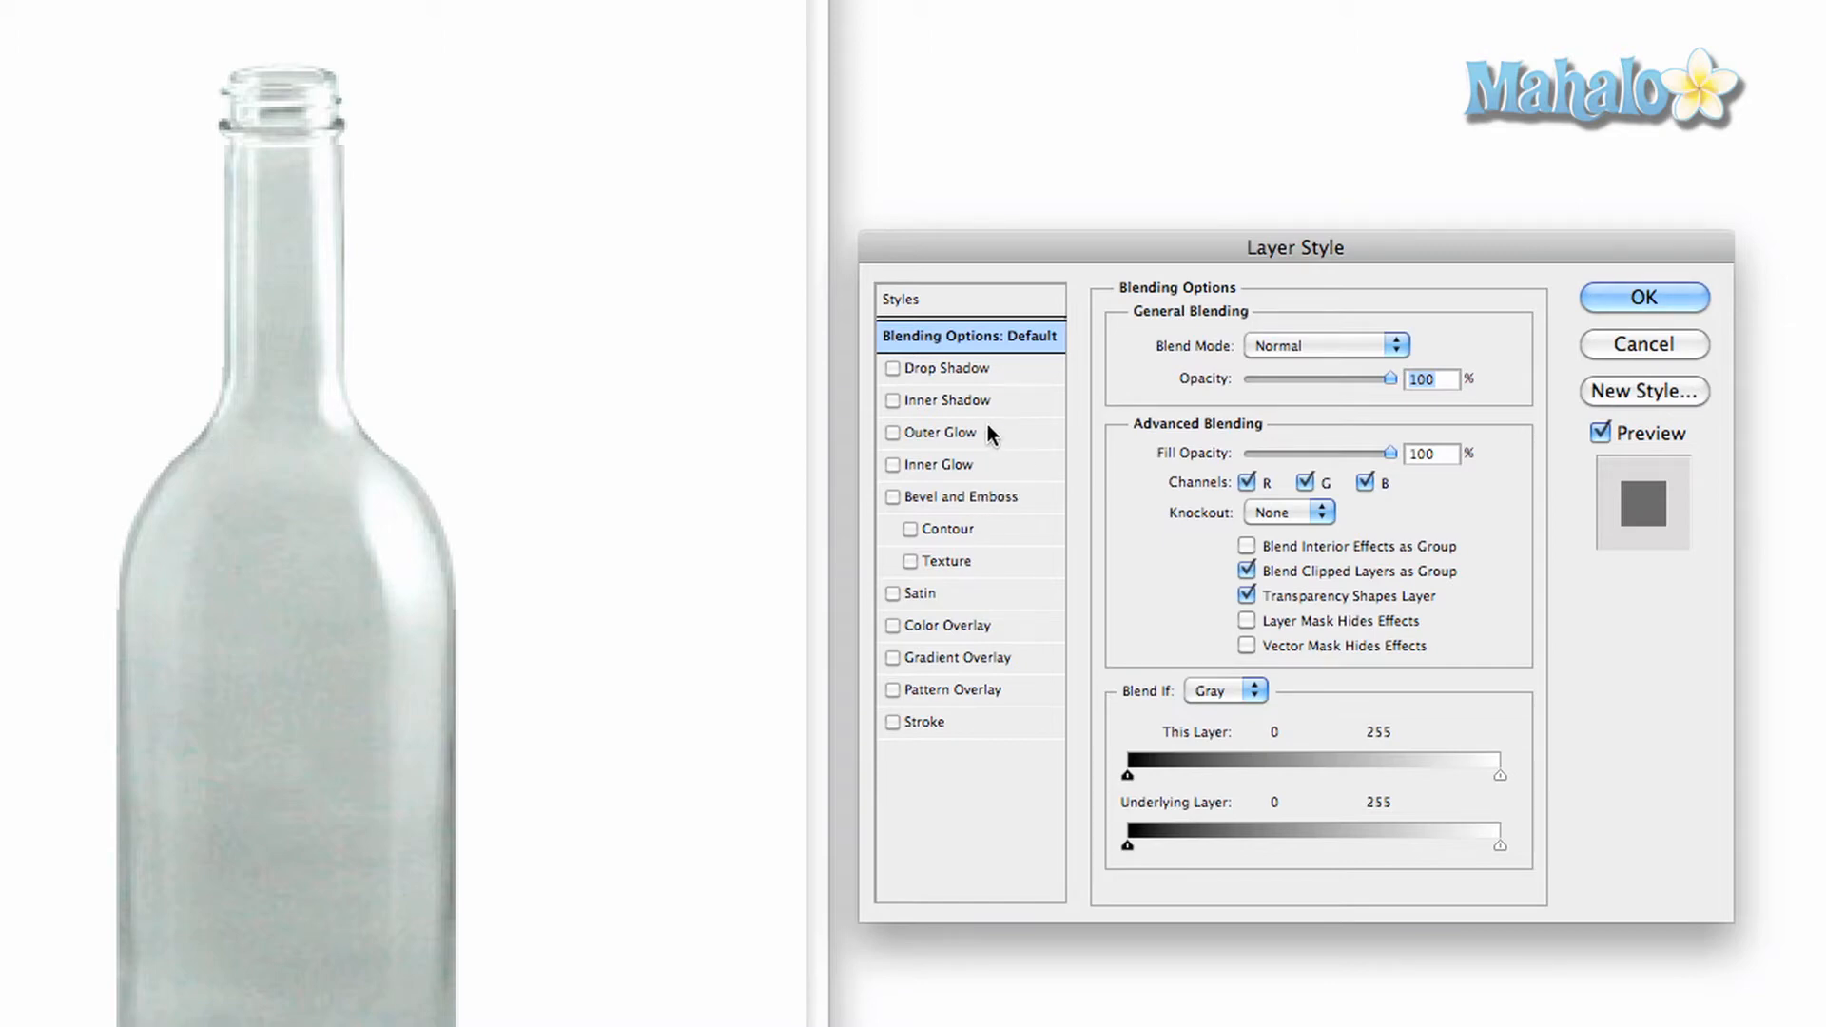
pyautogui.moveTo(990, 434)
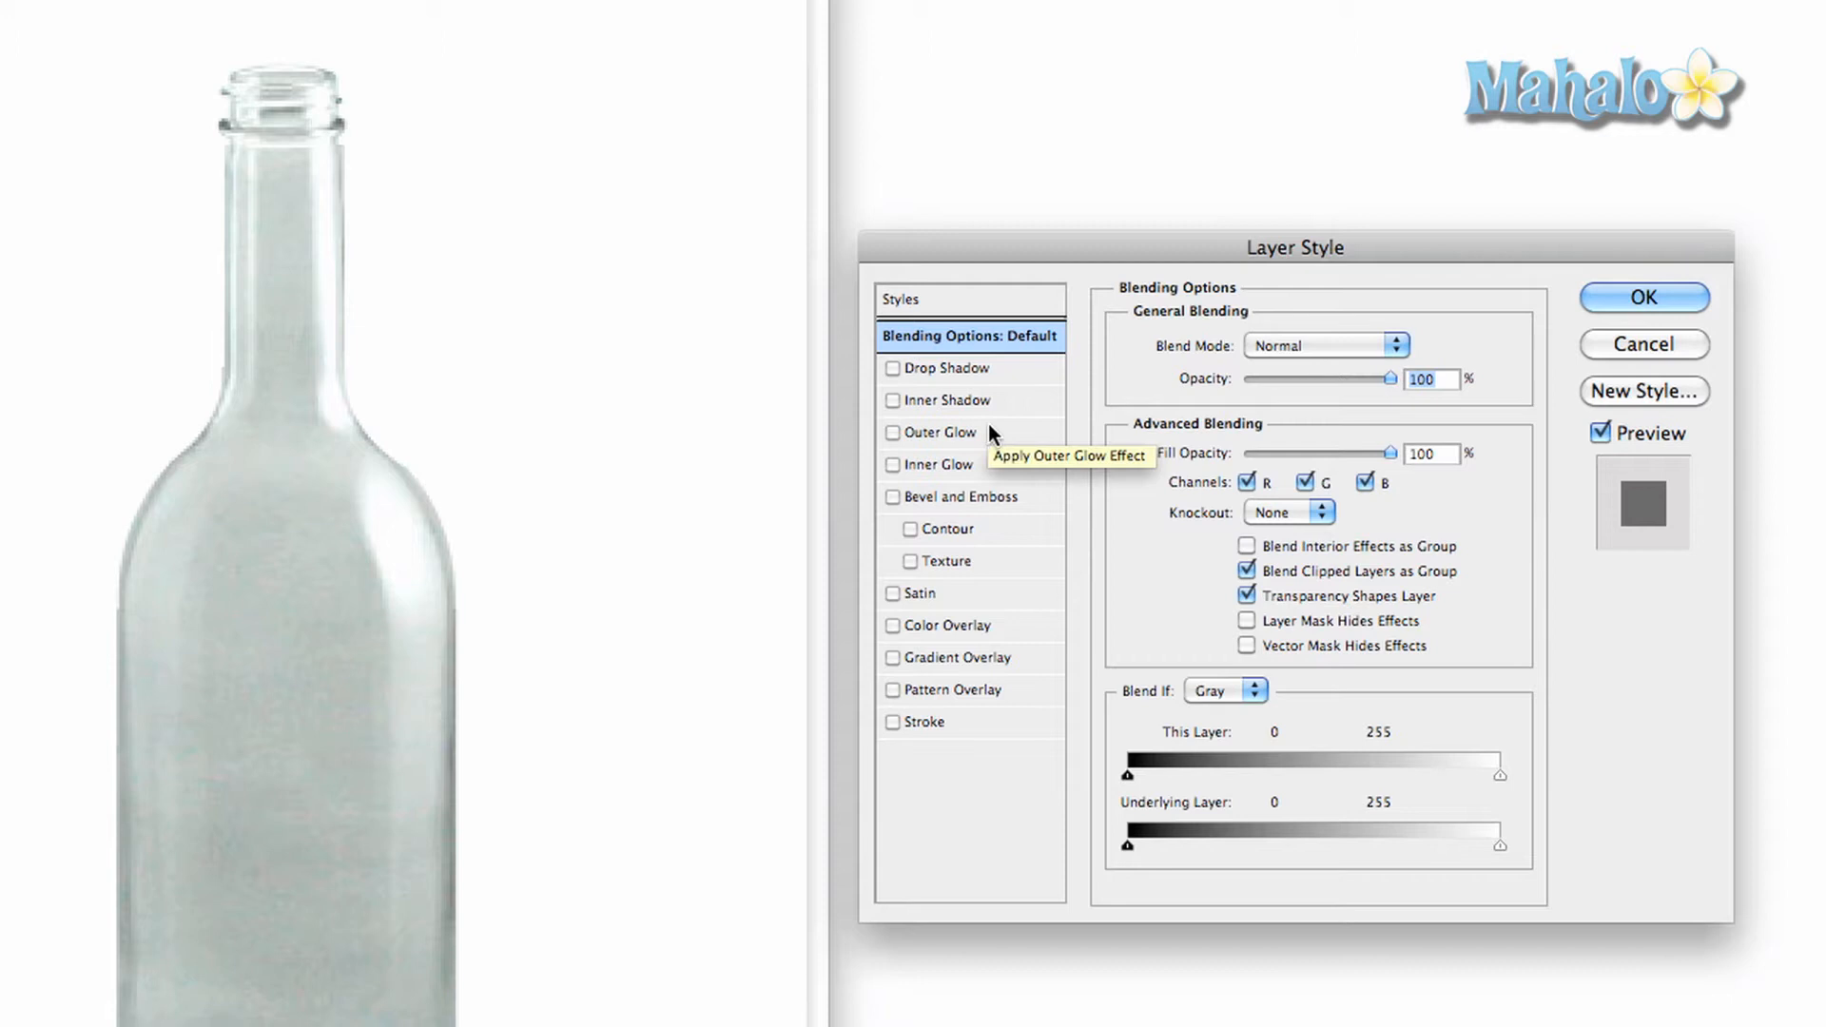
pyautogui.moveTo(979, 385)
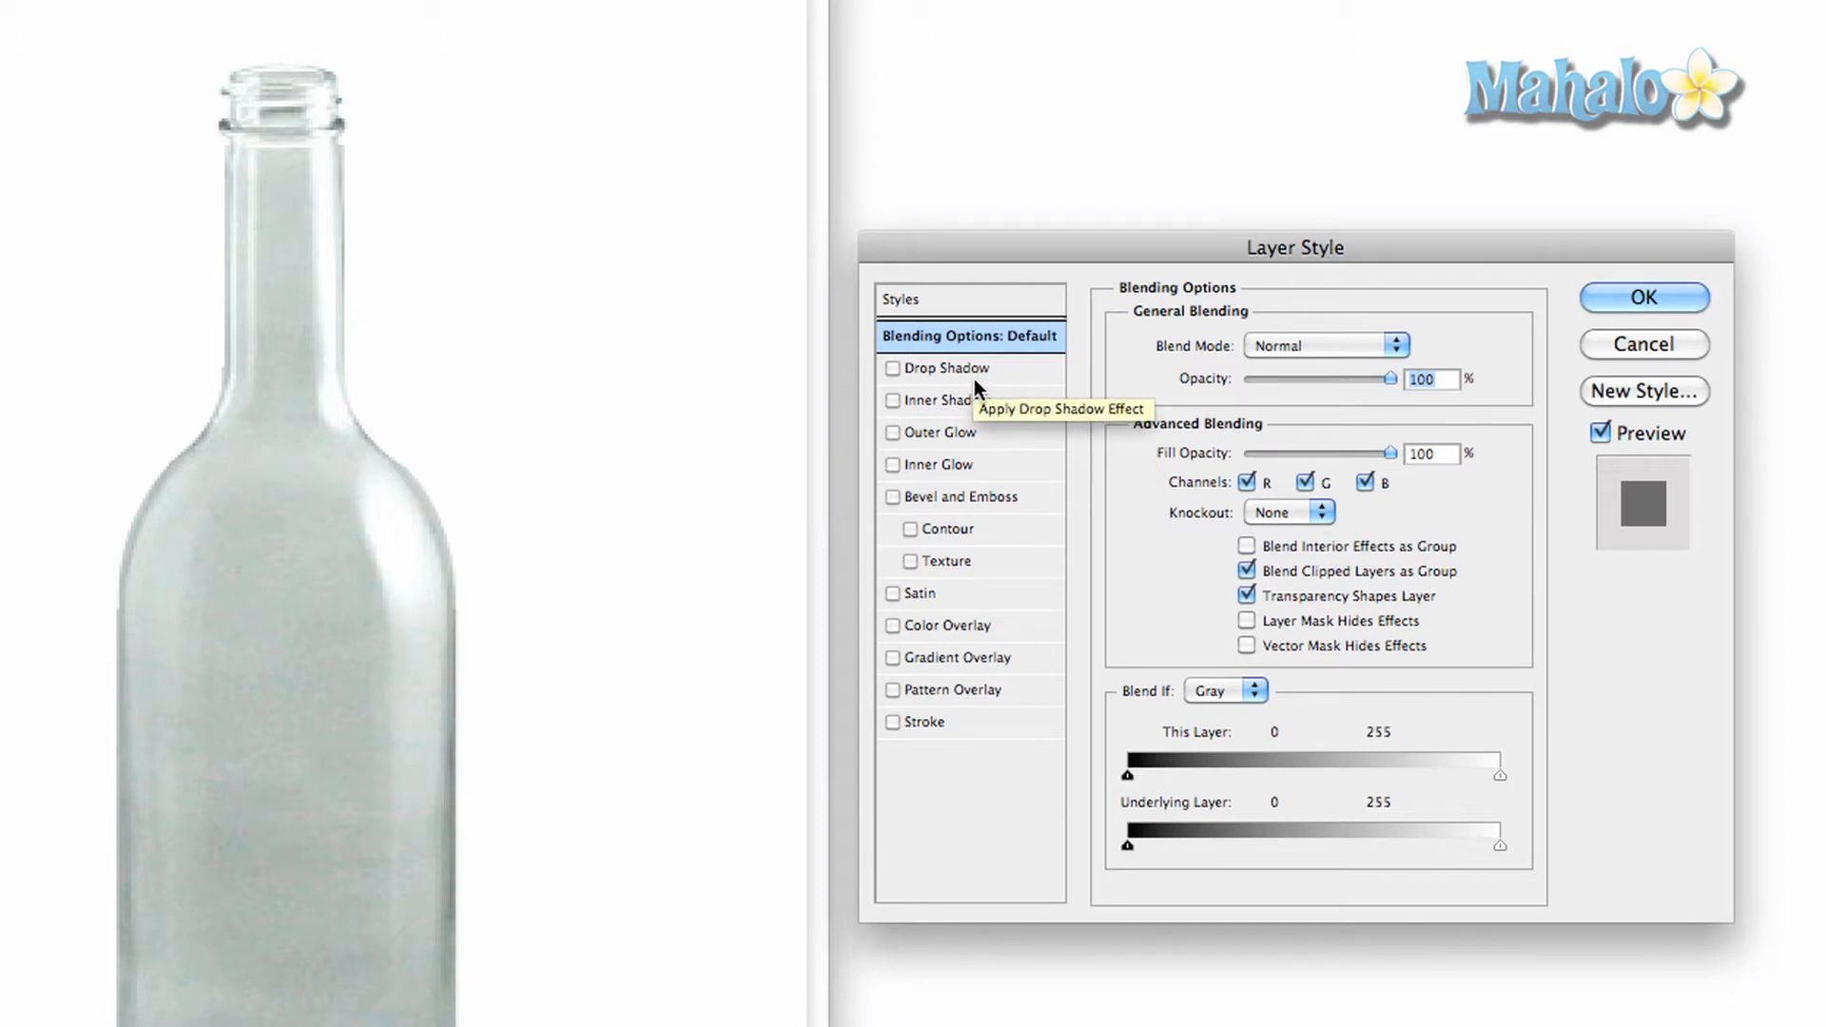
pyautogui.moveTo(974, 385)
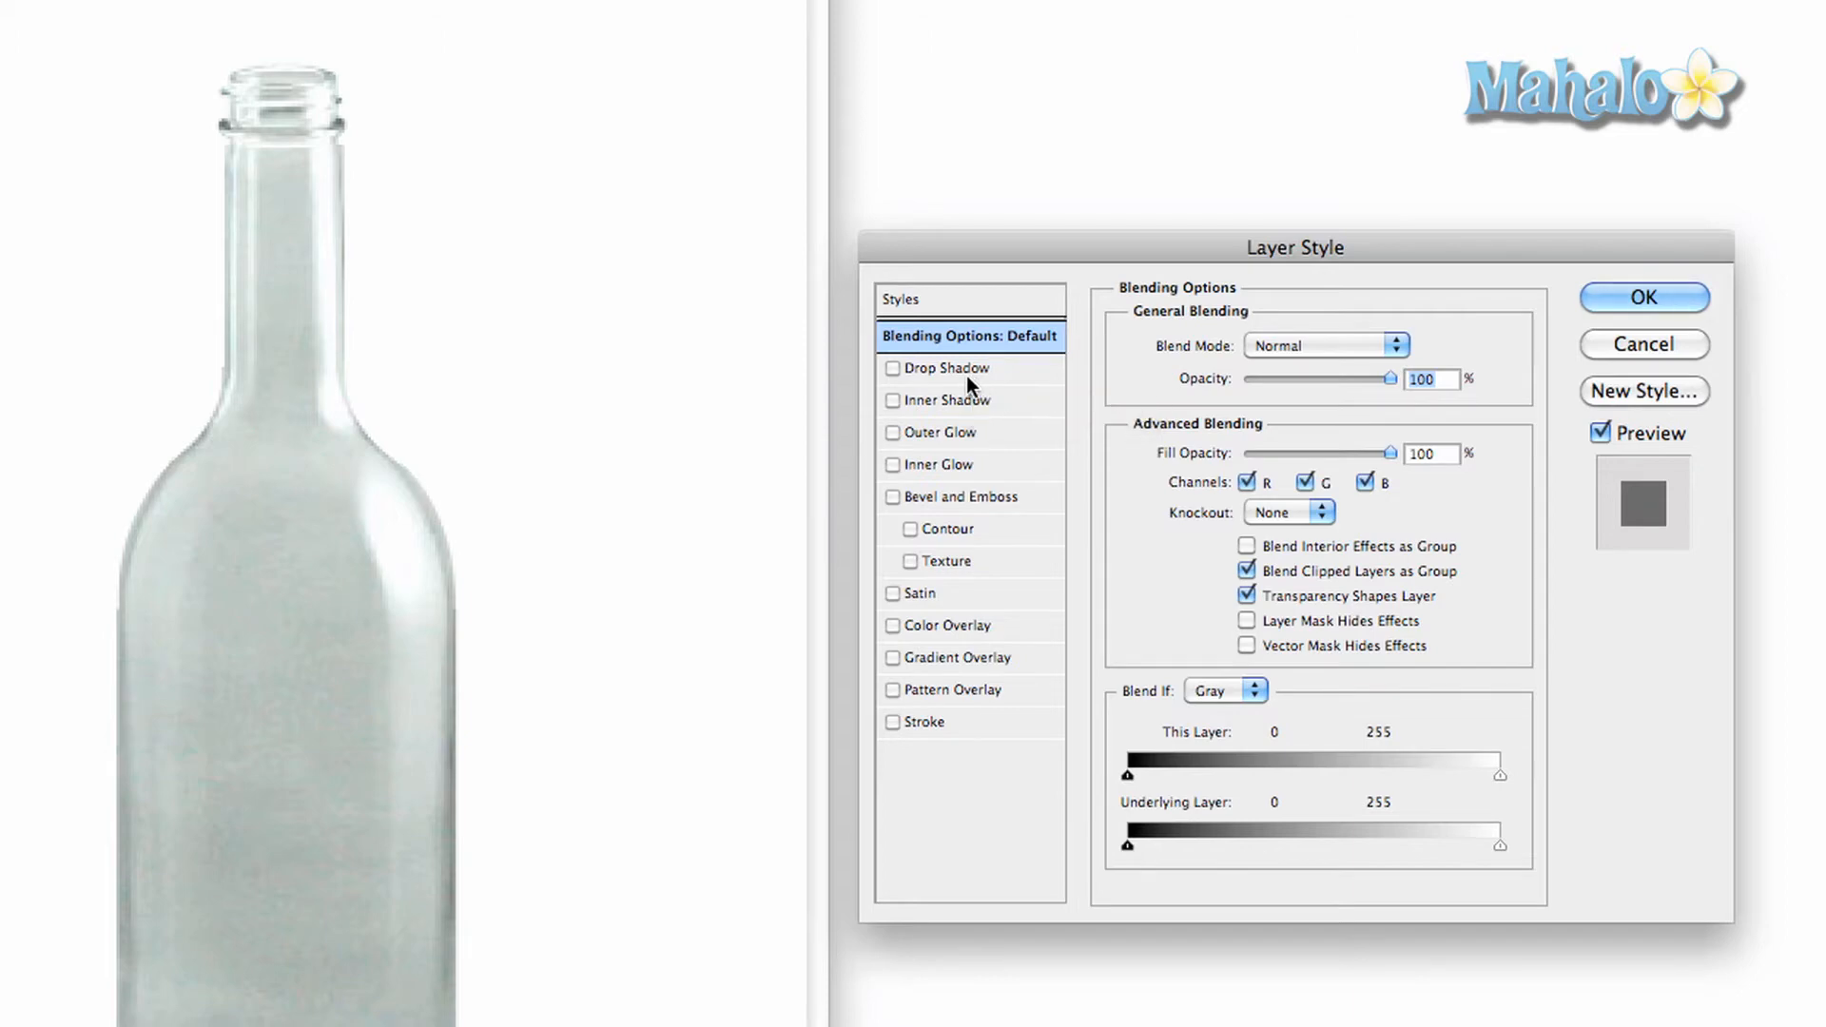
# Step: Add a drop shadow: opacity 47%, spread 41%, size 29 px, Linear contour
pyautogui.click(948, 368)
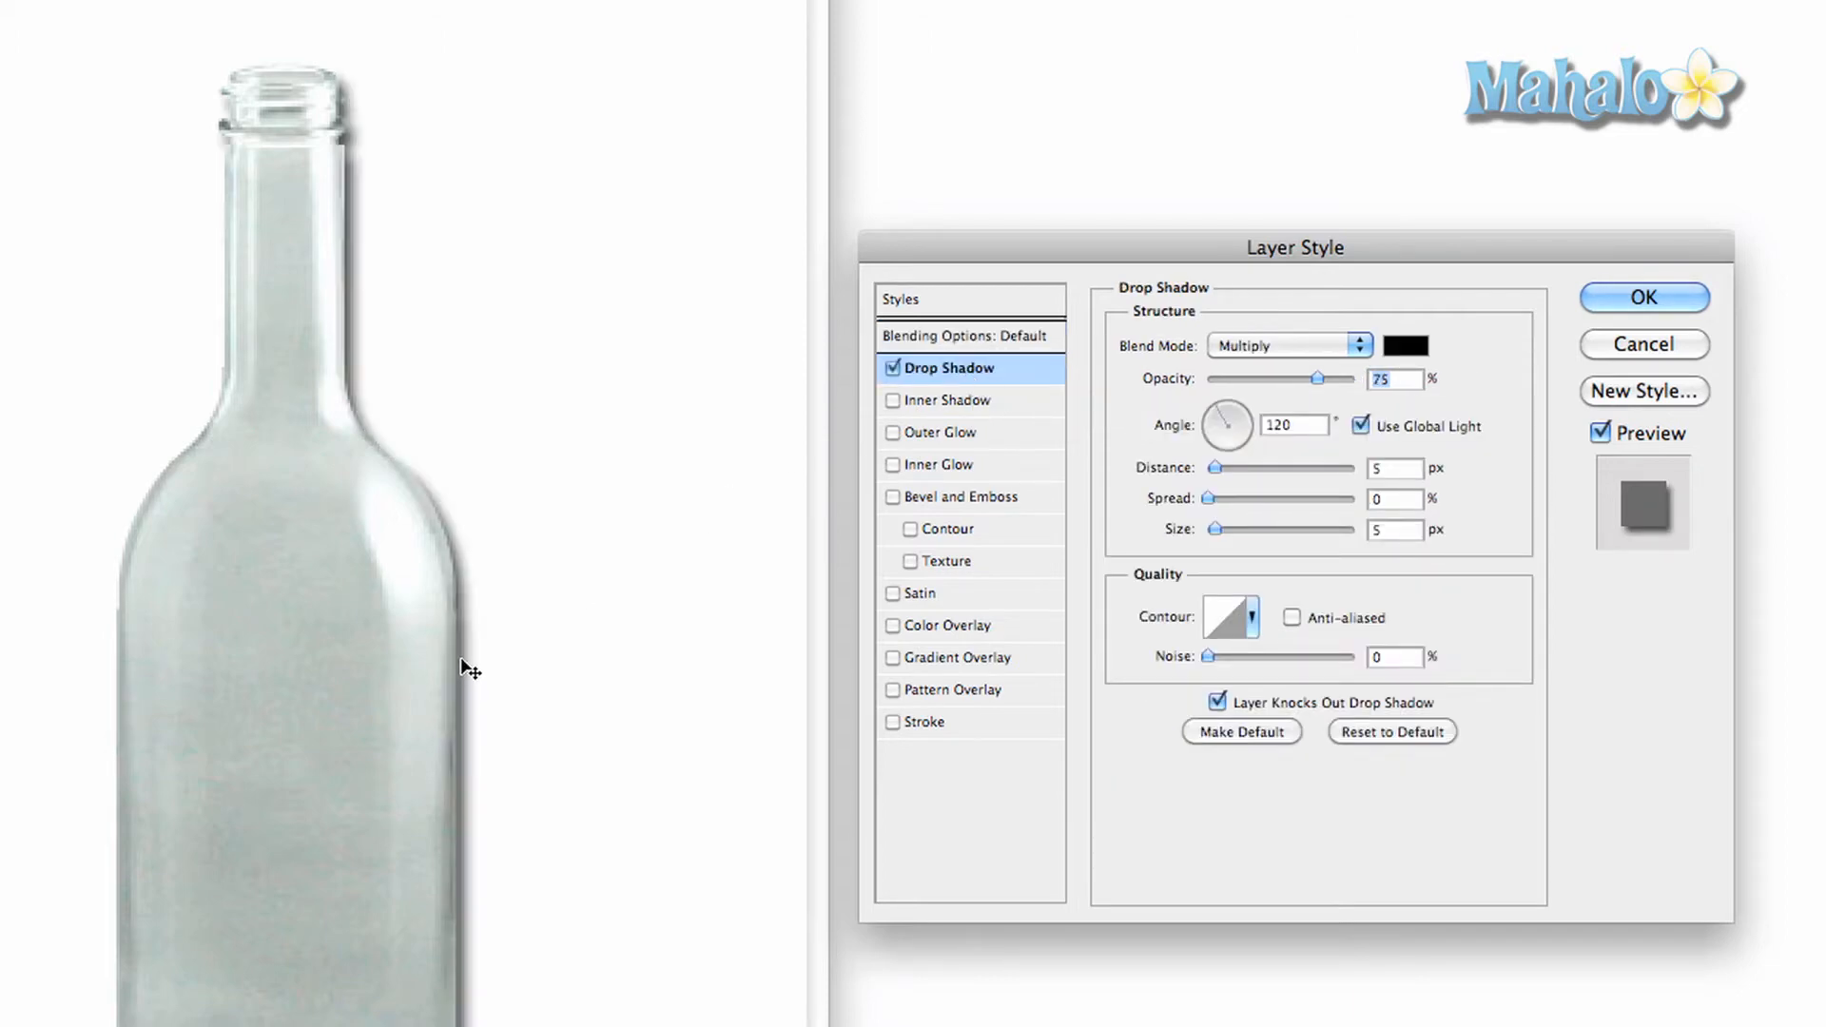
pyautogui.moveTo(346, 130)
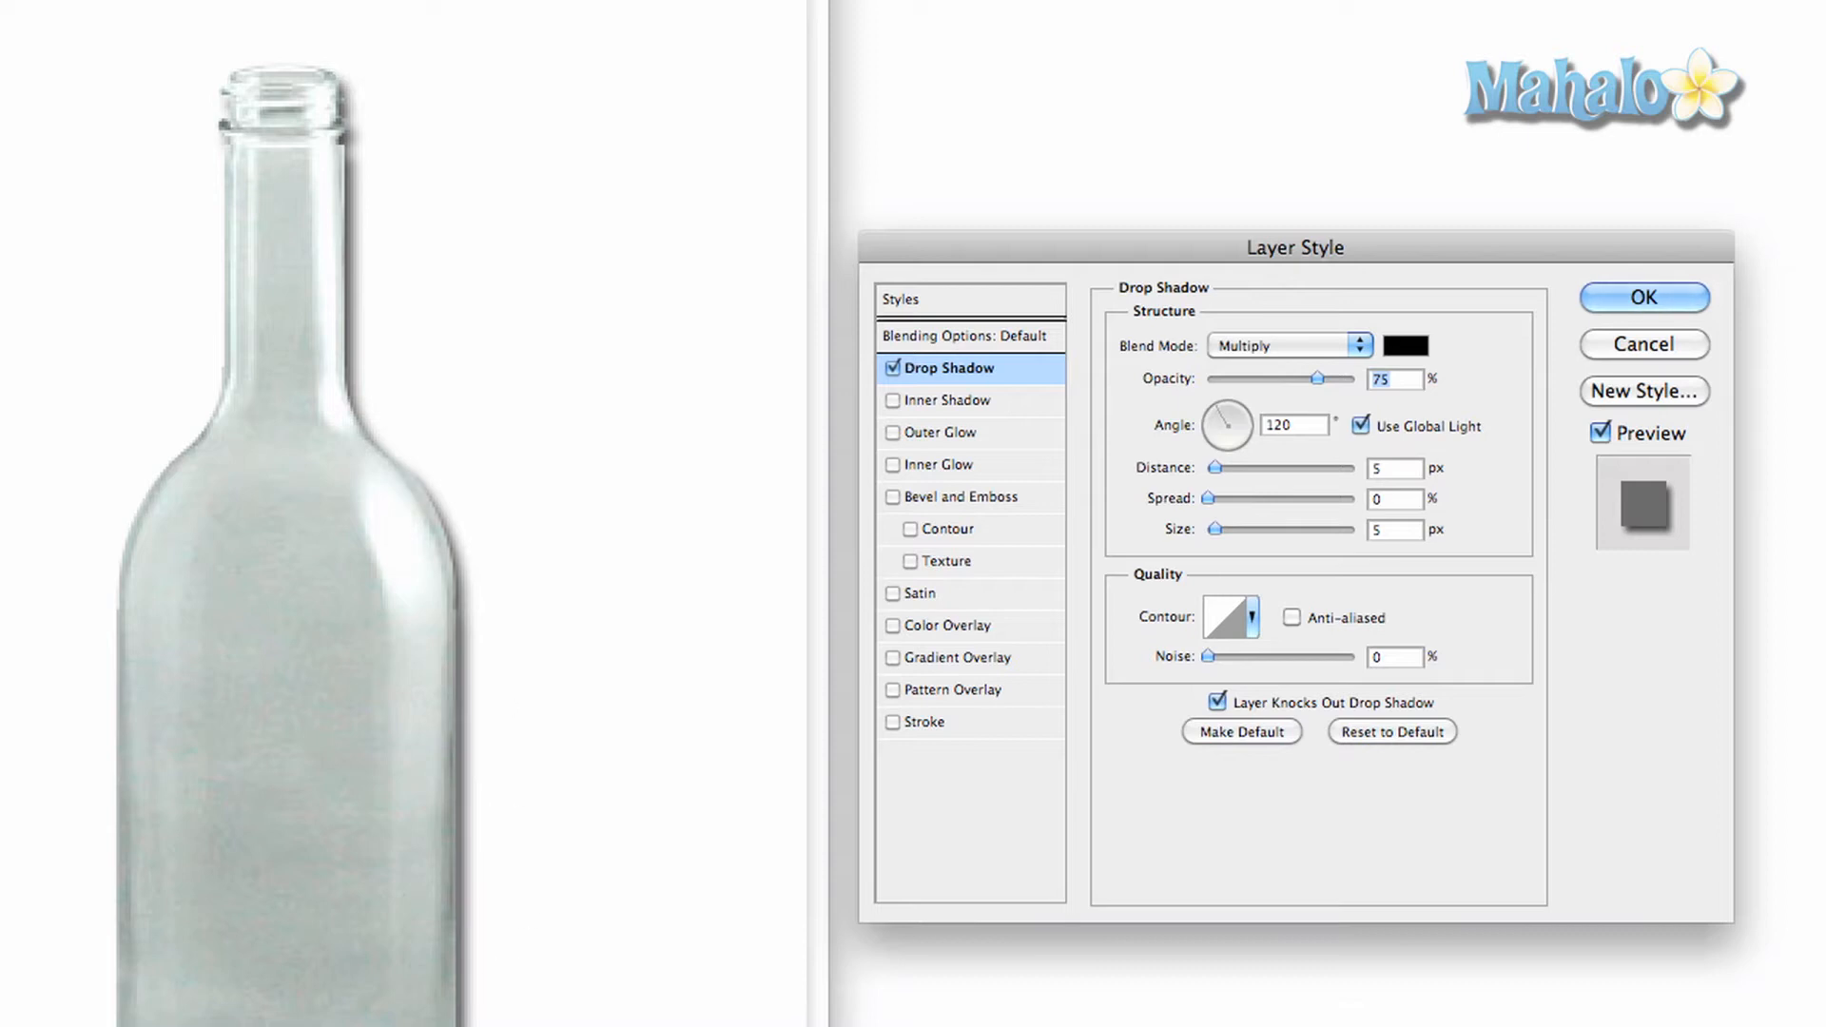
pyautogui.moveTo(1202, 471)
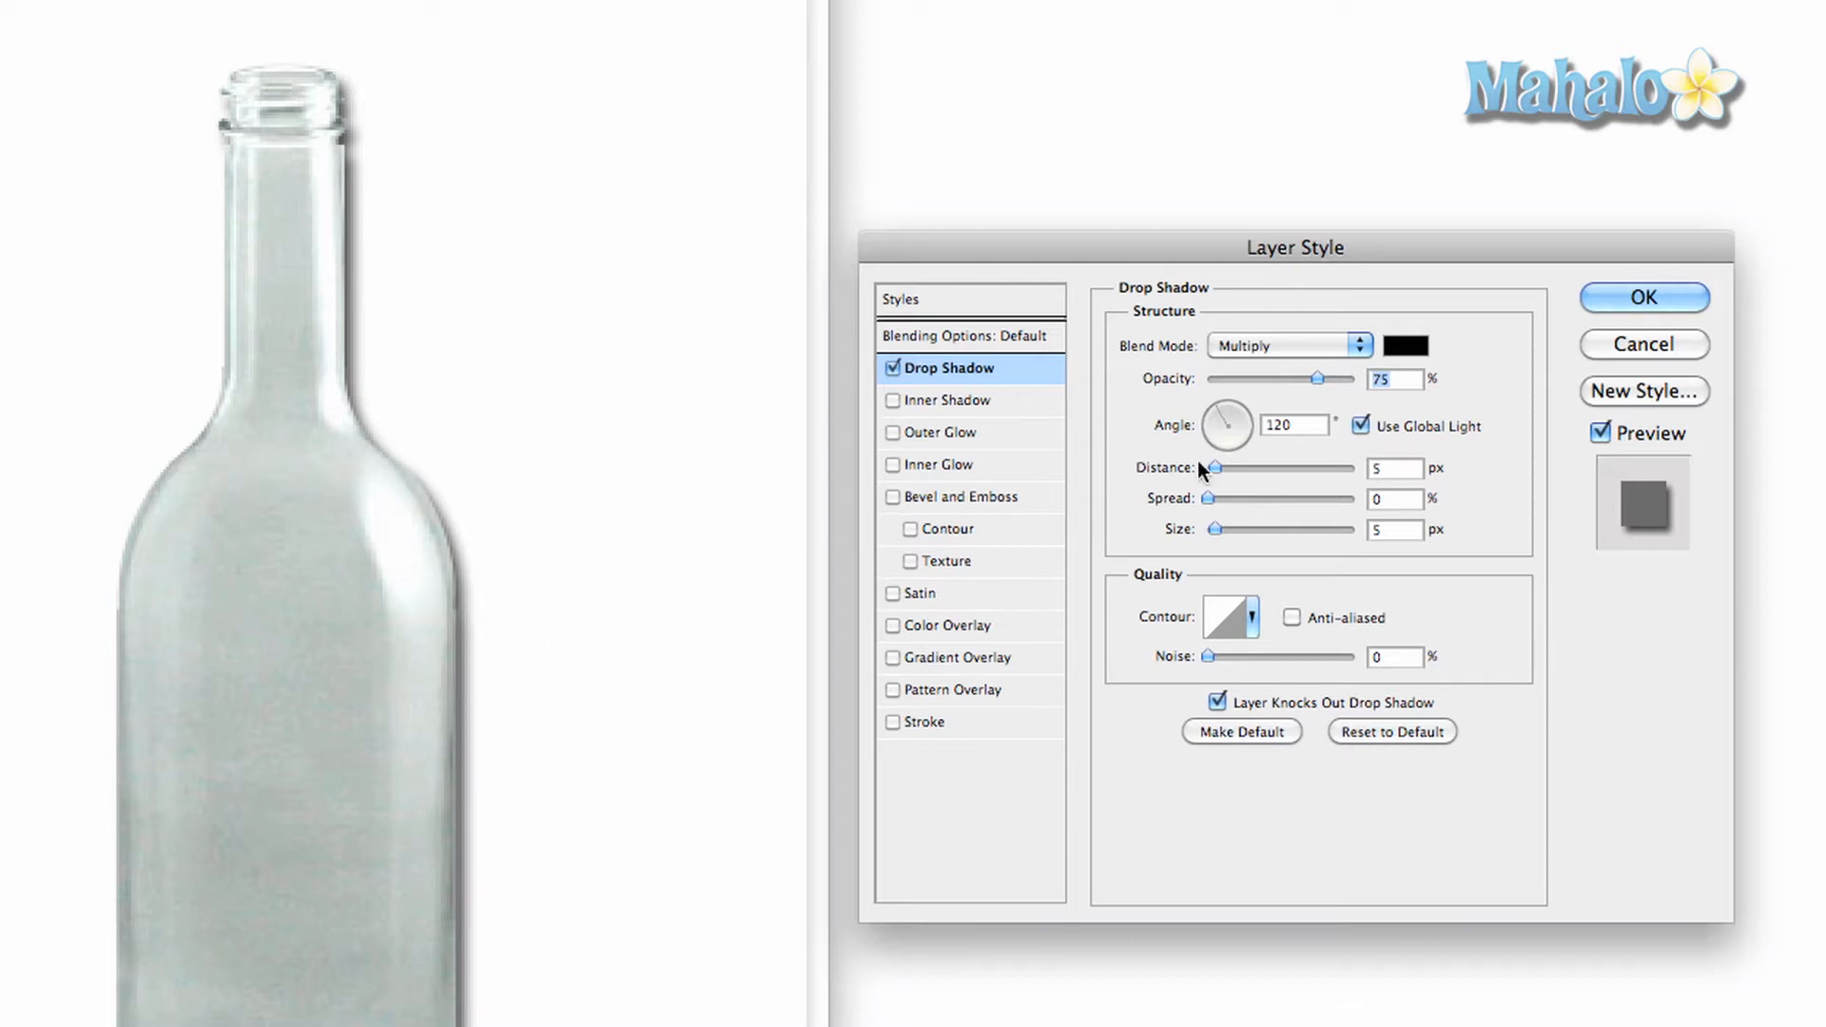
pyautogui.moveTo(1314, 404)
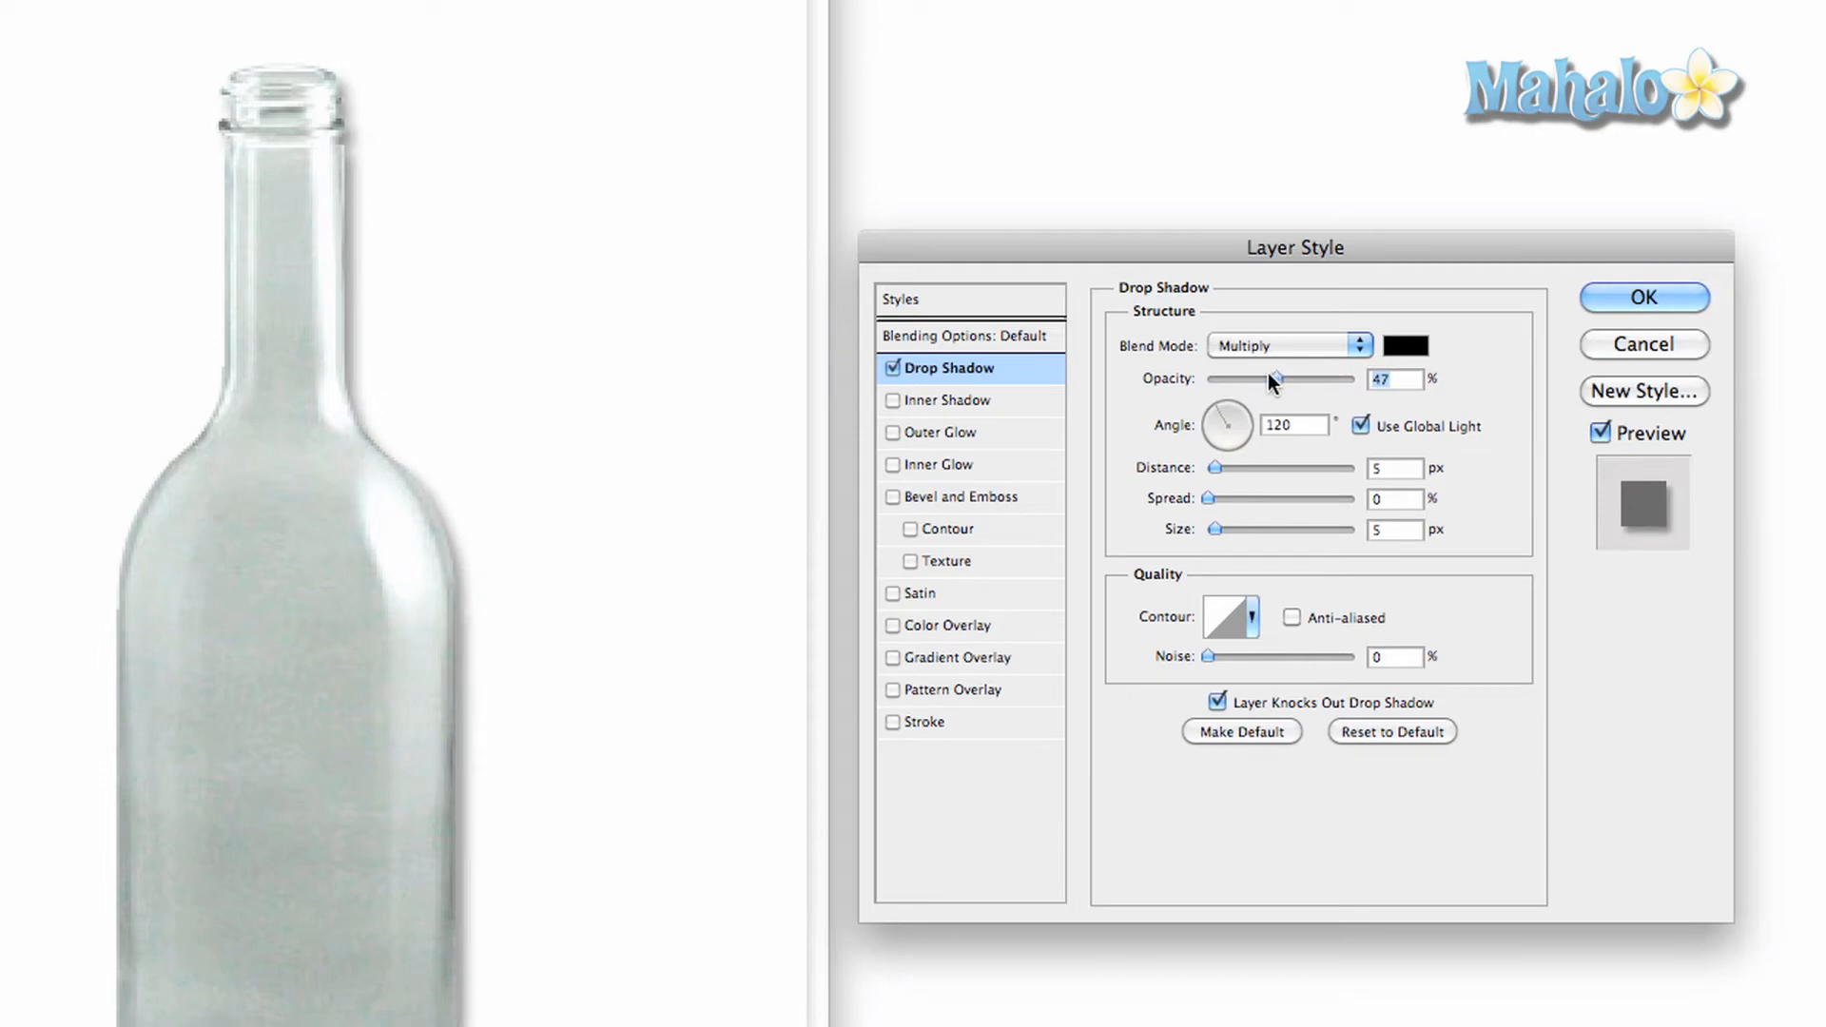
pyautogui.moveTo(1221, 420)
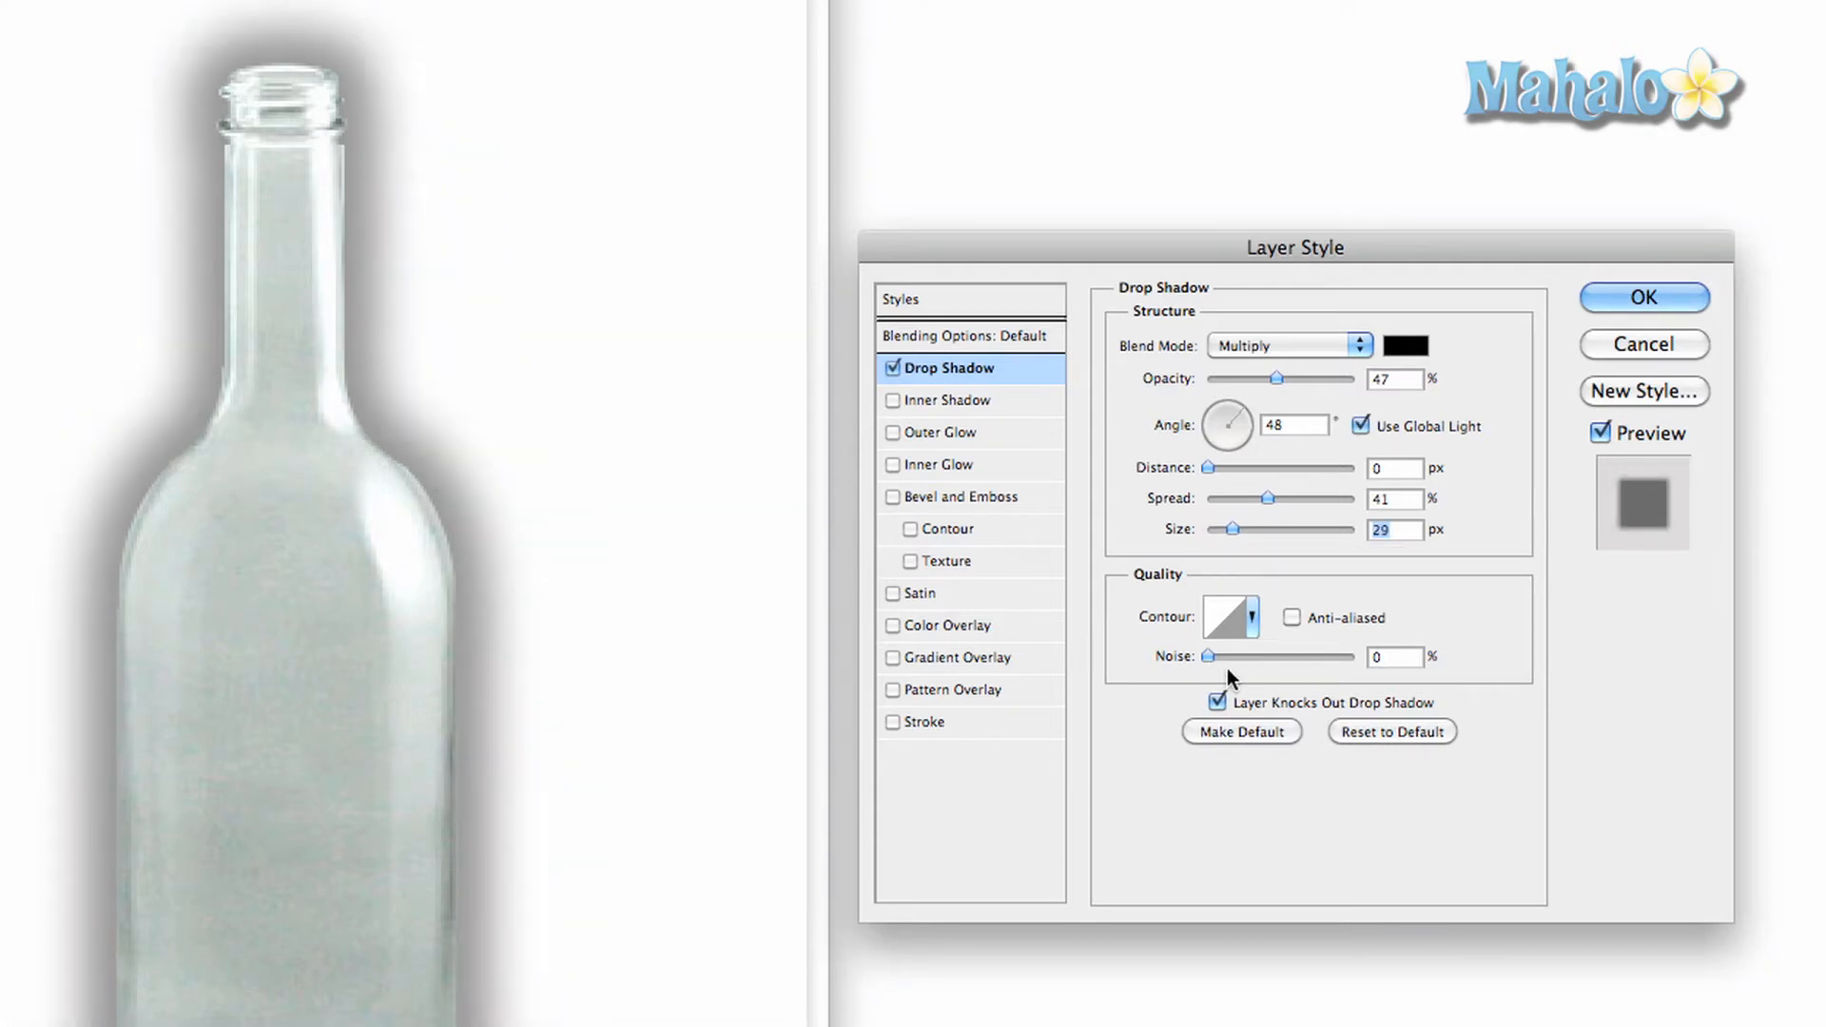
pyautogui.click(1223, 618)
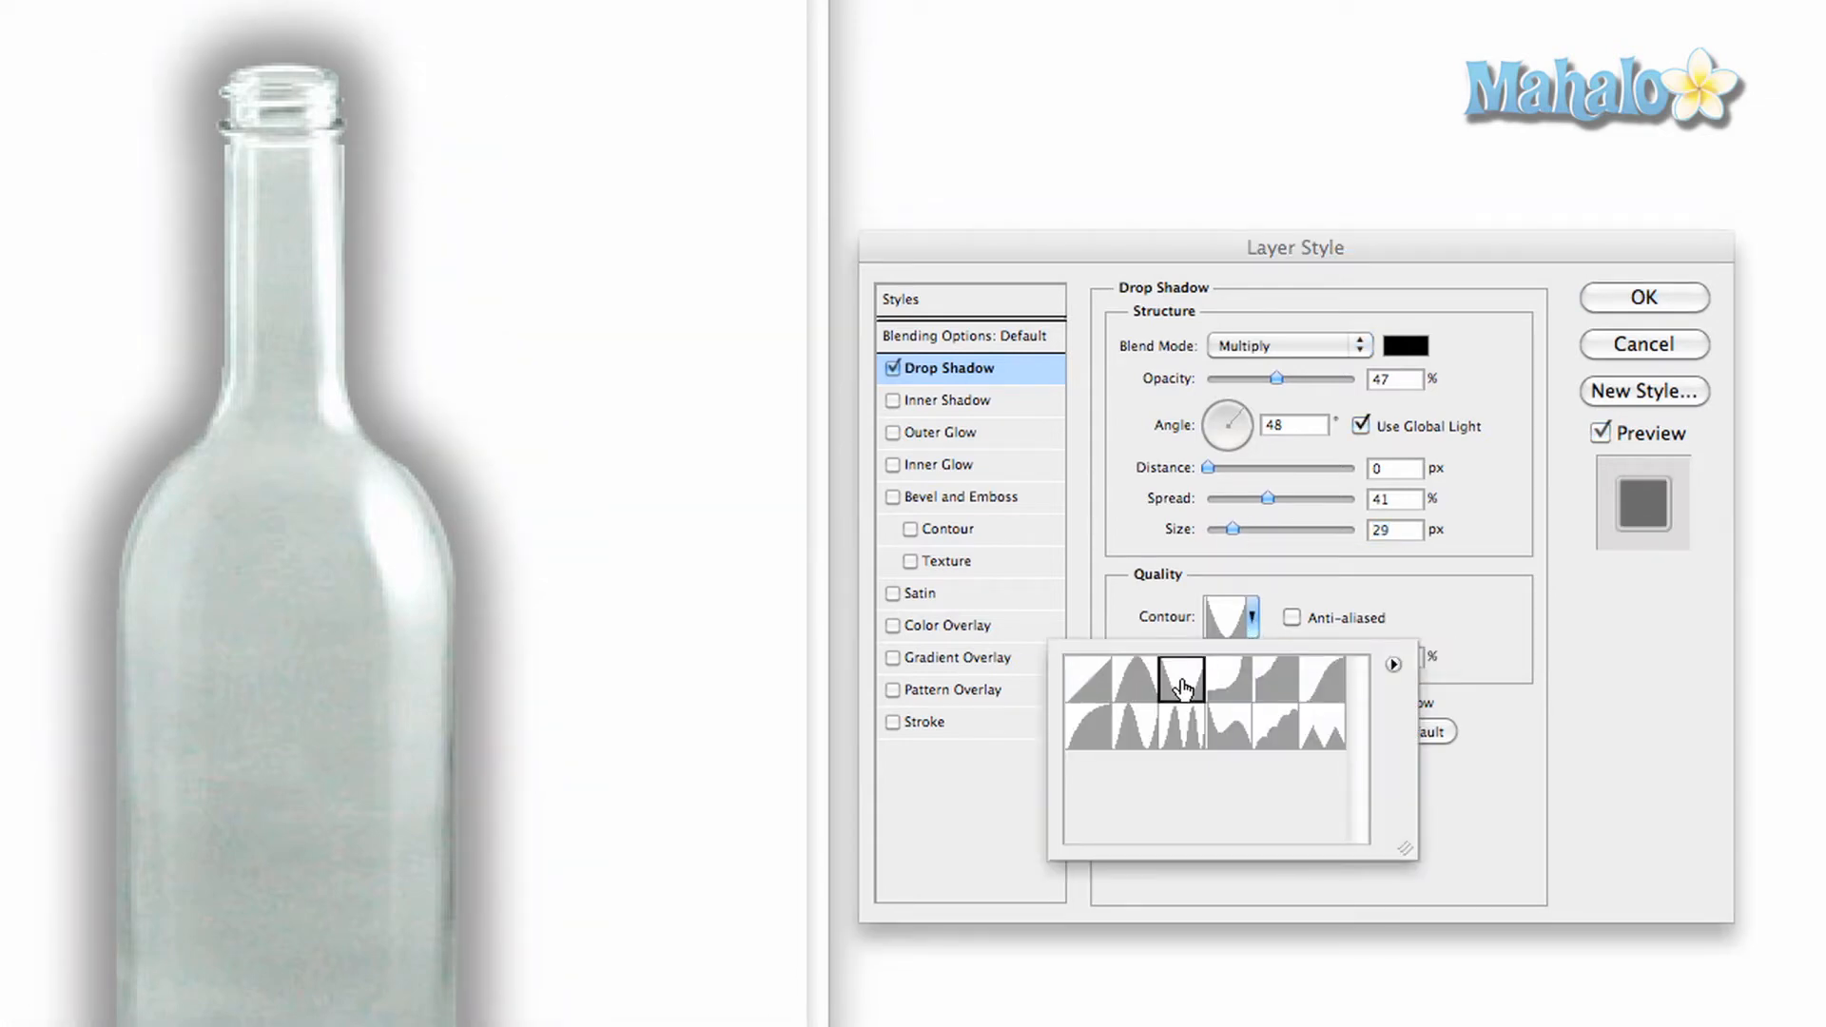
pyautogui.click(1140, 687)
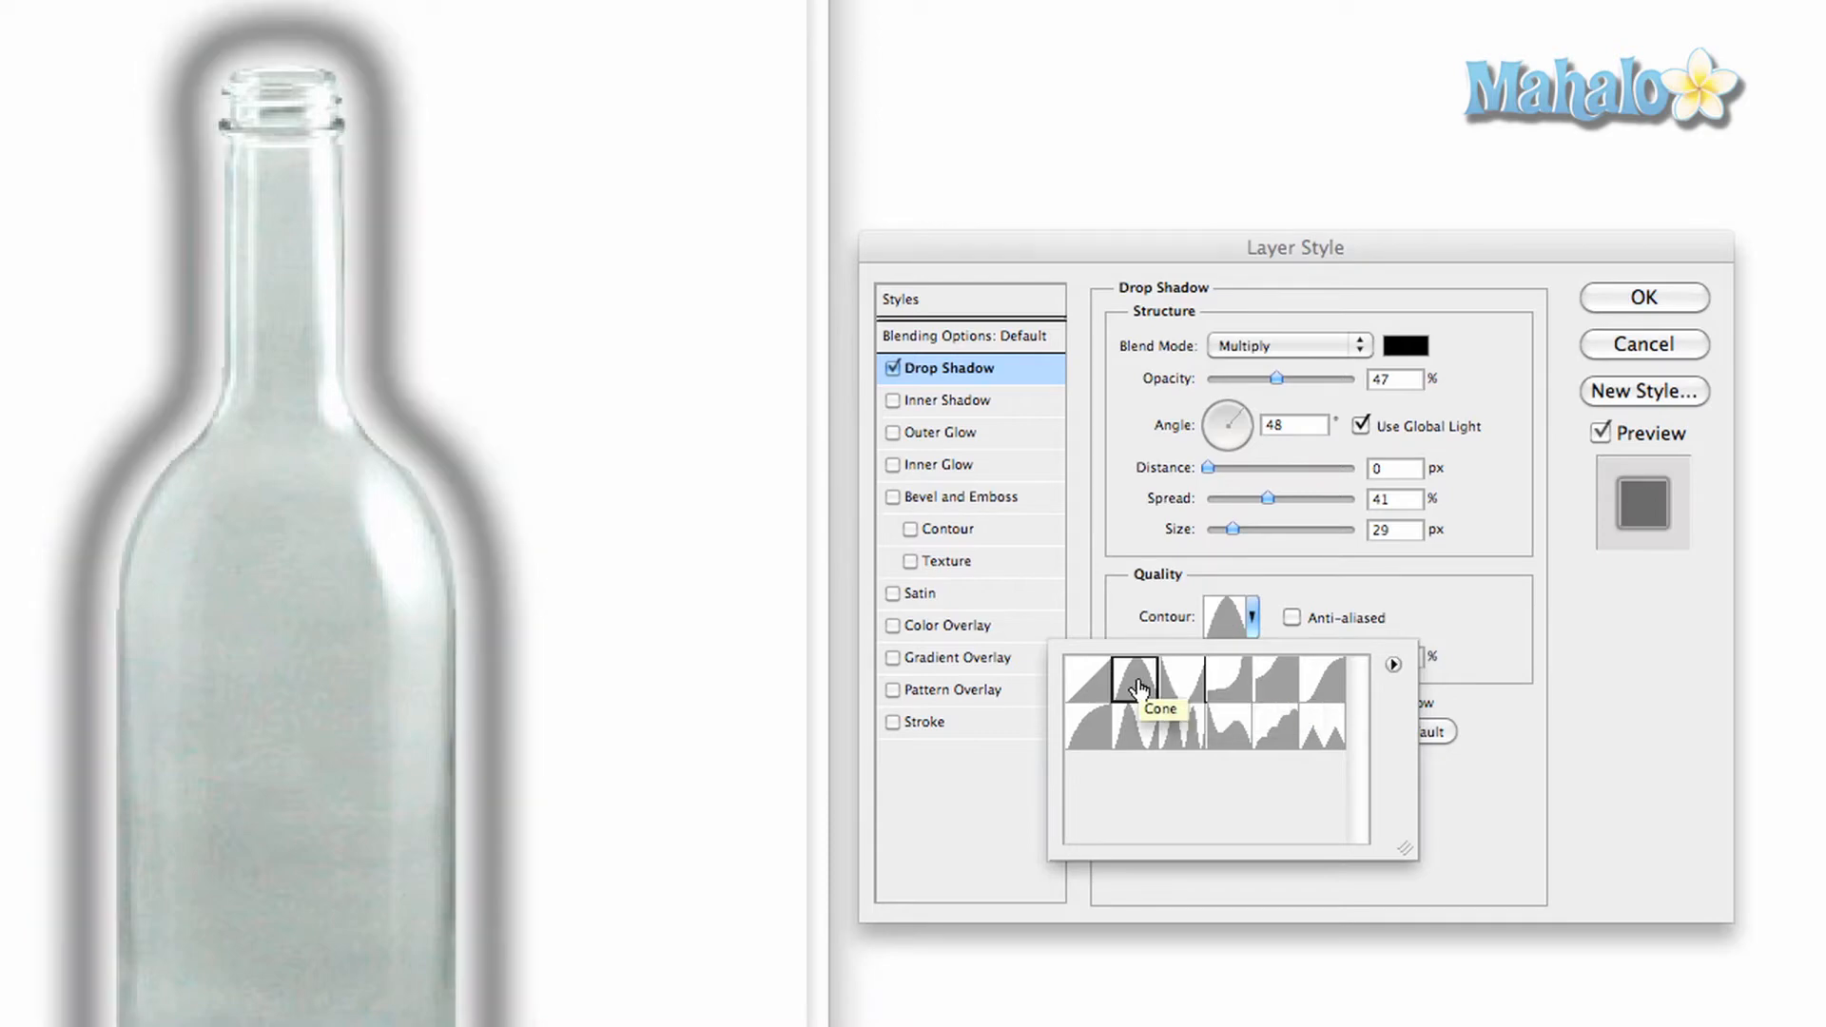
pyautogui.click(1090, 681)
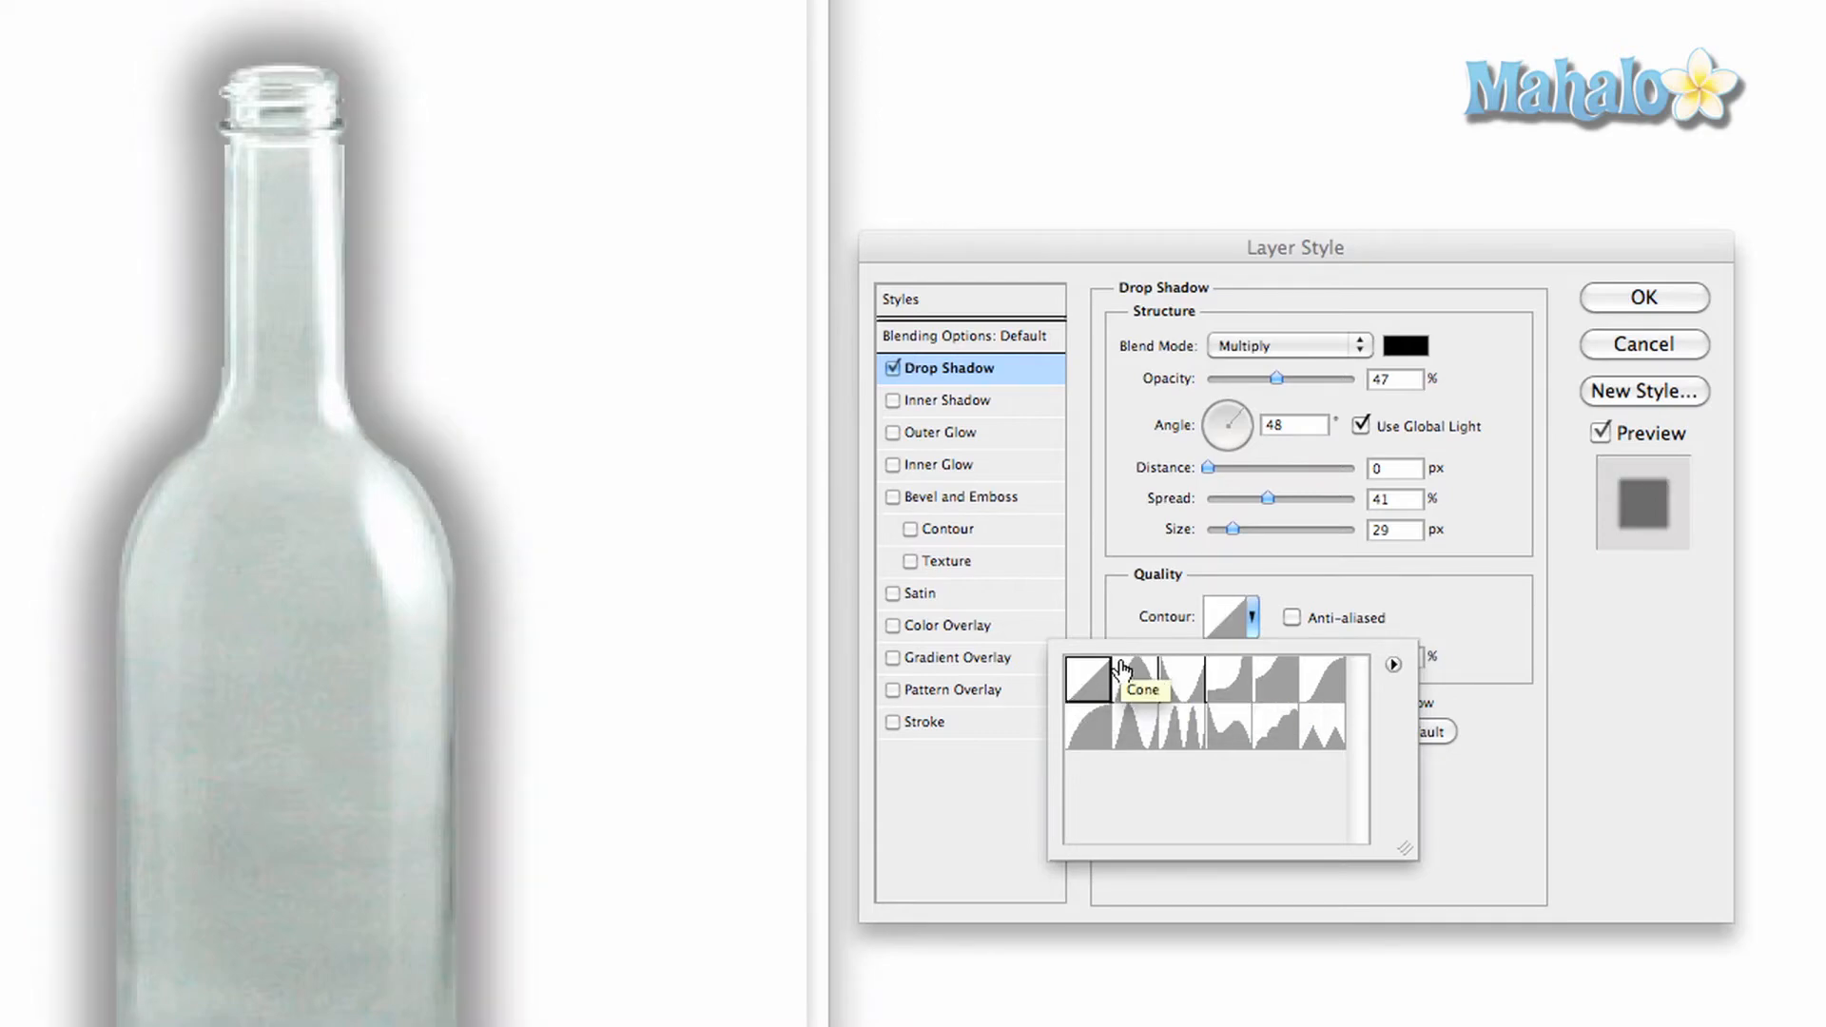
pyautogui.moveTo(1264, 727)
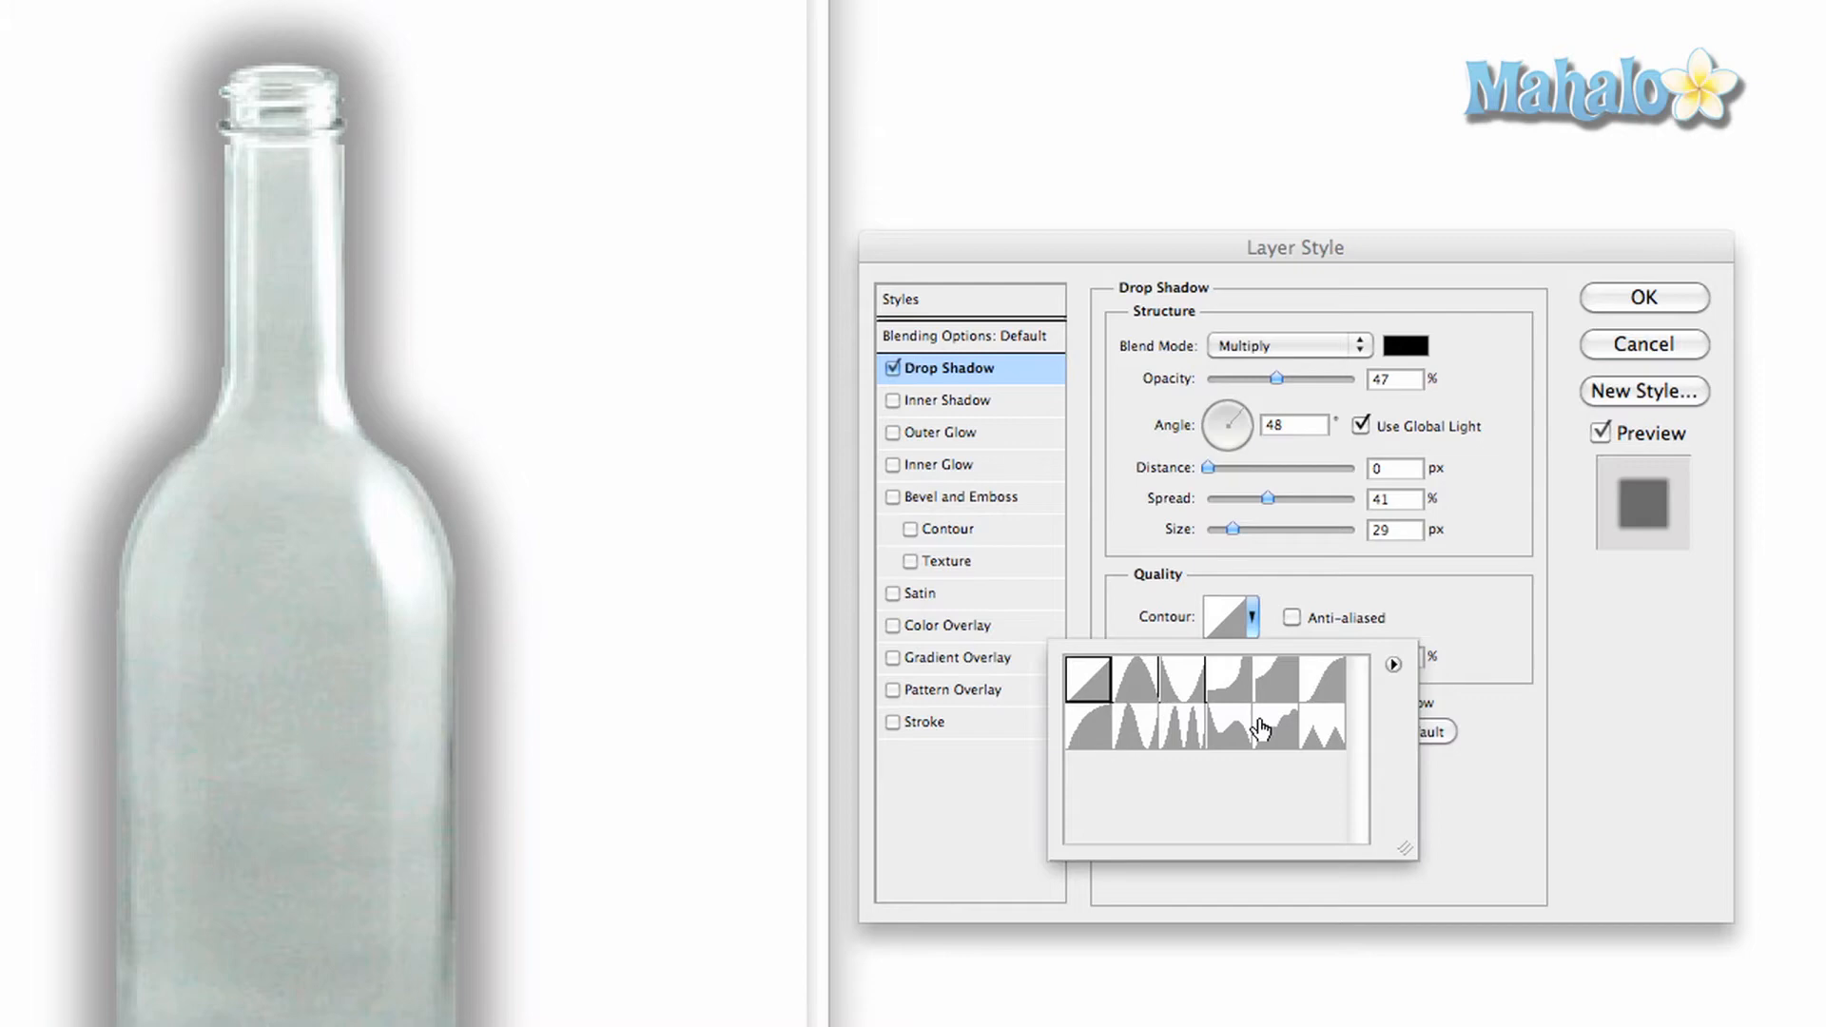
pyautogui.click(1171, 722)
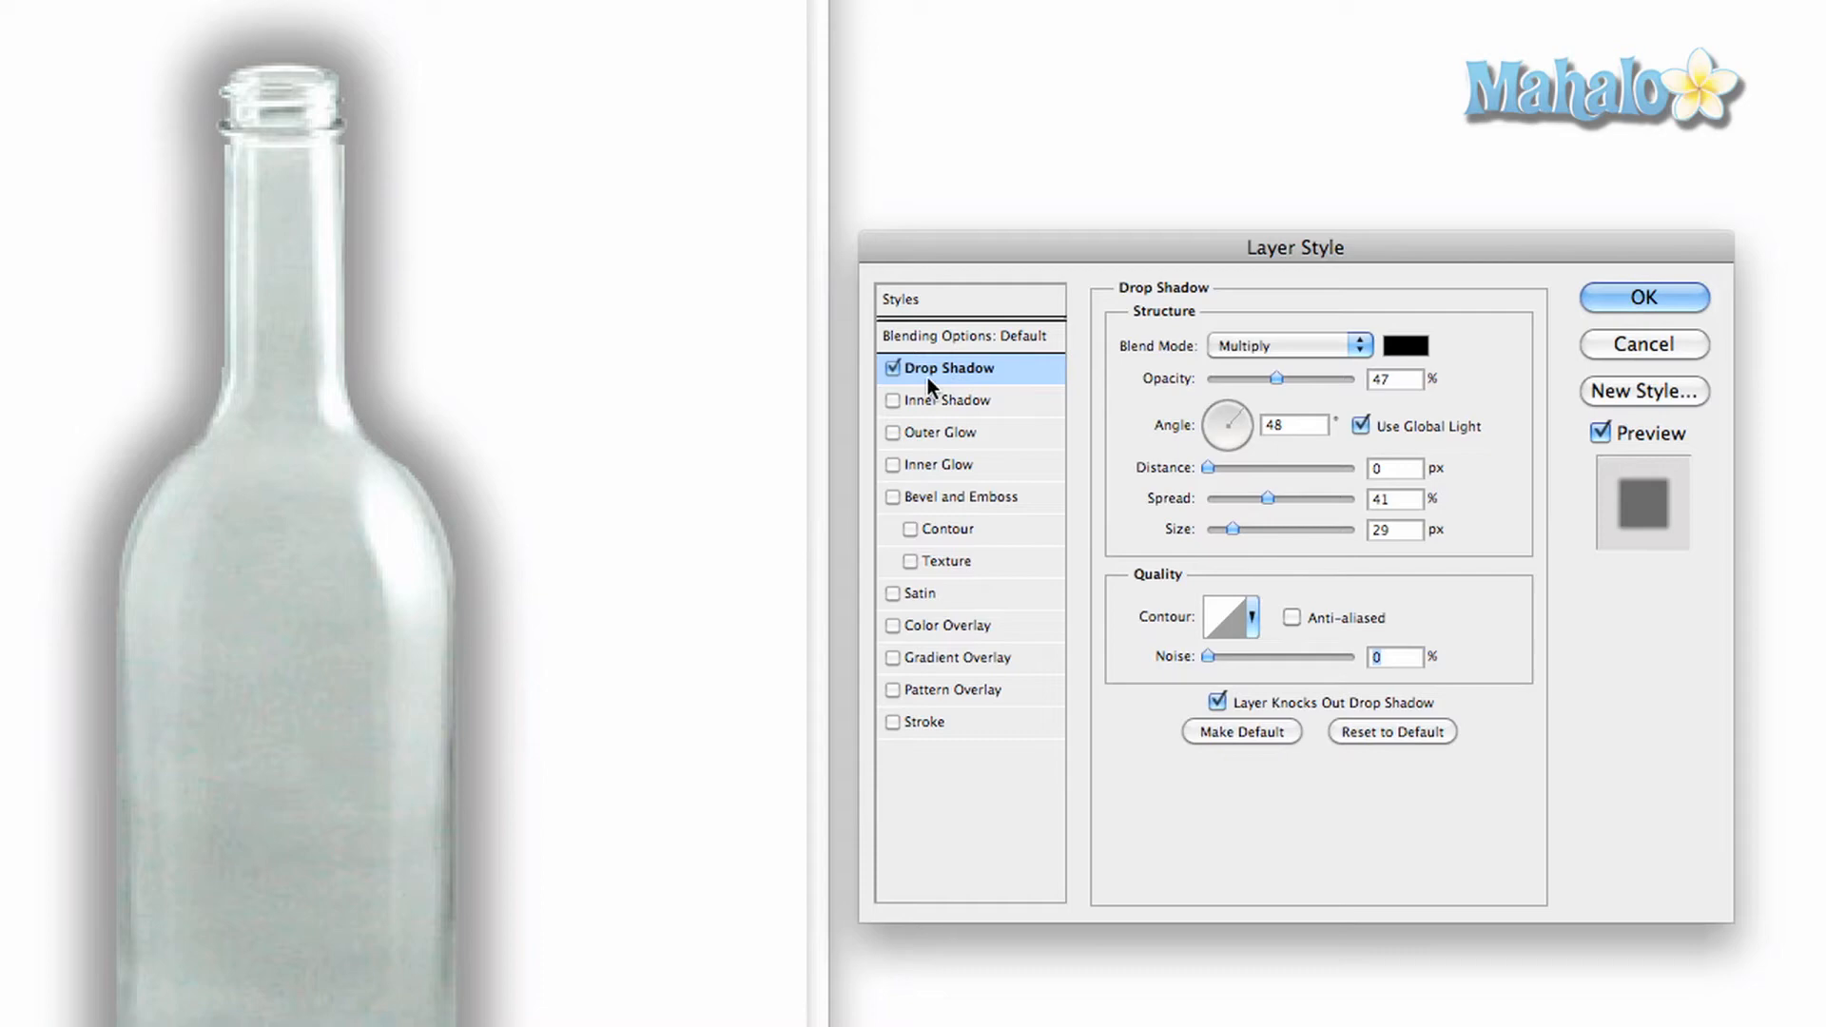
# Step: Enable Inner Shadow on the bottle and disable its Drop Shadow
pyautogui.click(948, 399)
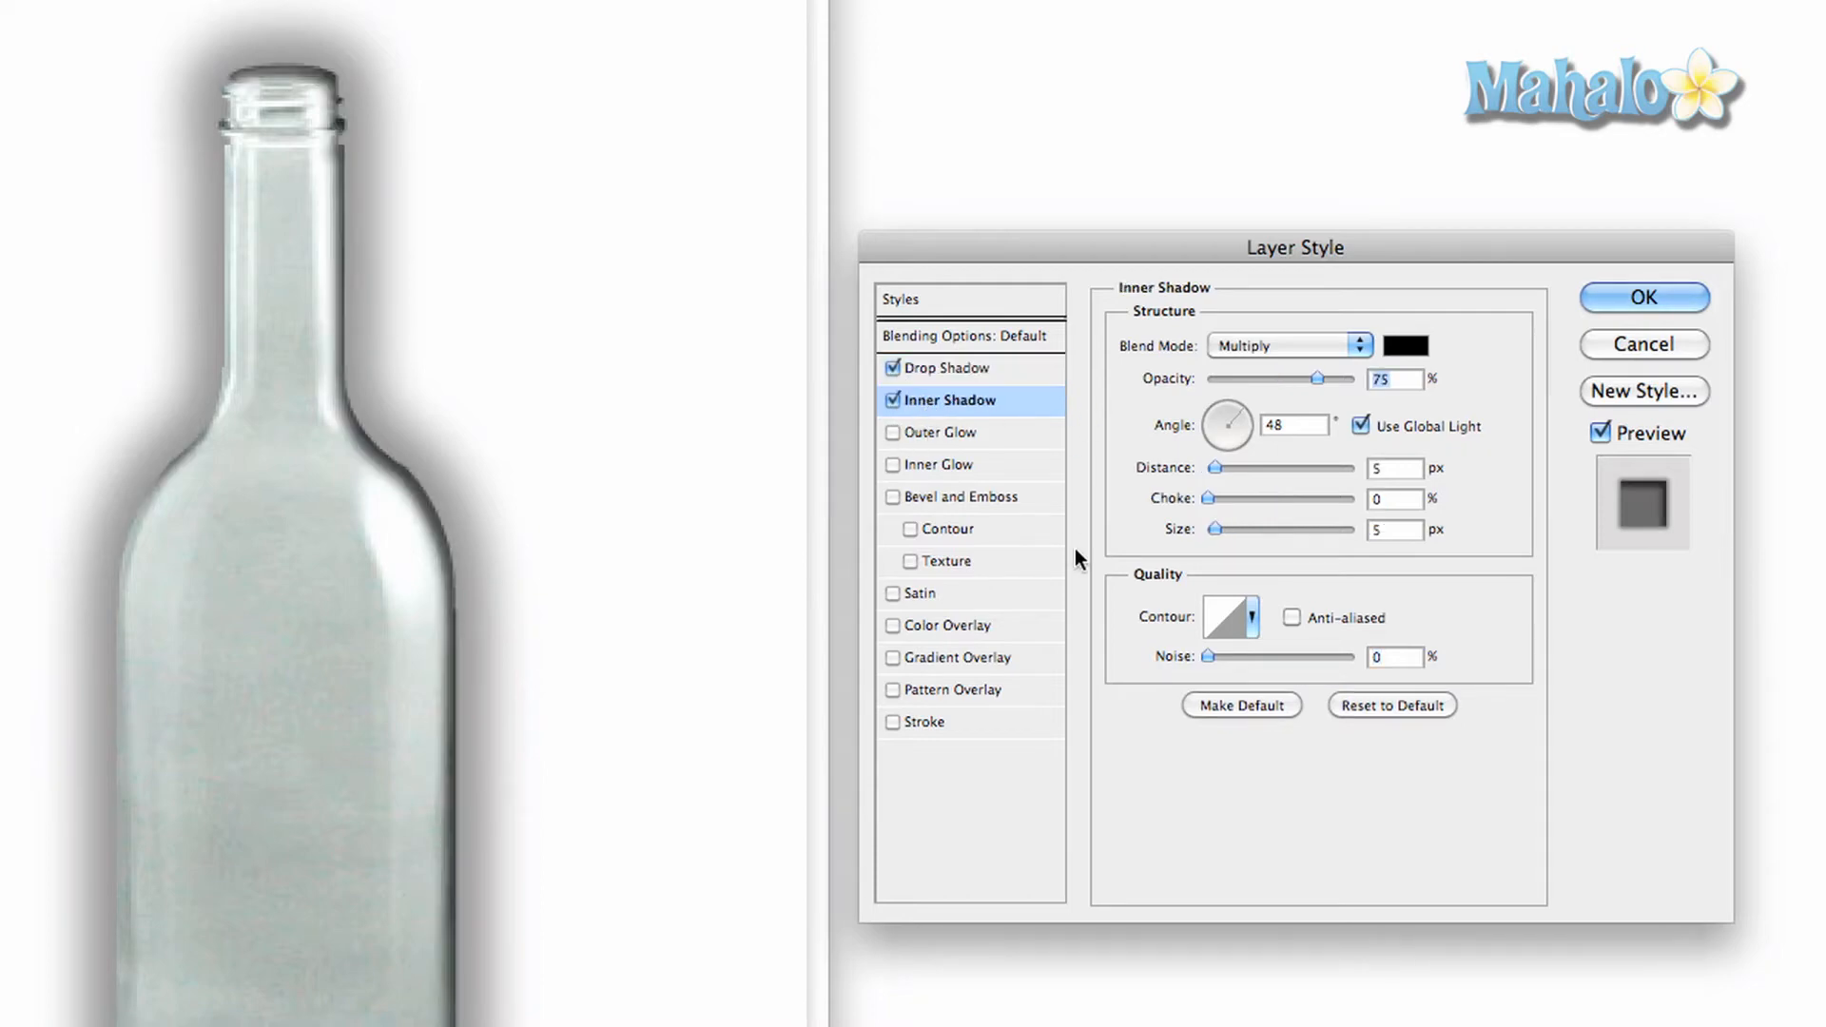
pyautogui.moveTo(1036, 488)
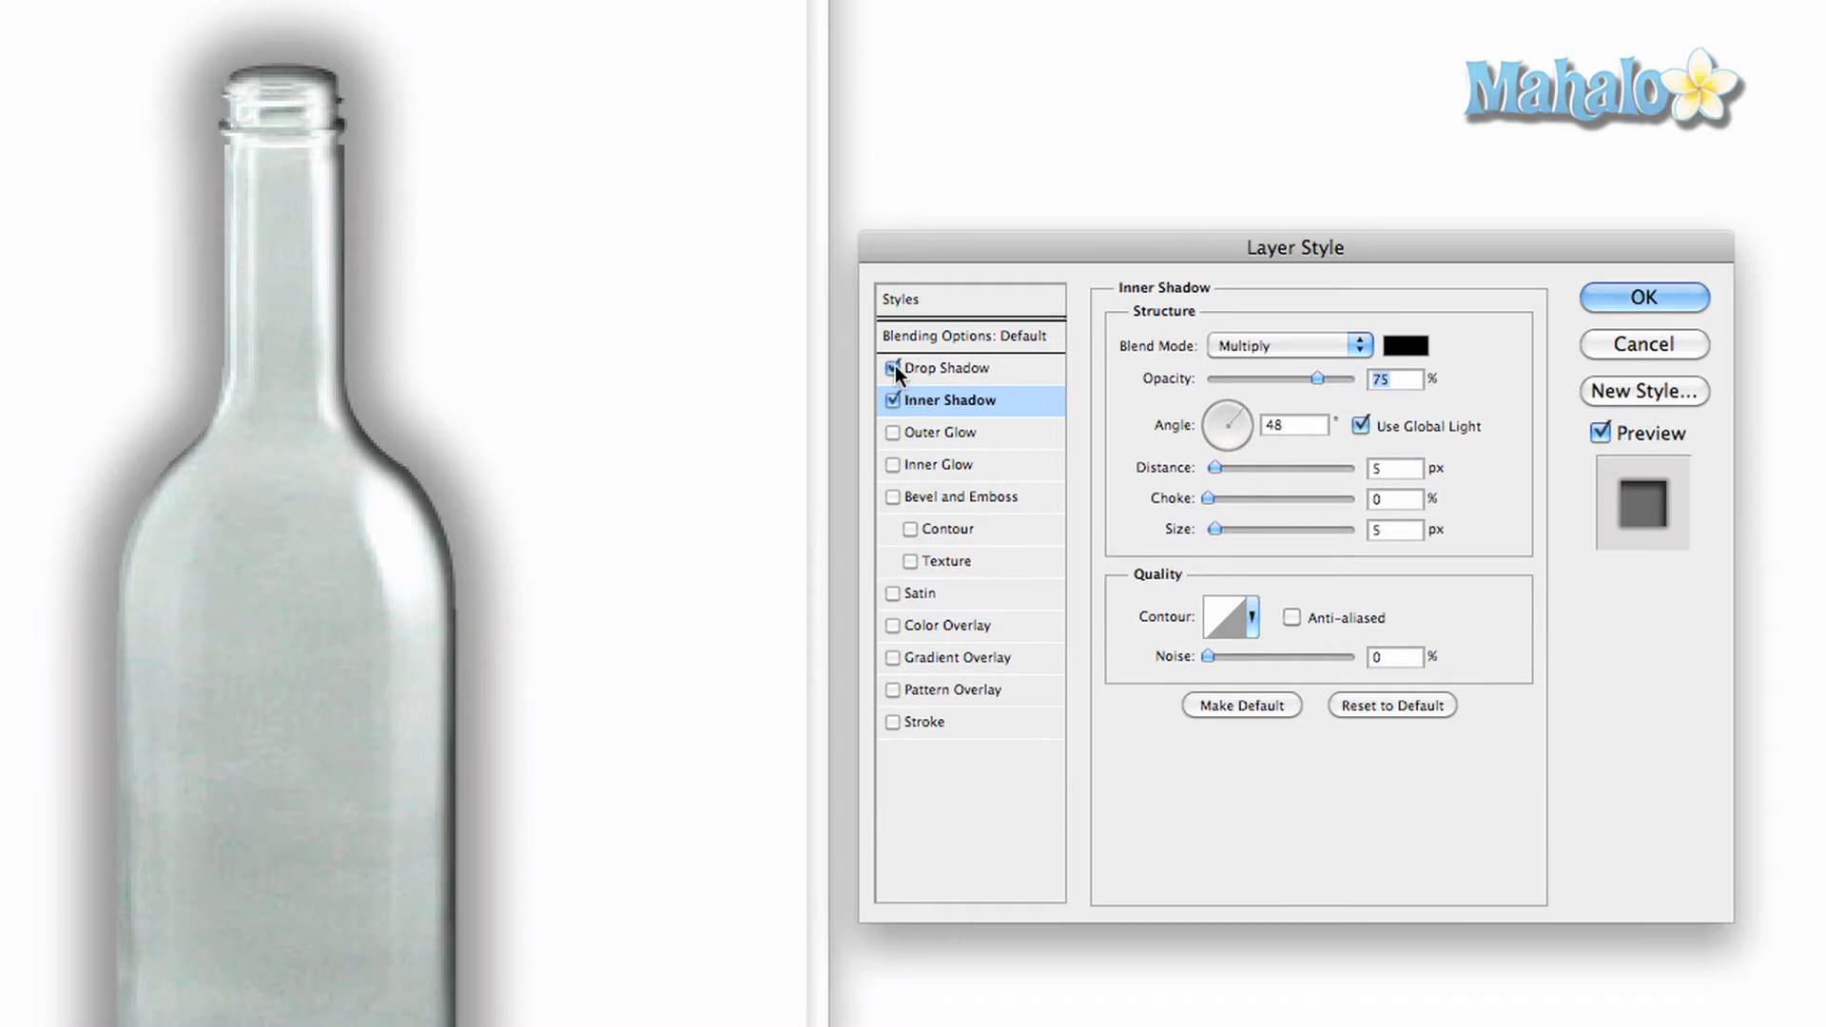
pyautogui.click(892, 368)
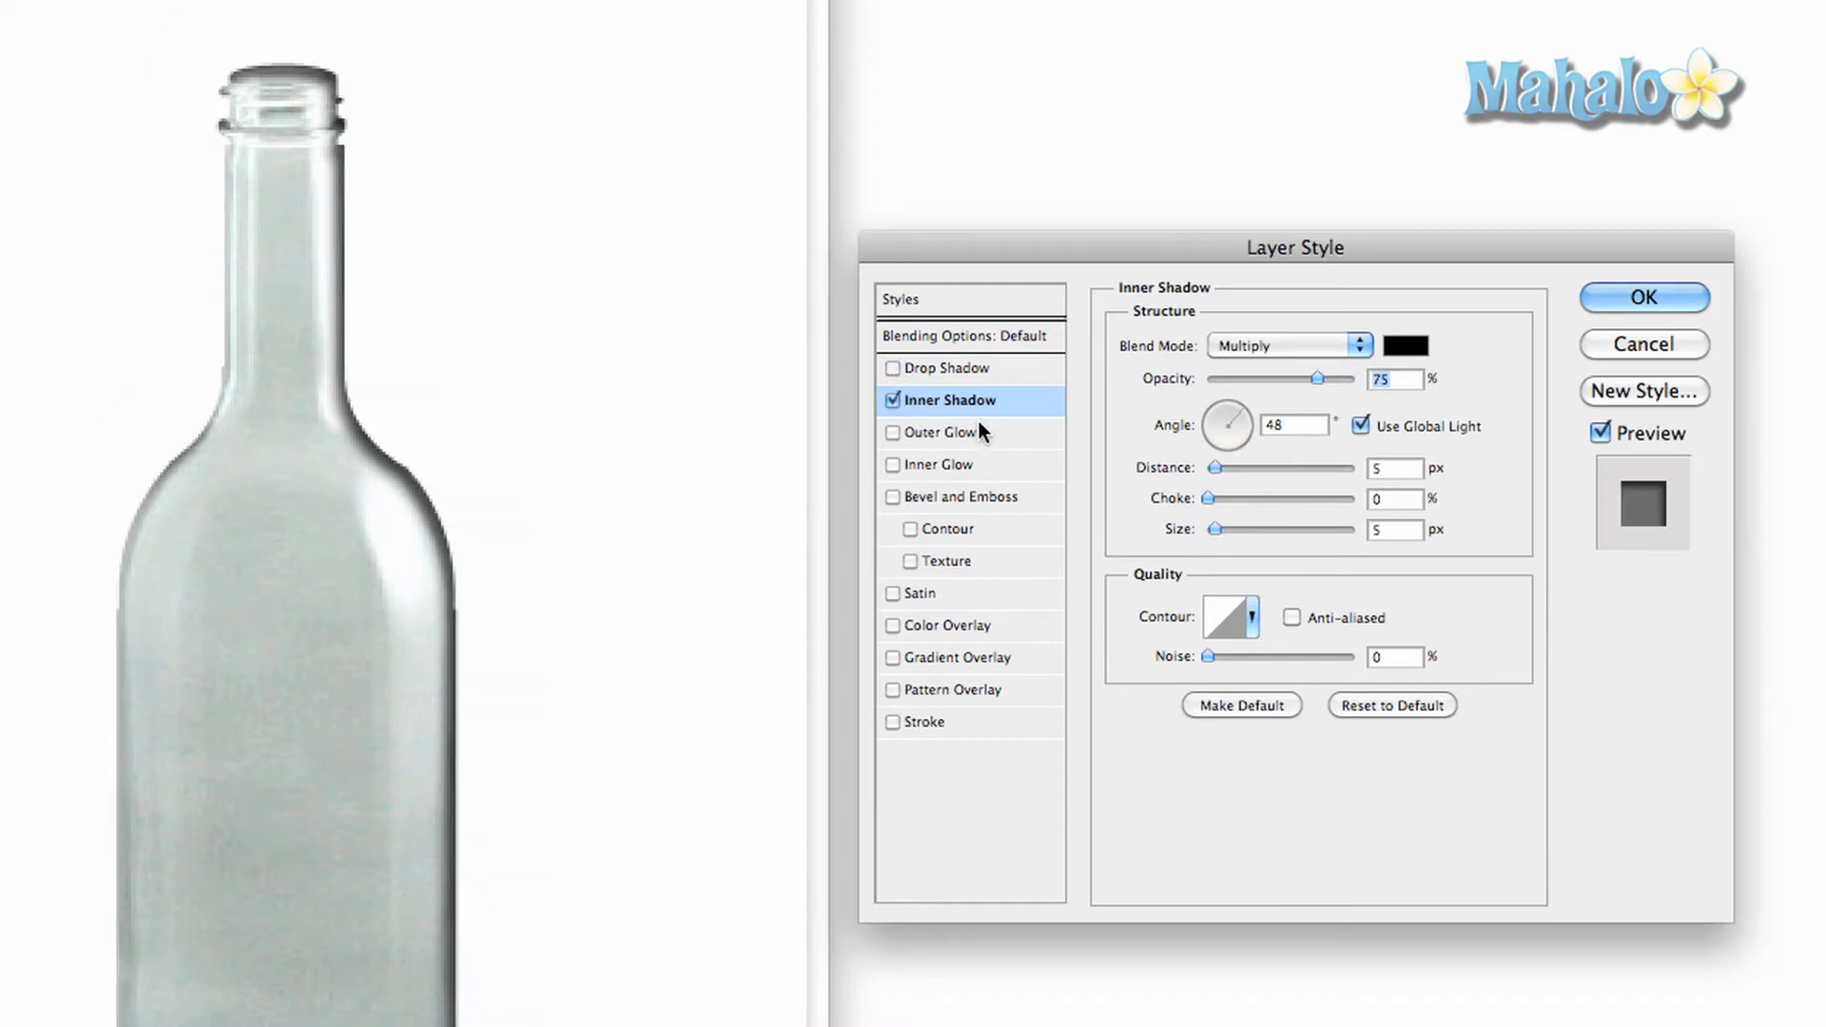
pyautogui.click(941, 432)
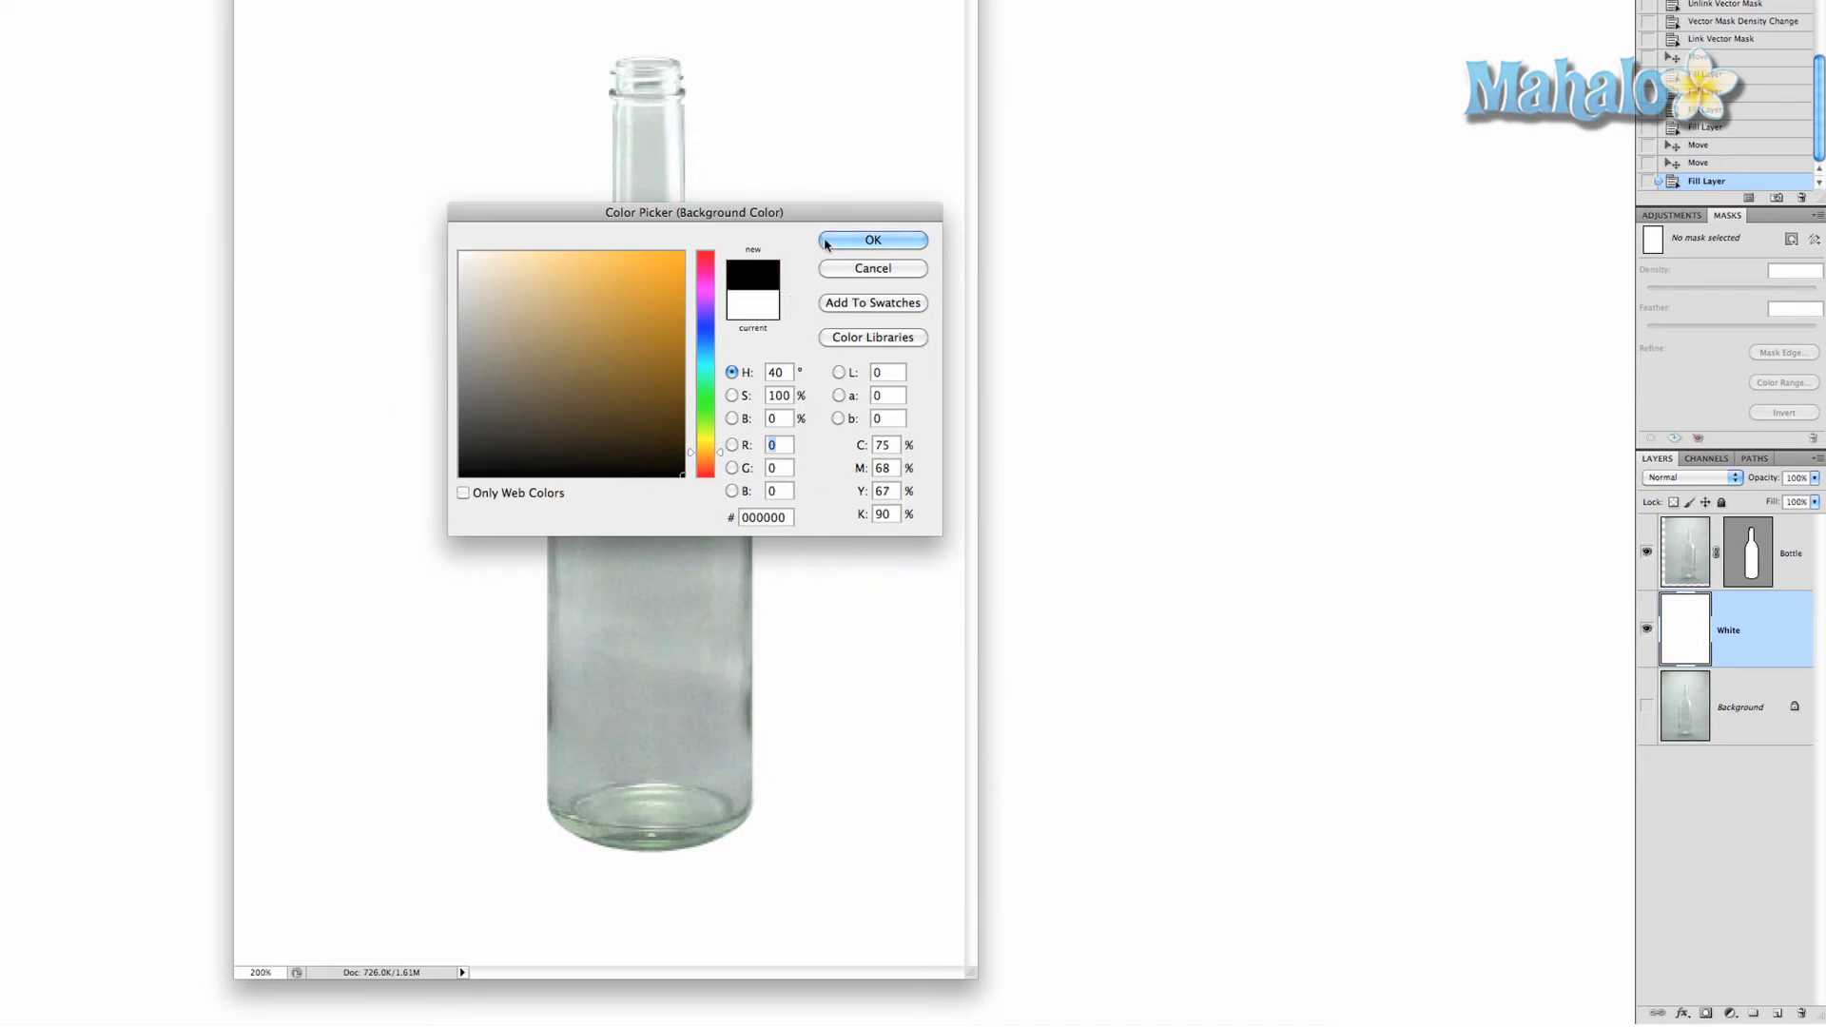
# Step: Fill the White layer with black, then open the Bottle layer's Blending Options
pyautogui.click(872, 240)
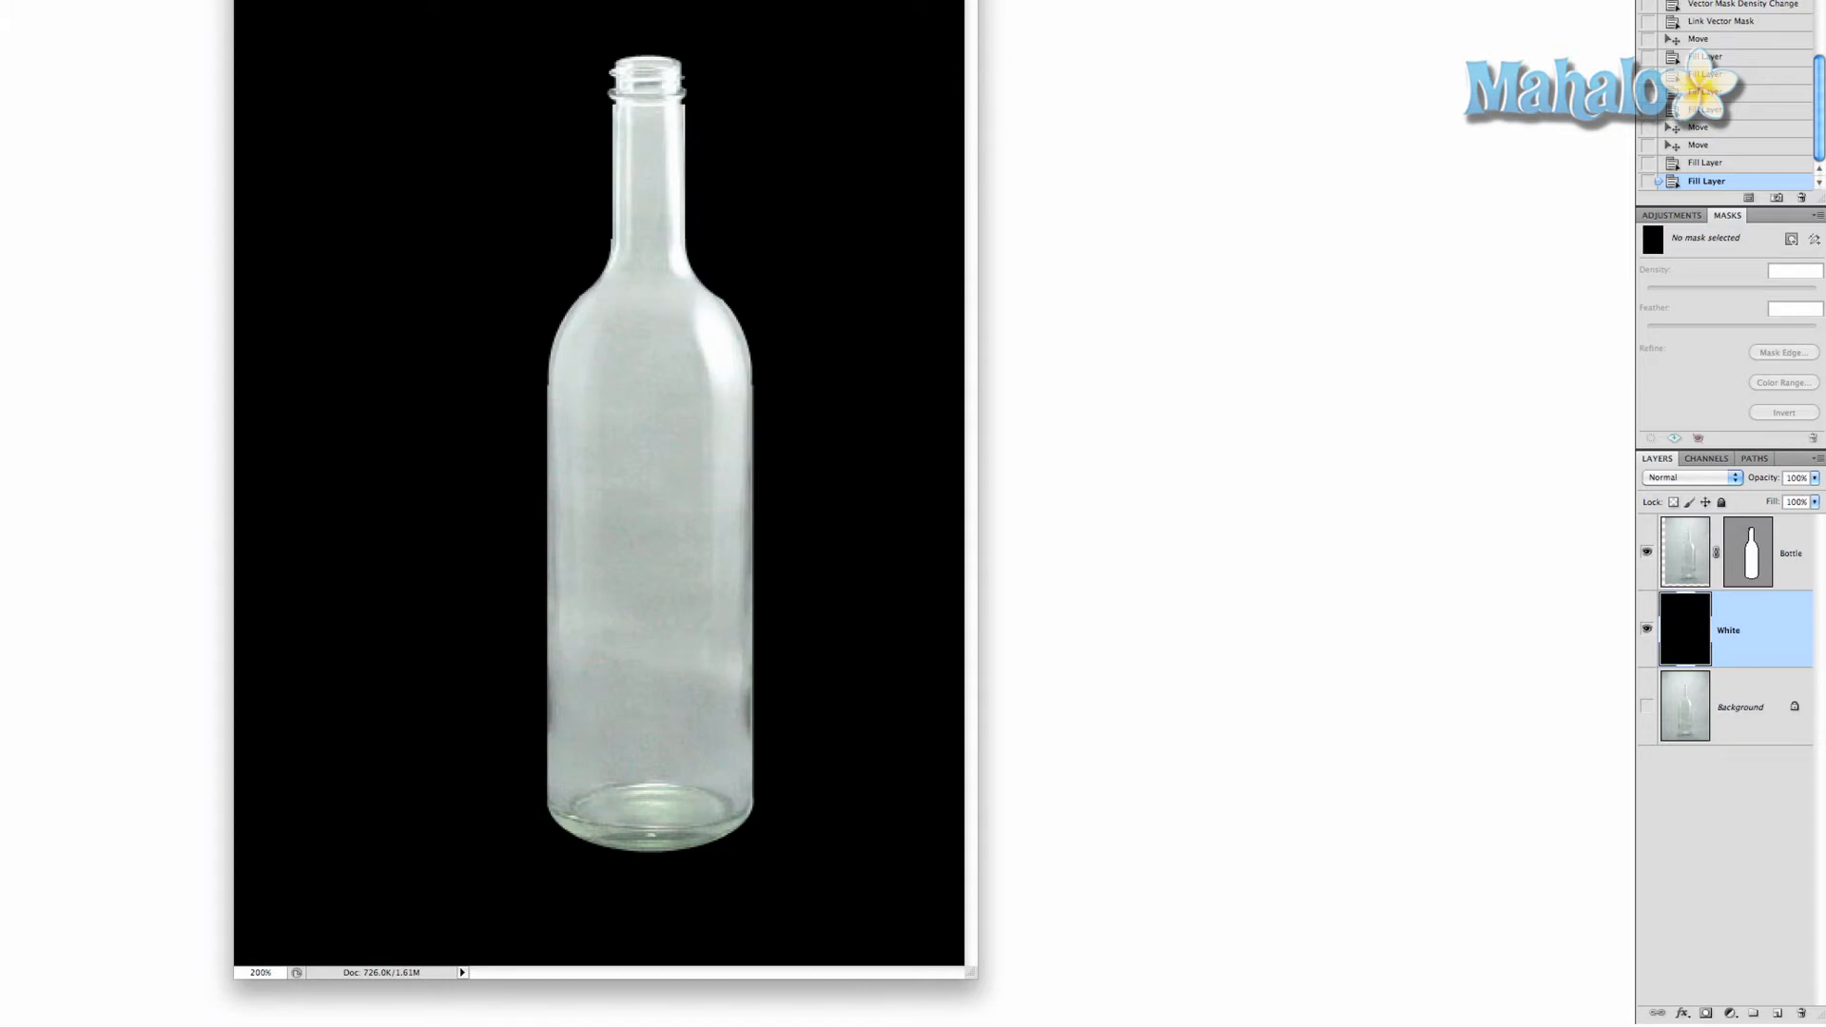
pyautogui.click(1746, 552)
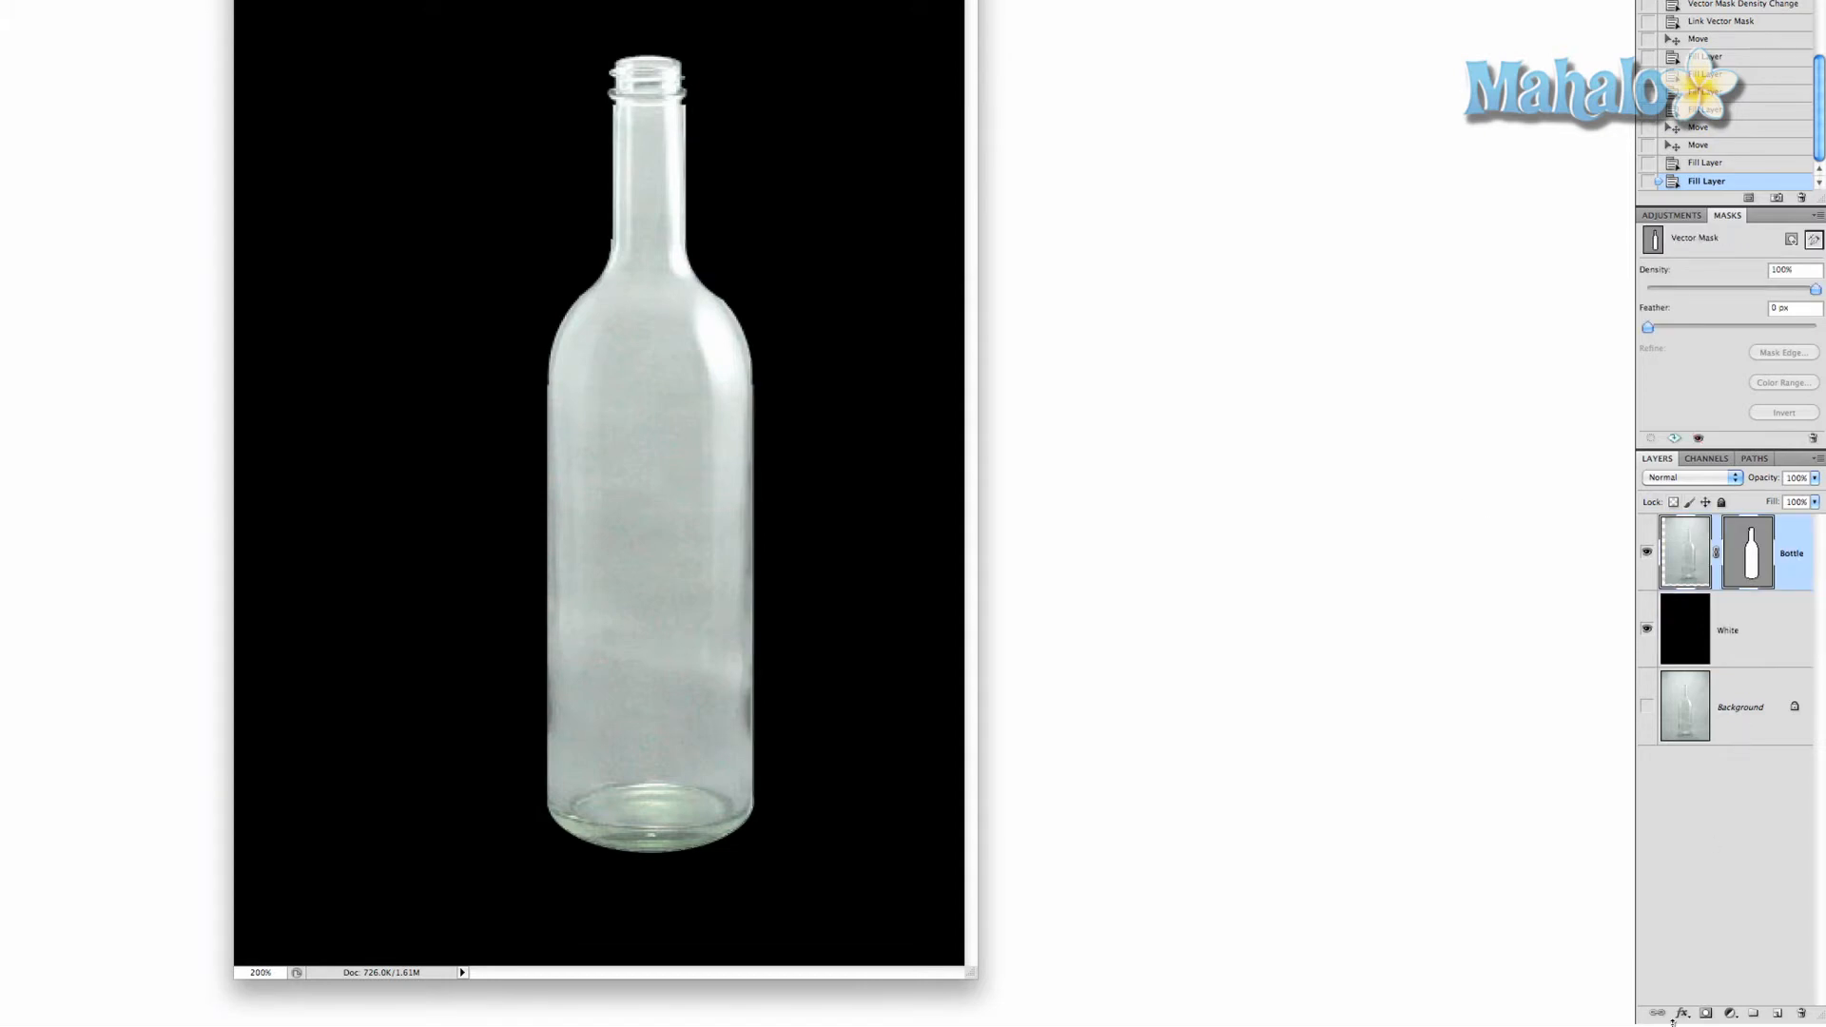
pyautogui.moveTo(1698, 894)
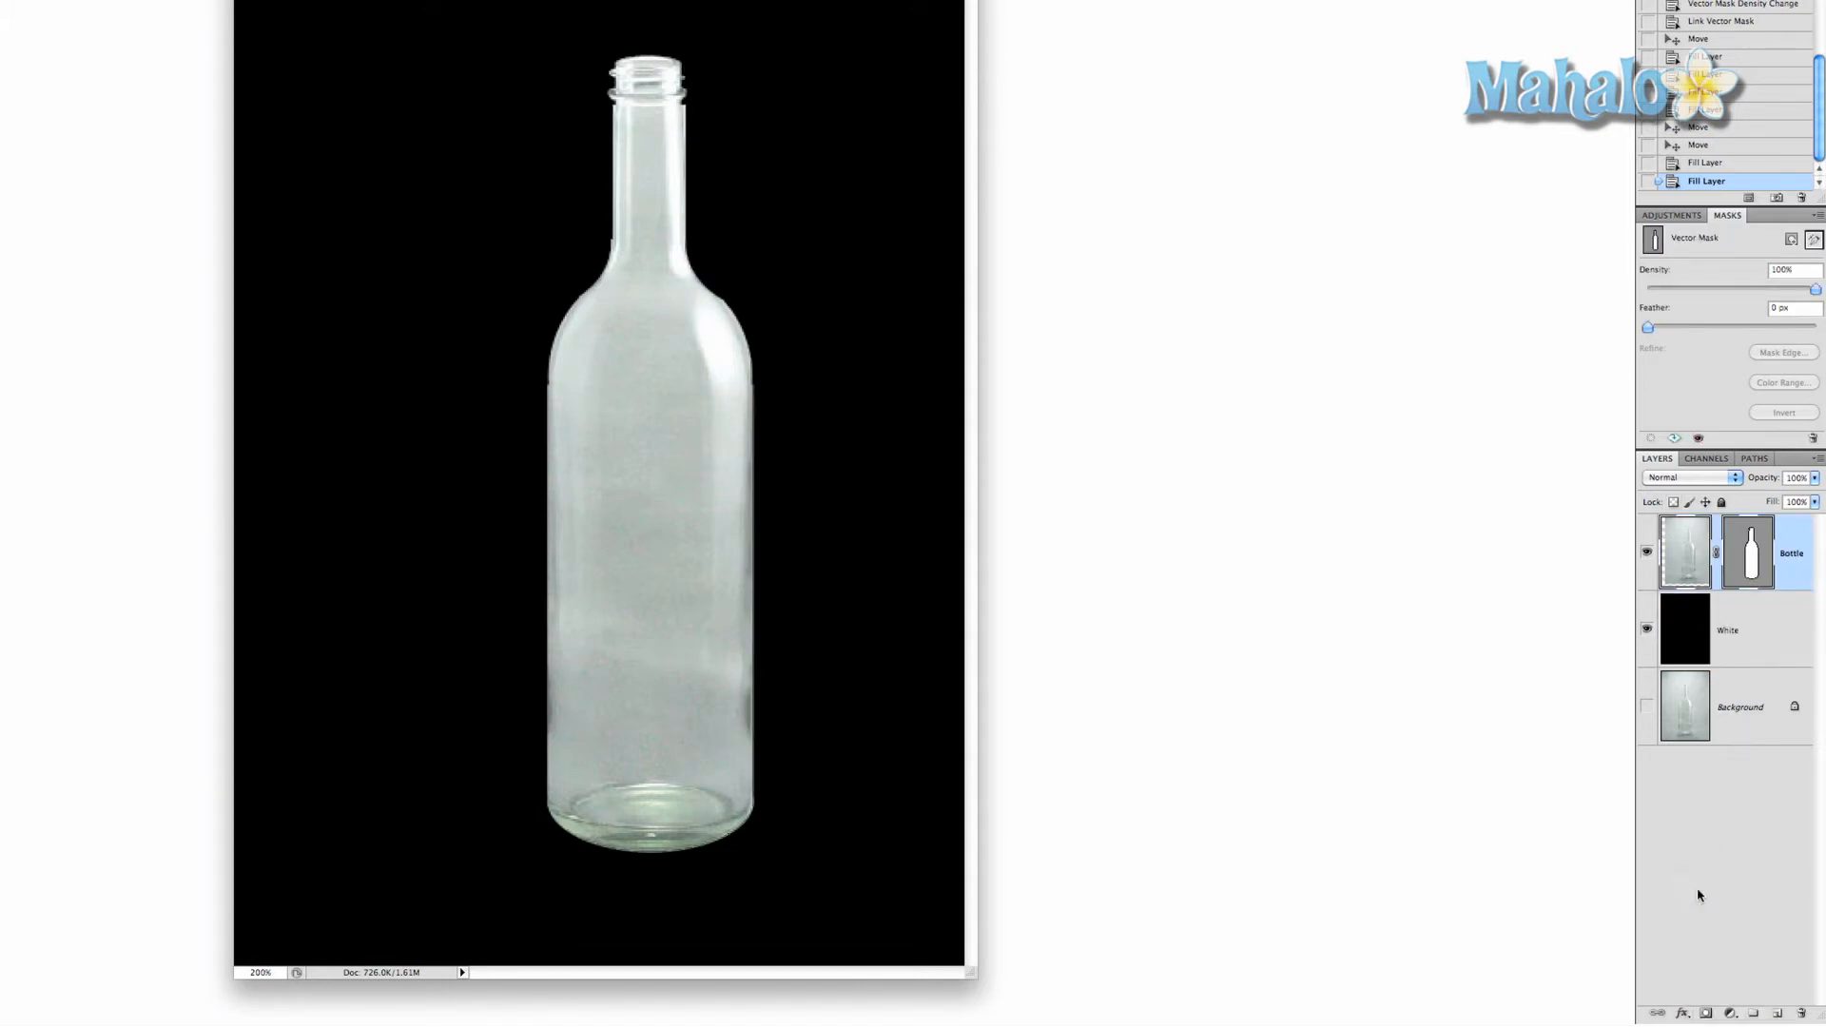
pyautogui.click(1685, 1014)
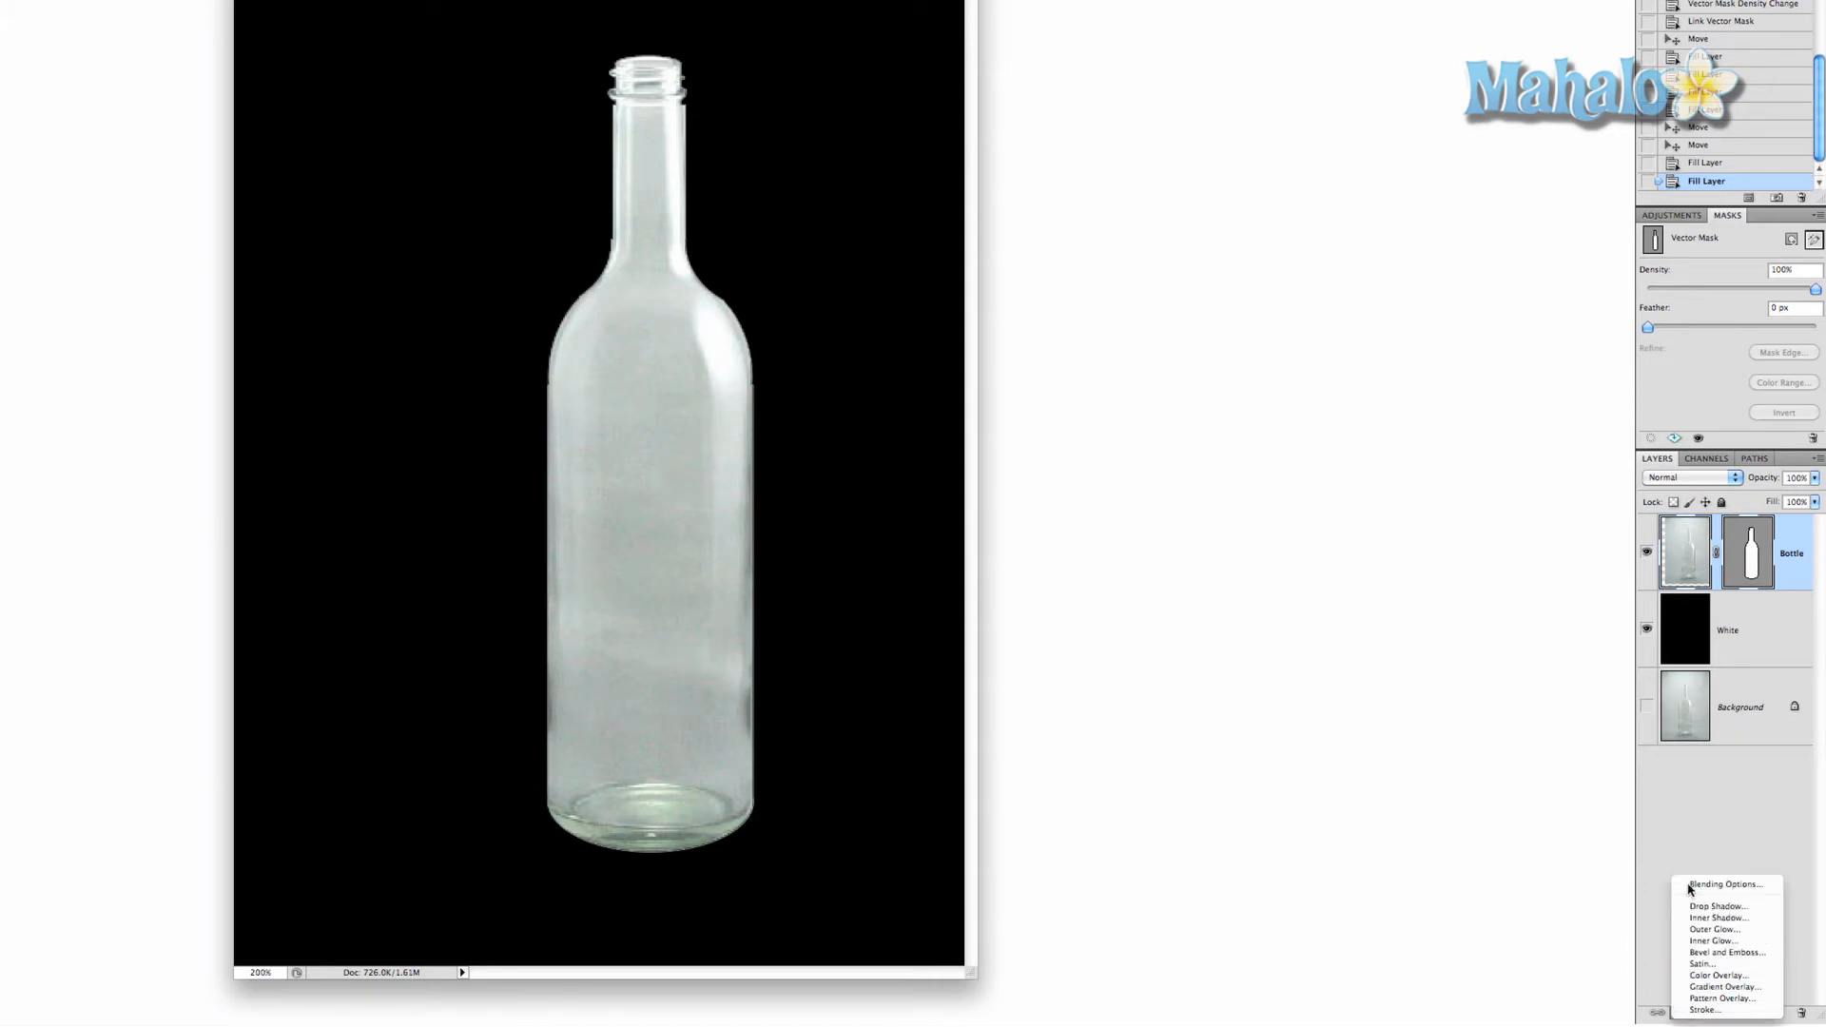
pyautogui.click(1729, 884)
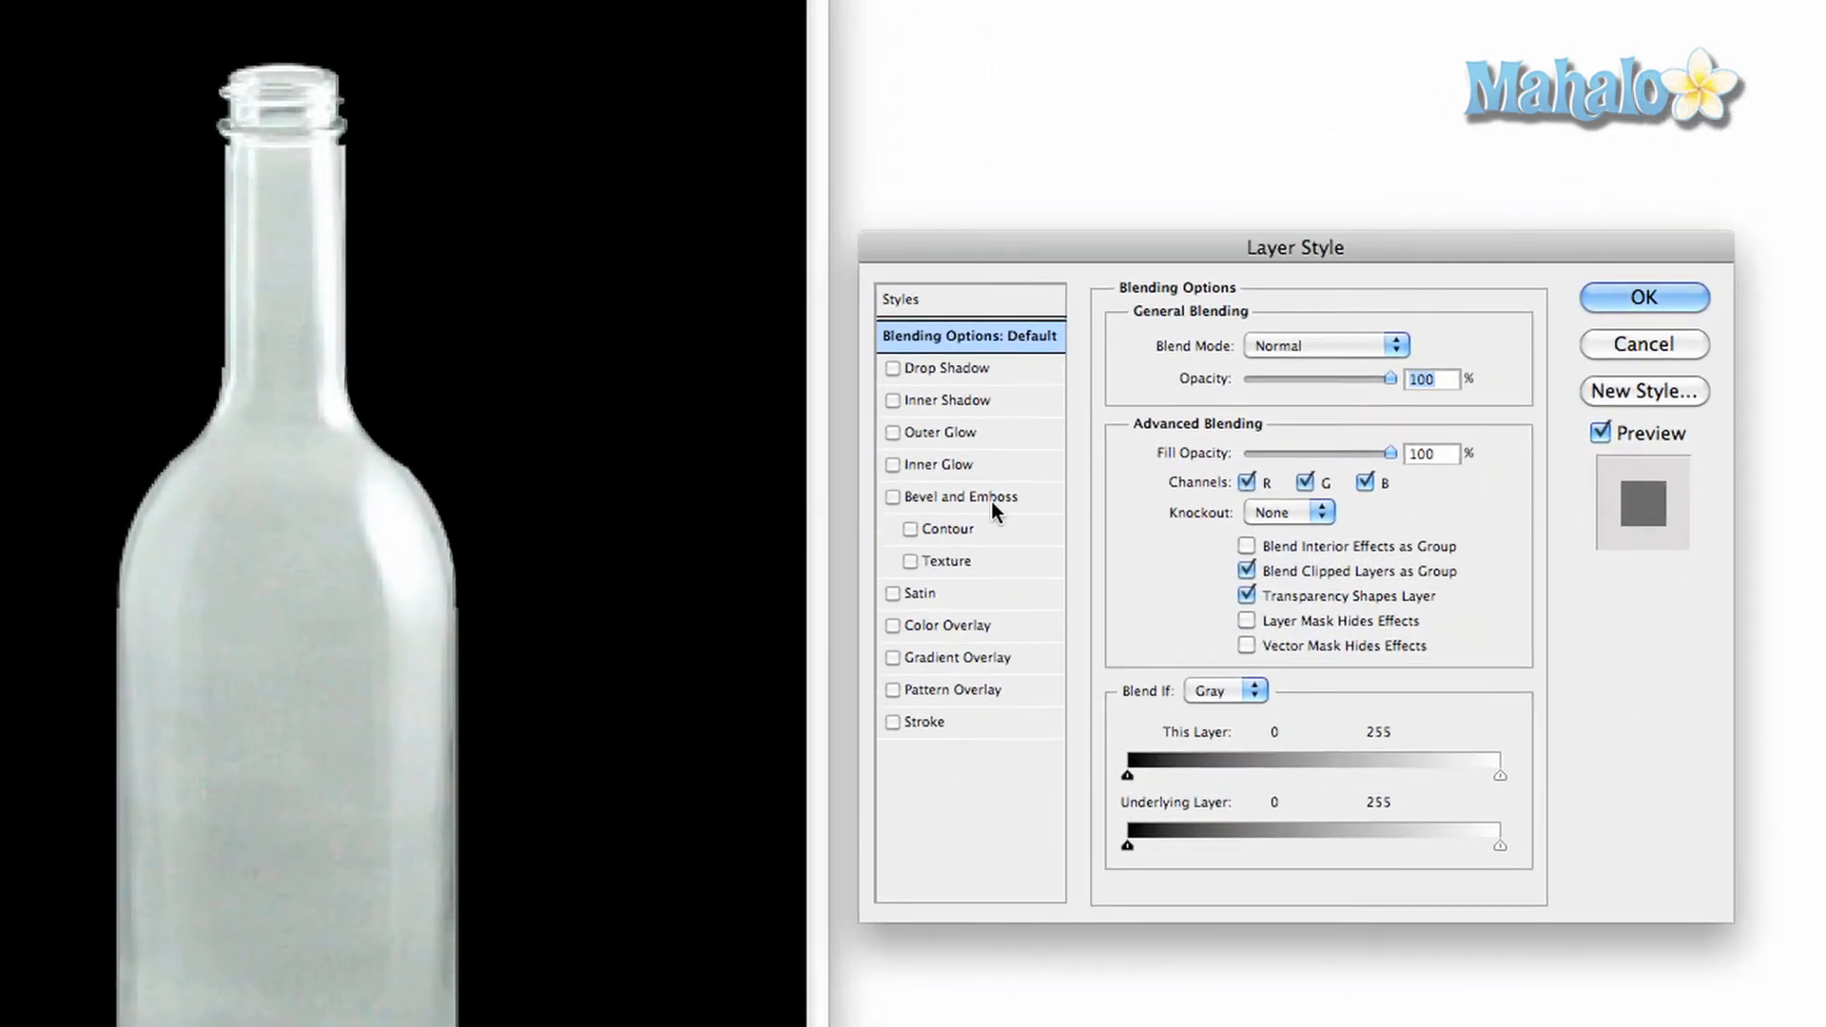
# Step: Enable Outer Glow on the bottle with a white glow colour
pyautogui.click(892, 432)
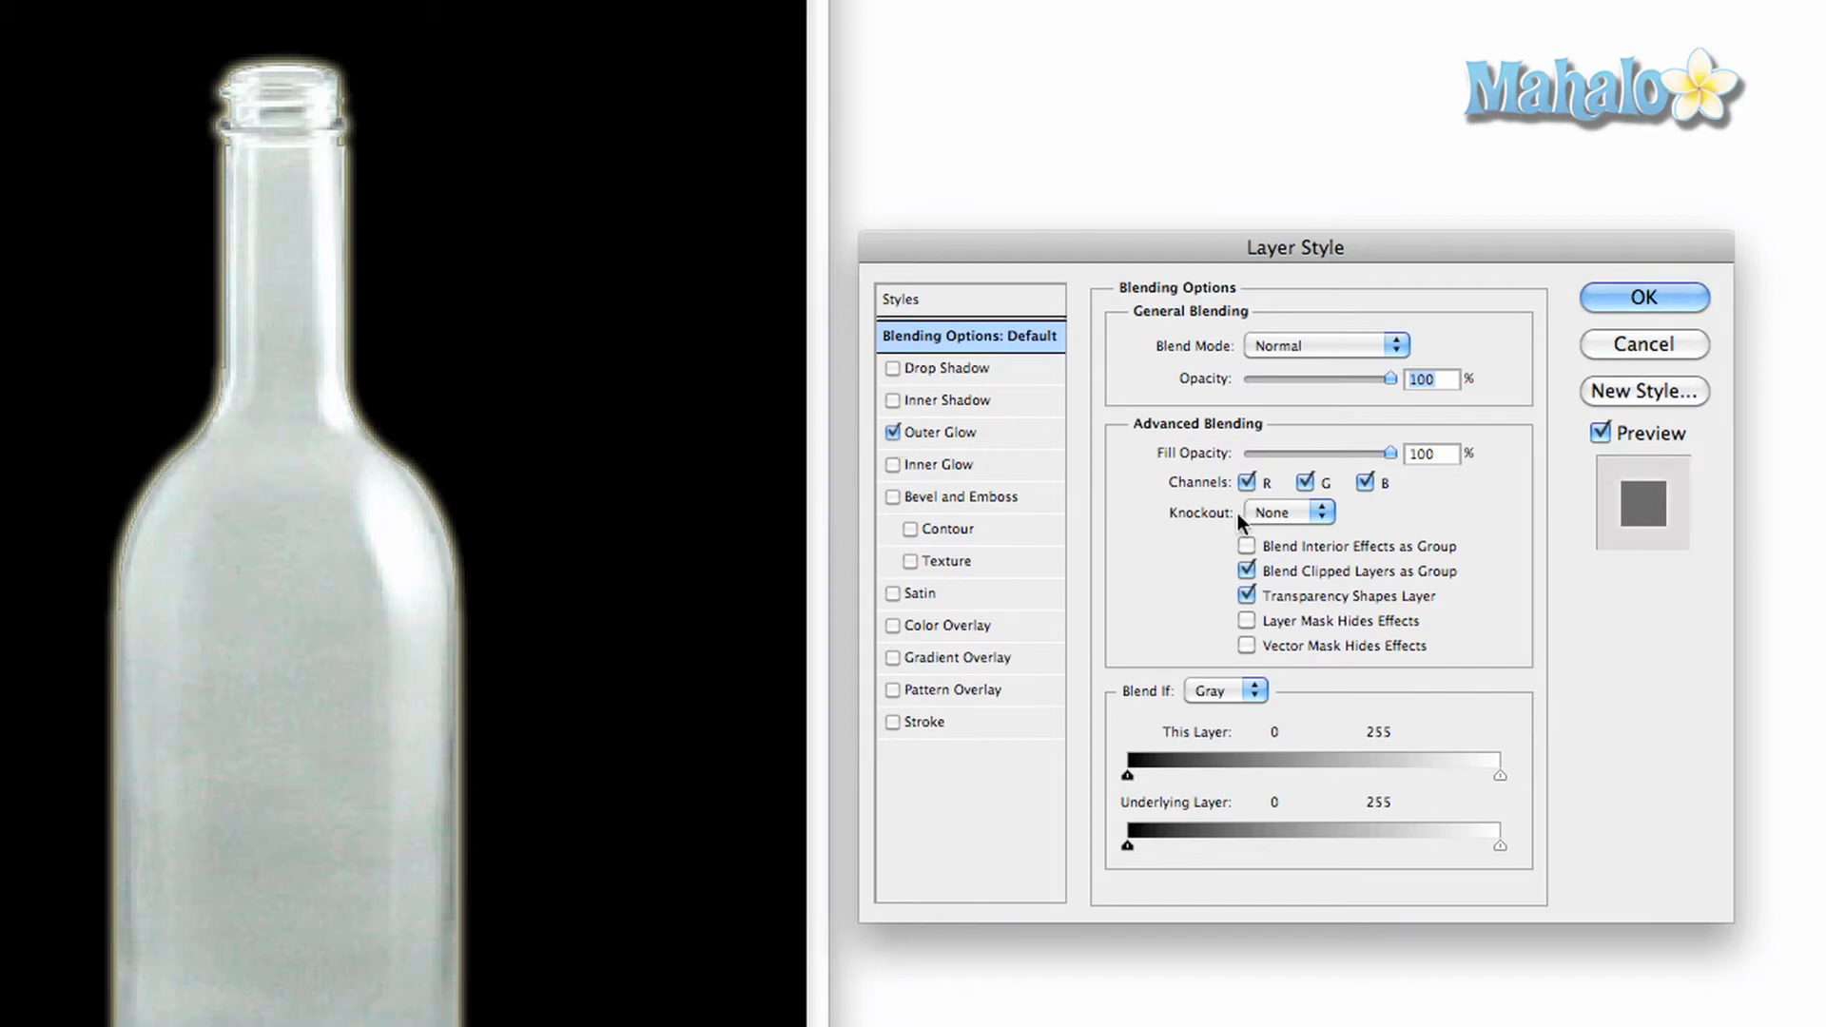
pyautogui.click(939, 432)
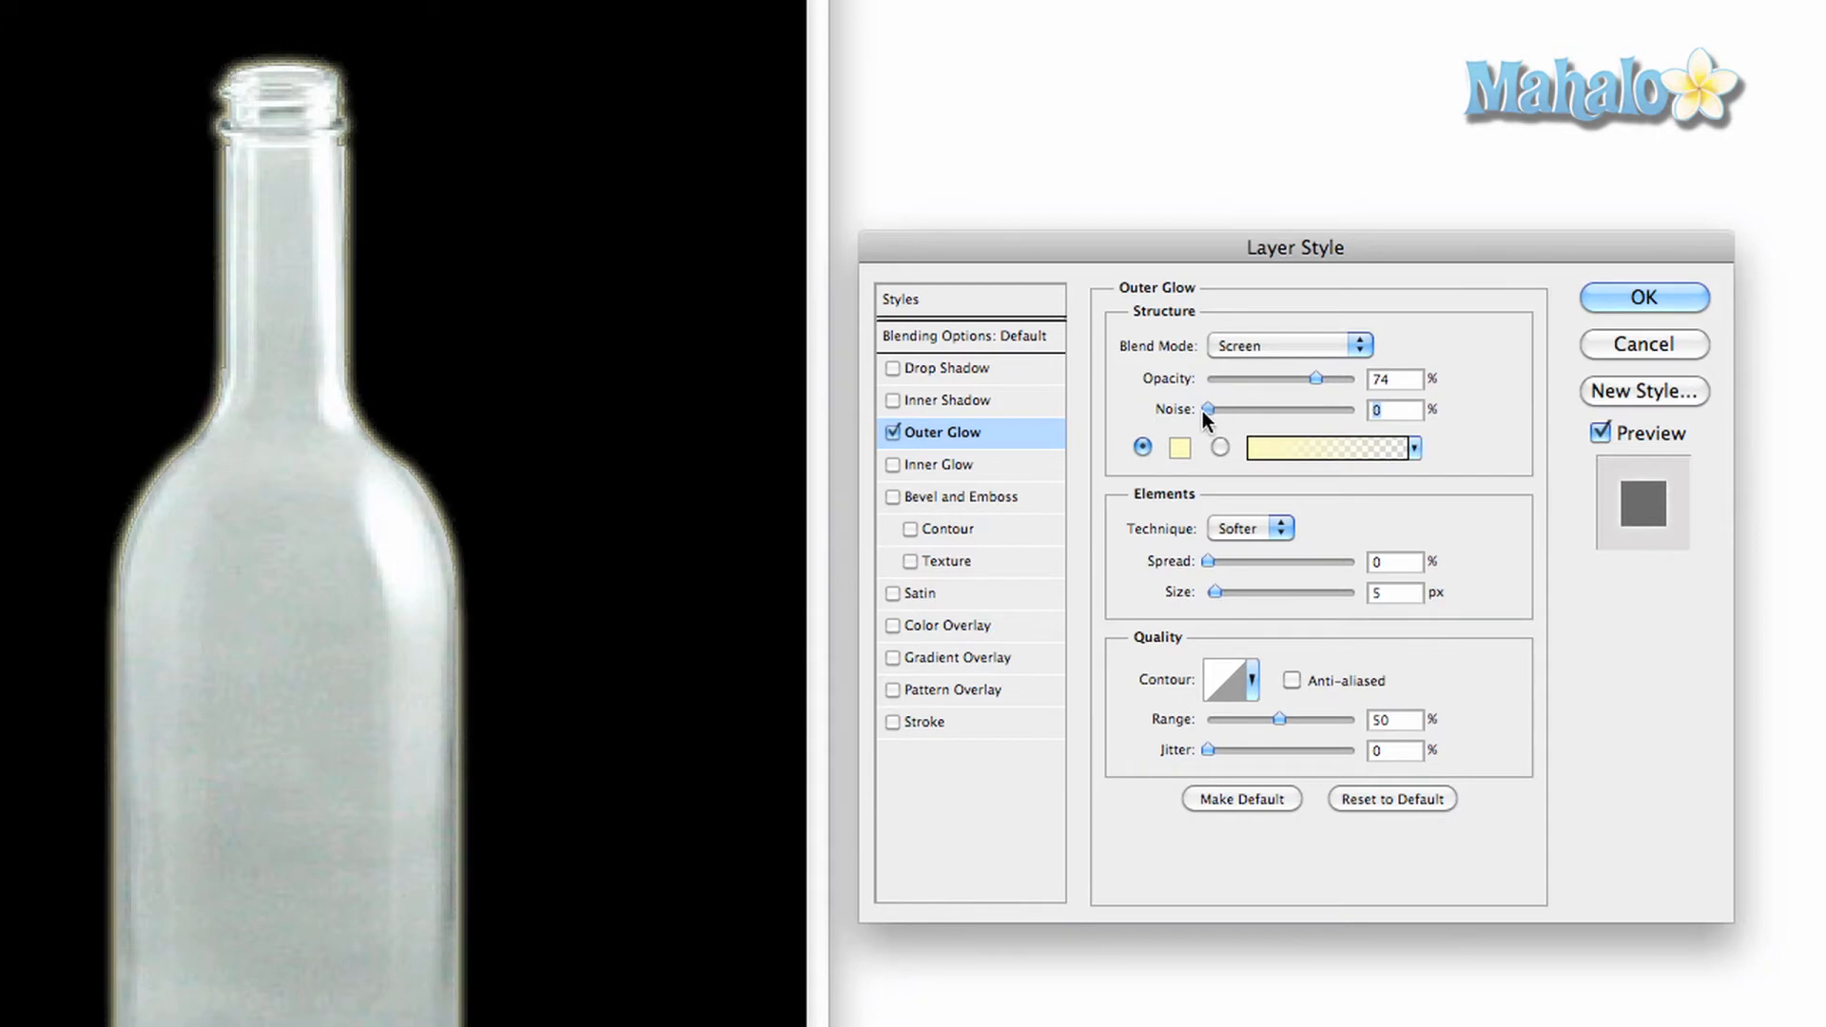
pyautogui.click(1179, 447)
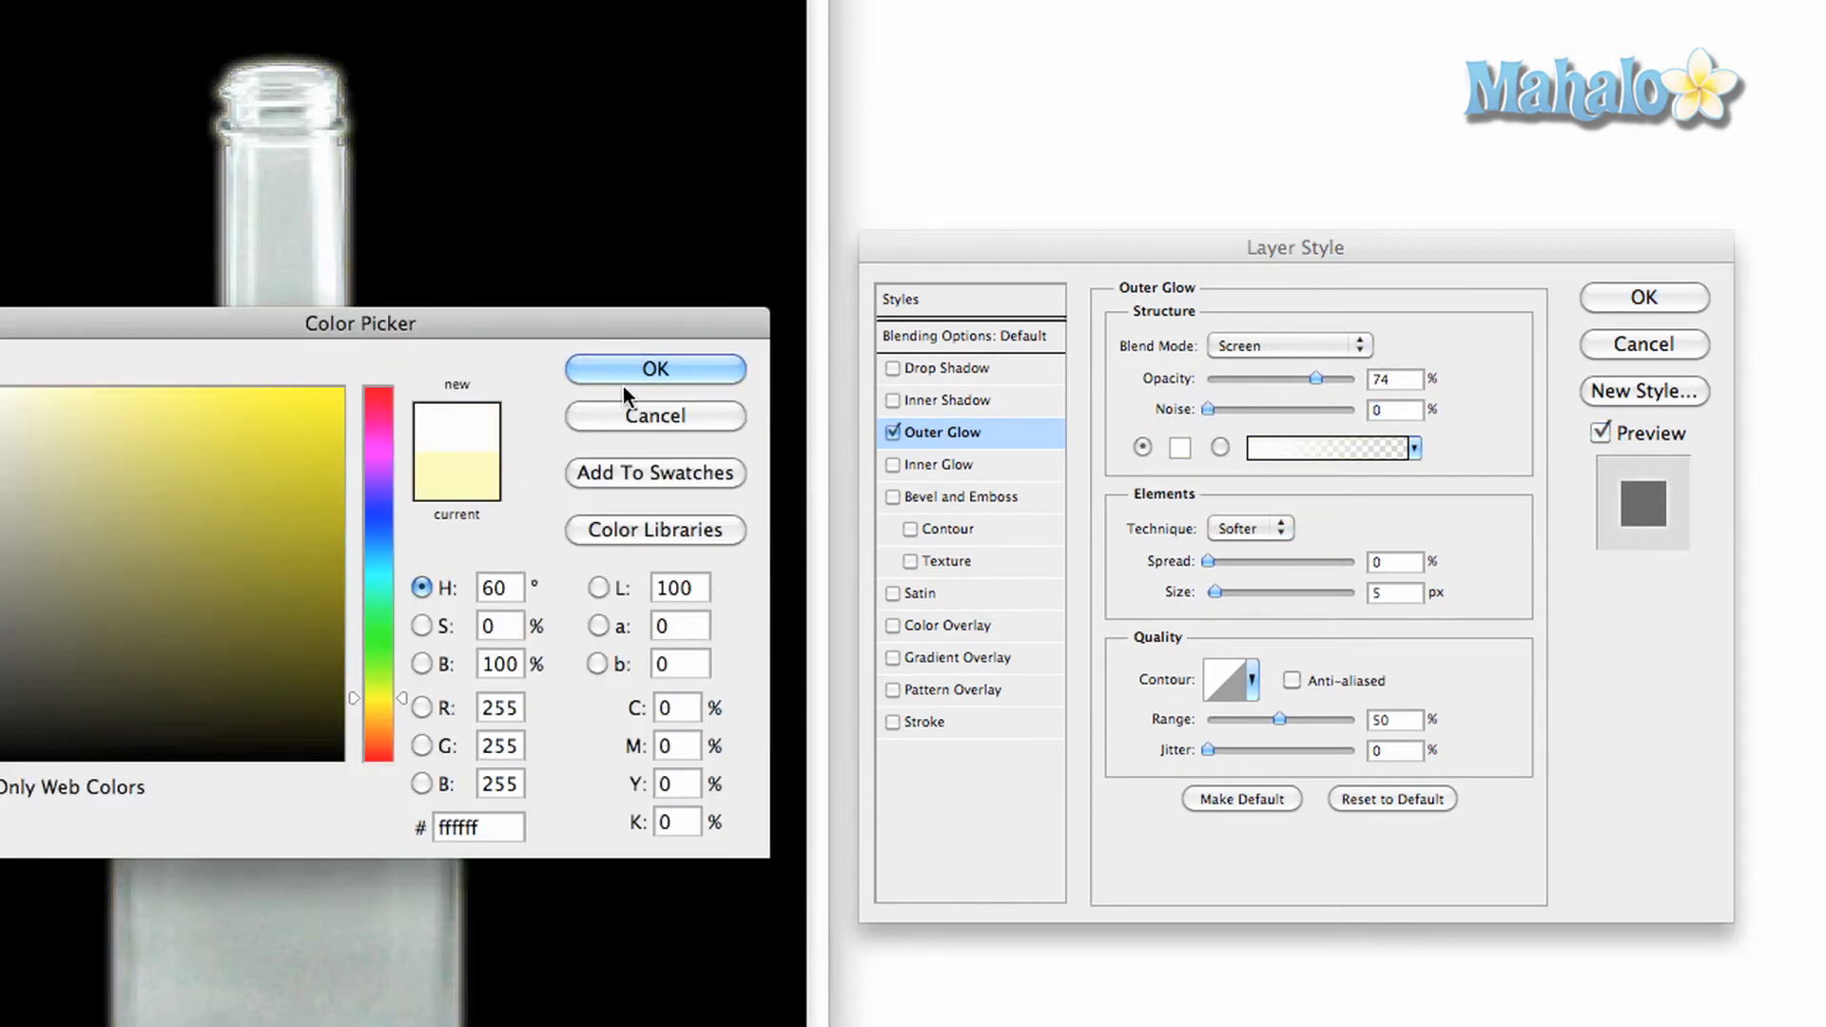
pyautogui.click(653, 369)
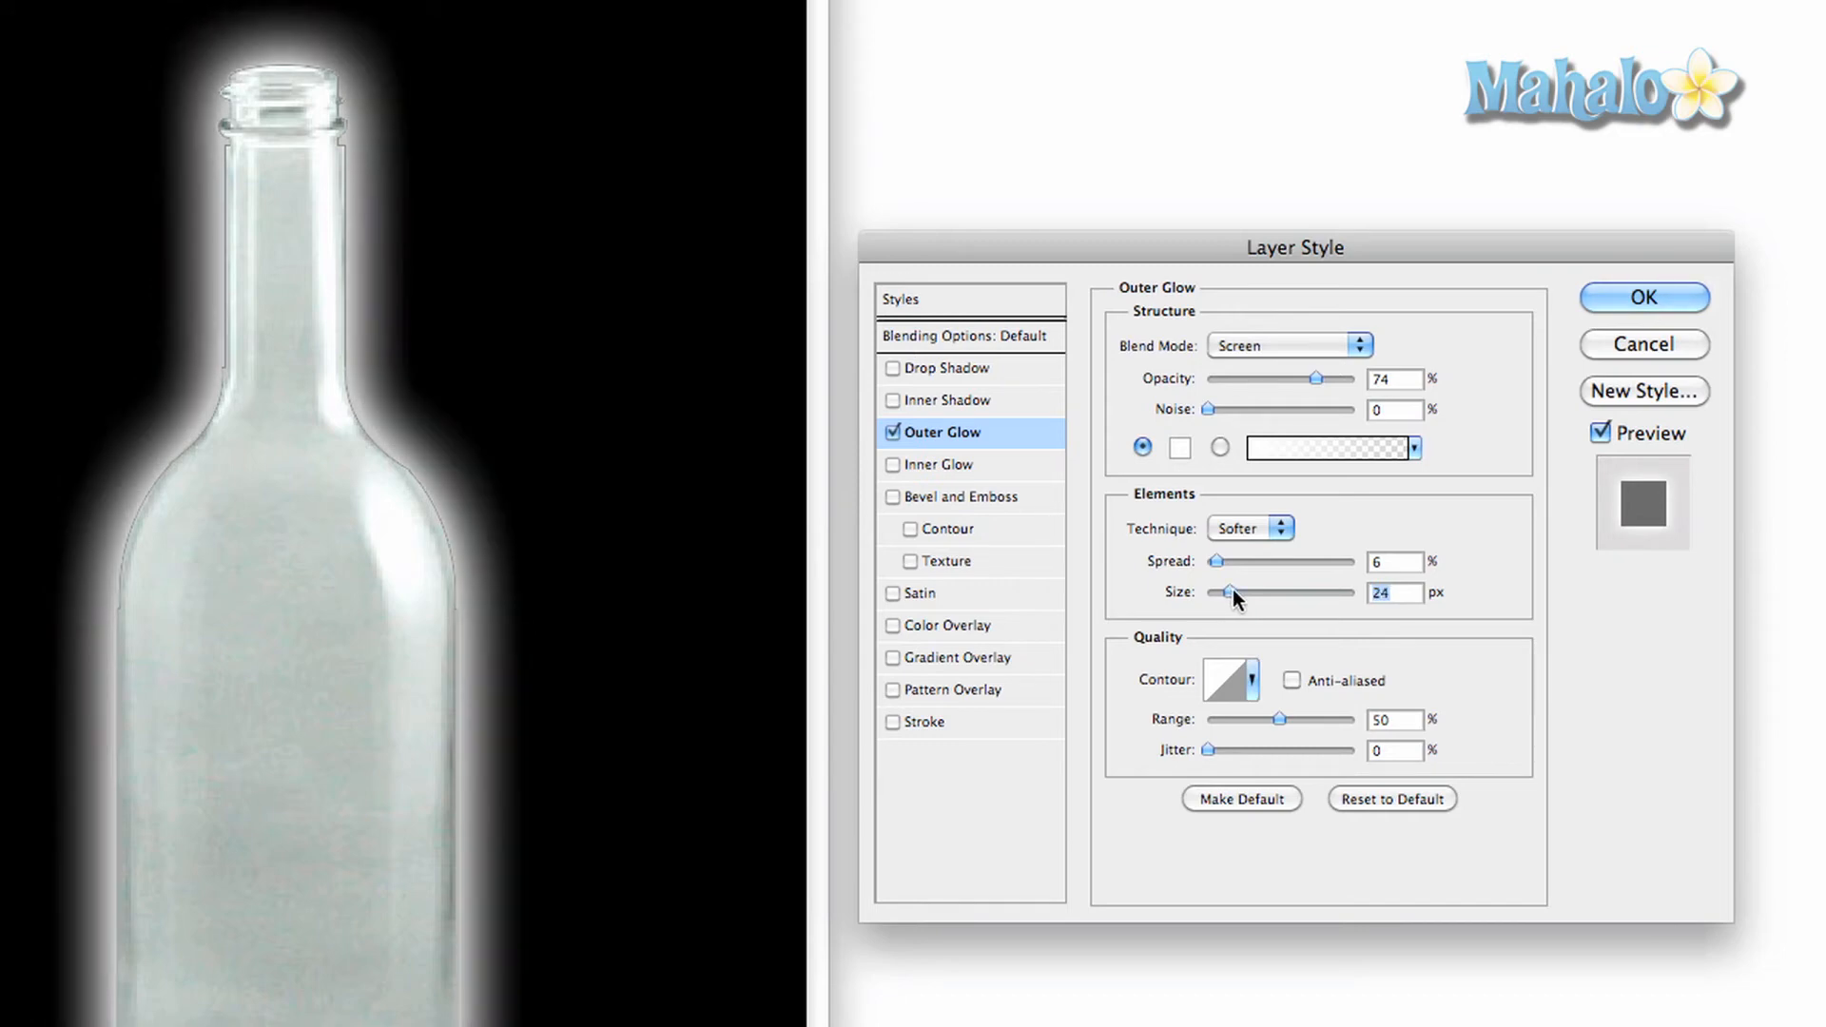
pyautogui.moveTo(1231, 596)
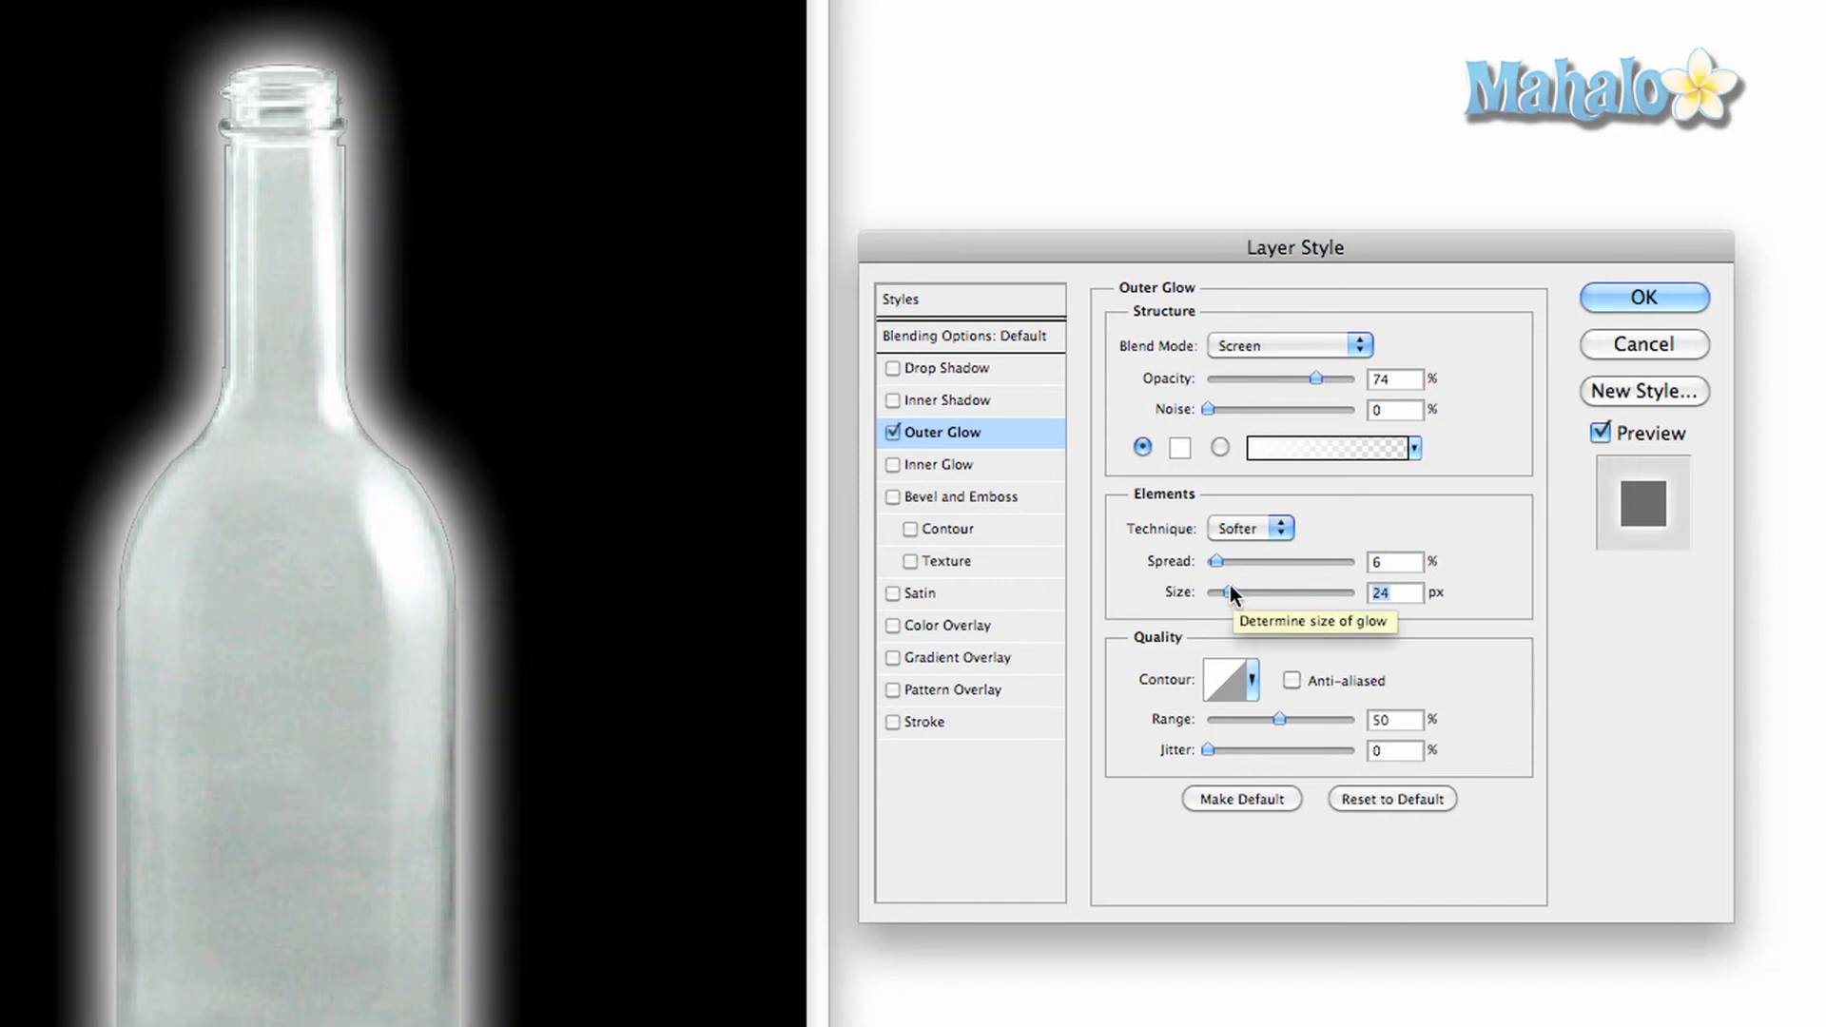
pyautogui.moveTo(1234, 472)
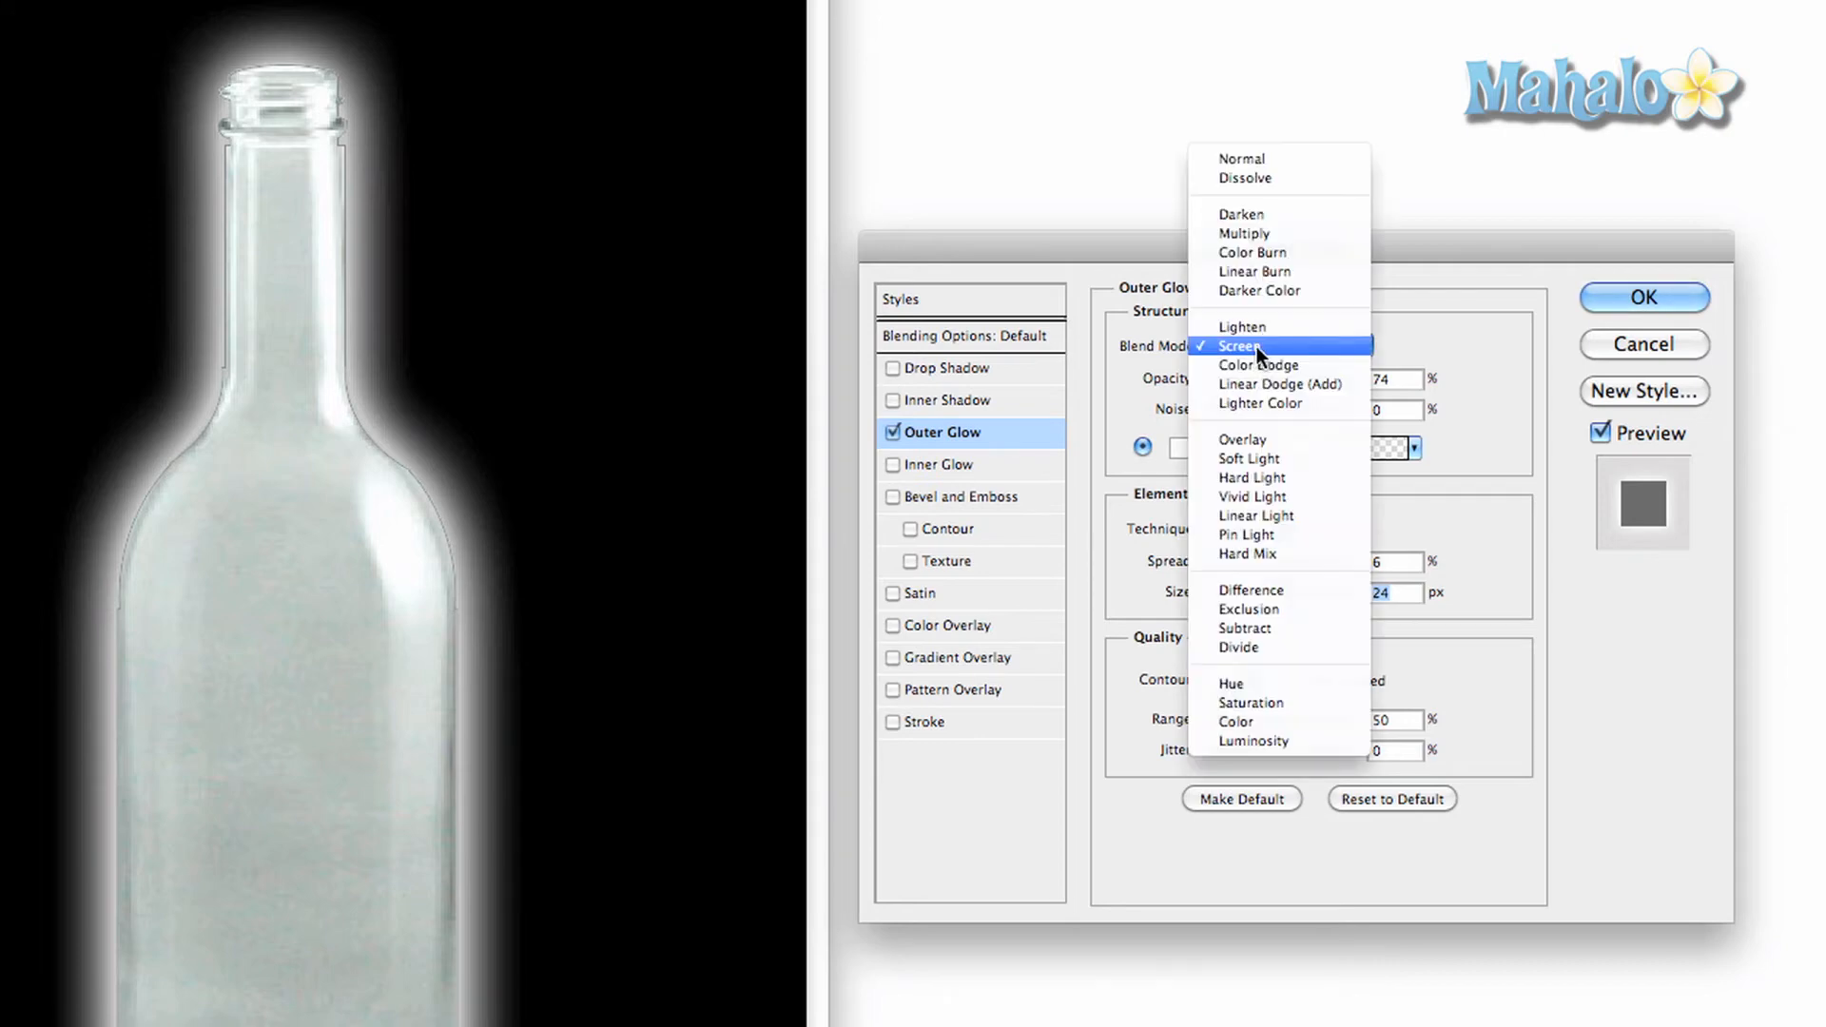
pyautogui.moveTo(1249, 457)
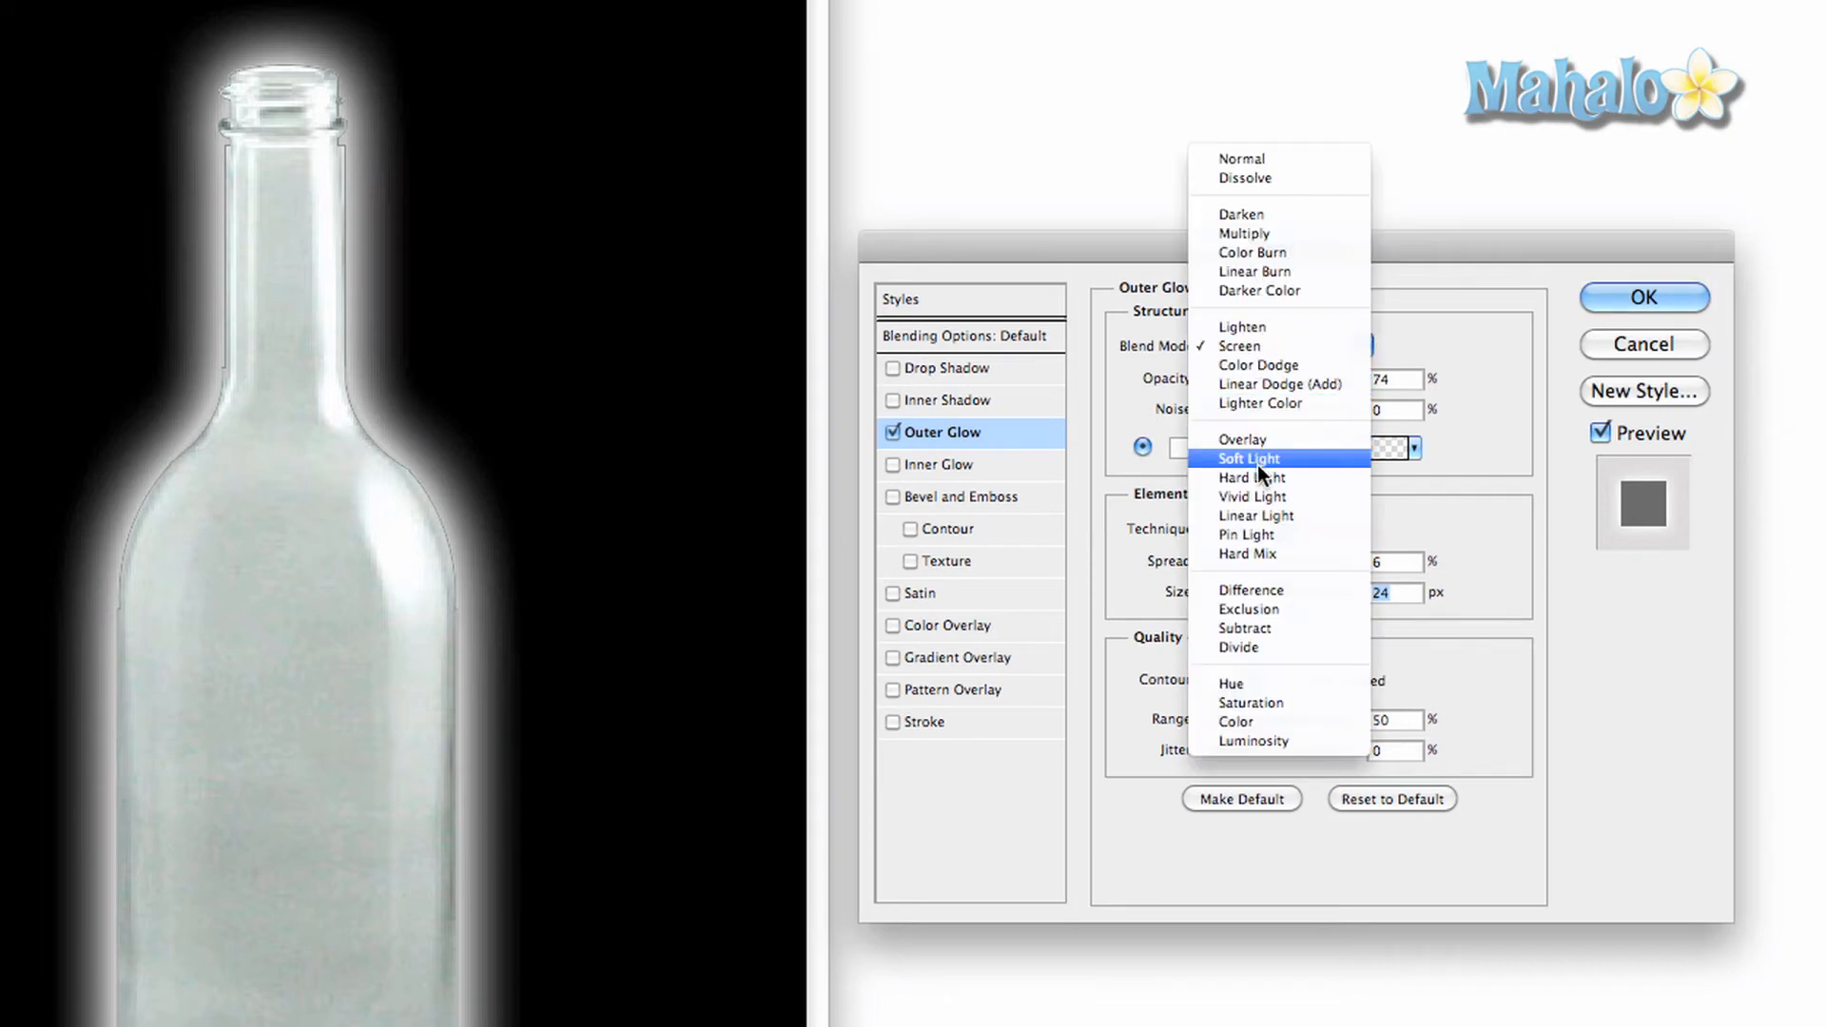
# Step: Swap the glow for a default drop shadow and apply it
pyautogui.click(1242, 253)
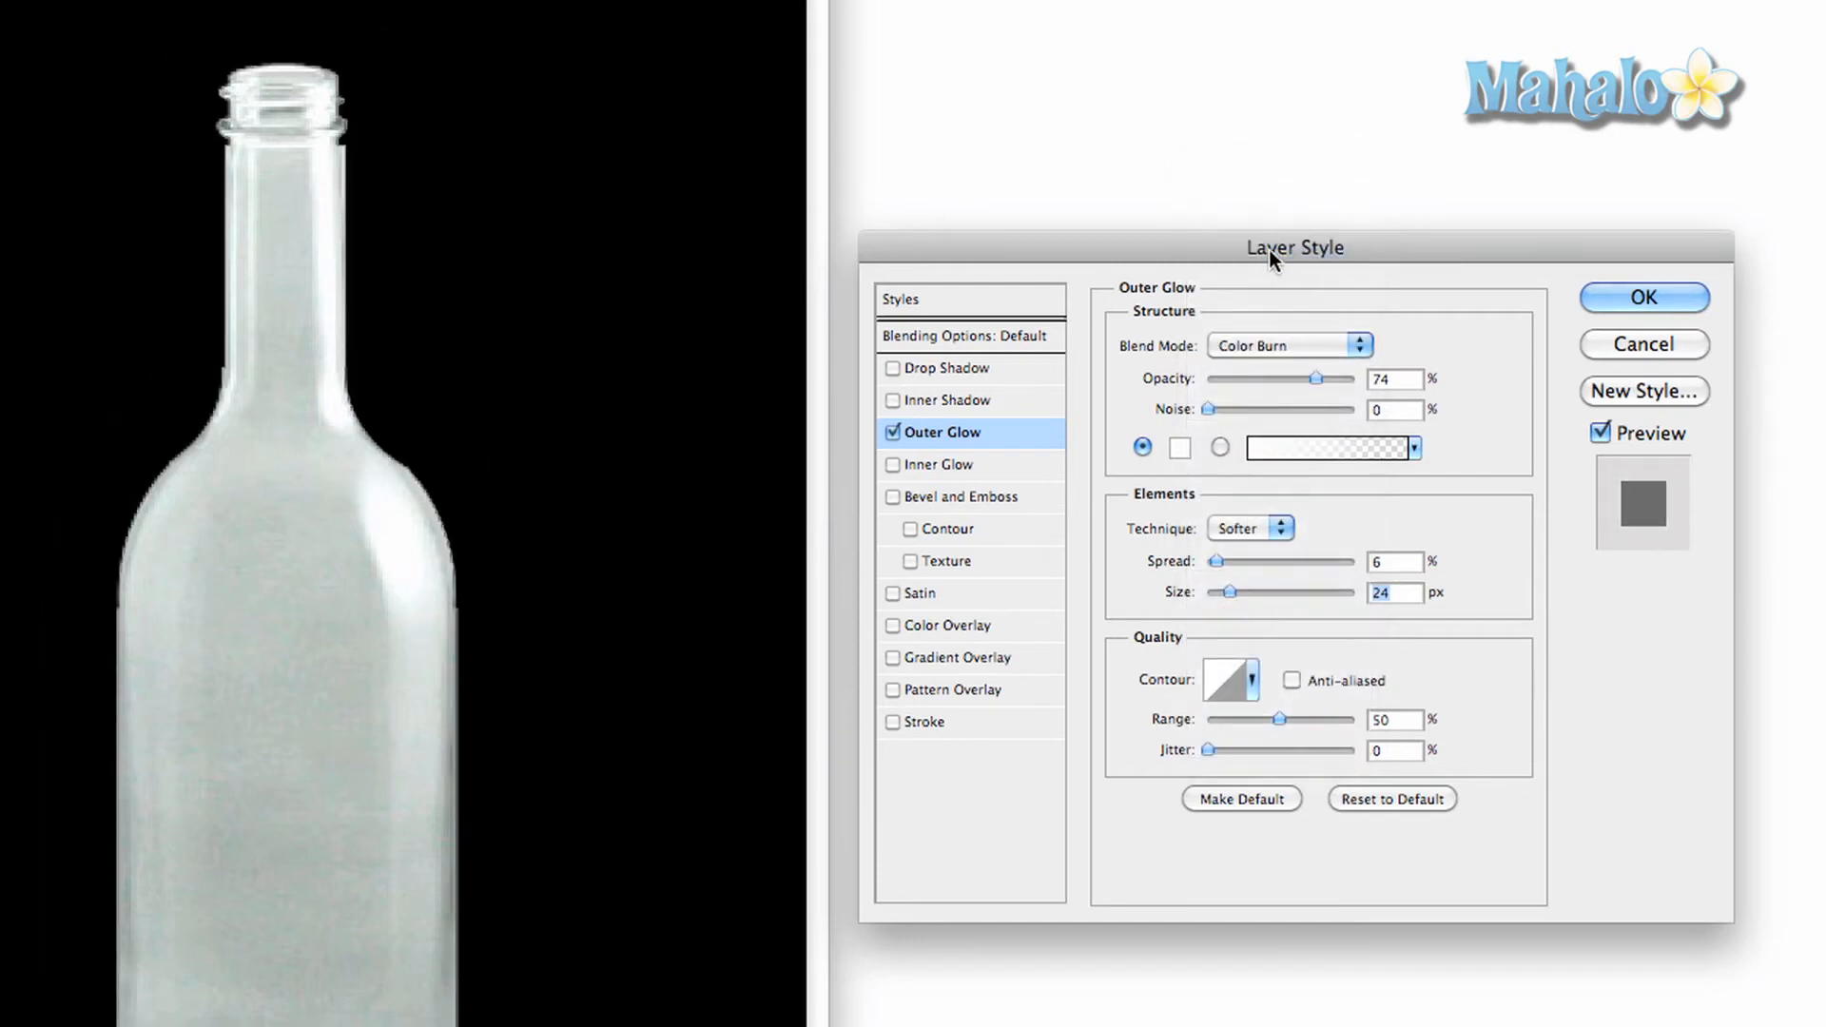
pyautogui.click(946, 368)
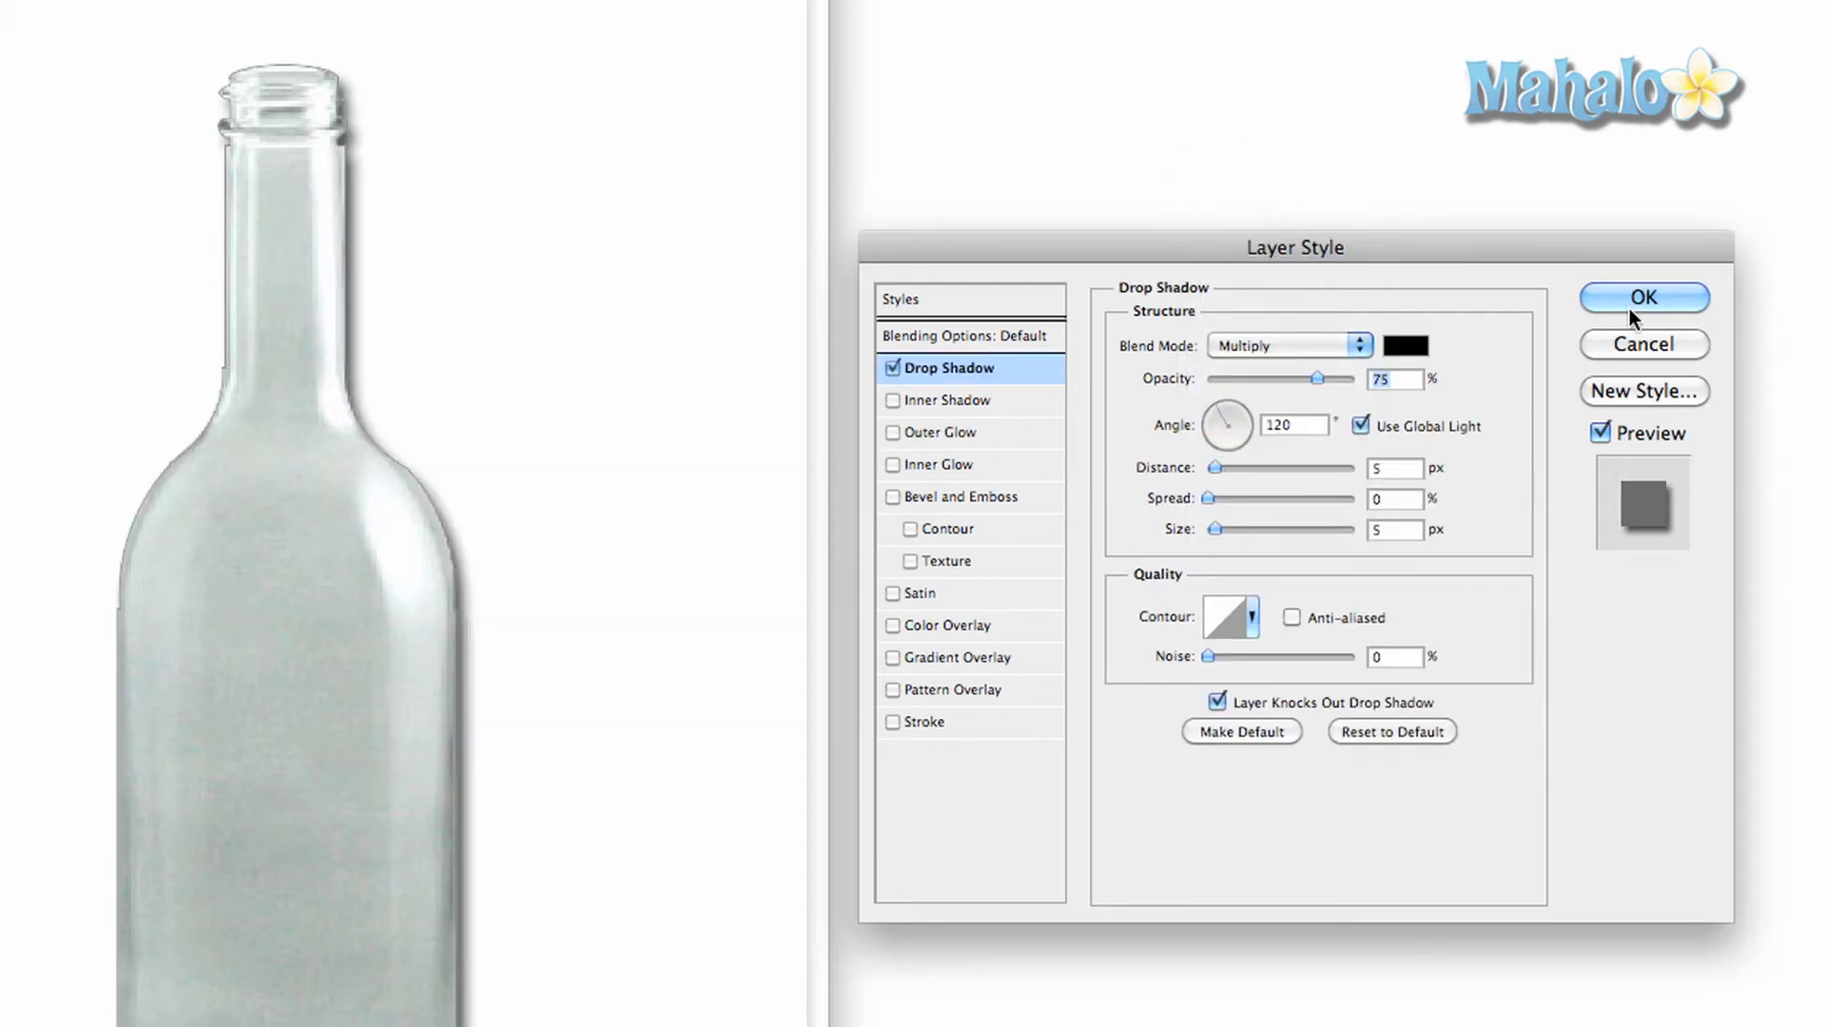
pyautogui.click(1643, 297)
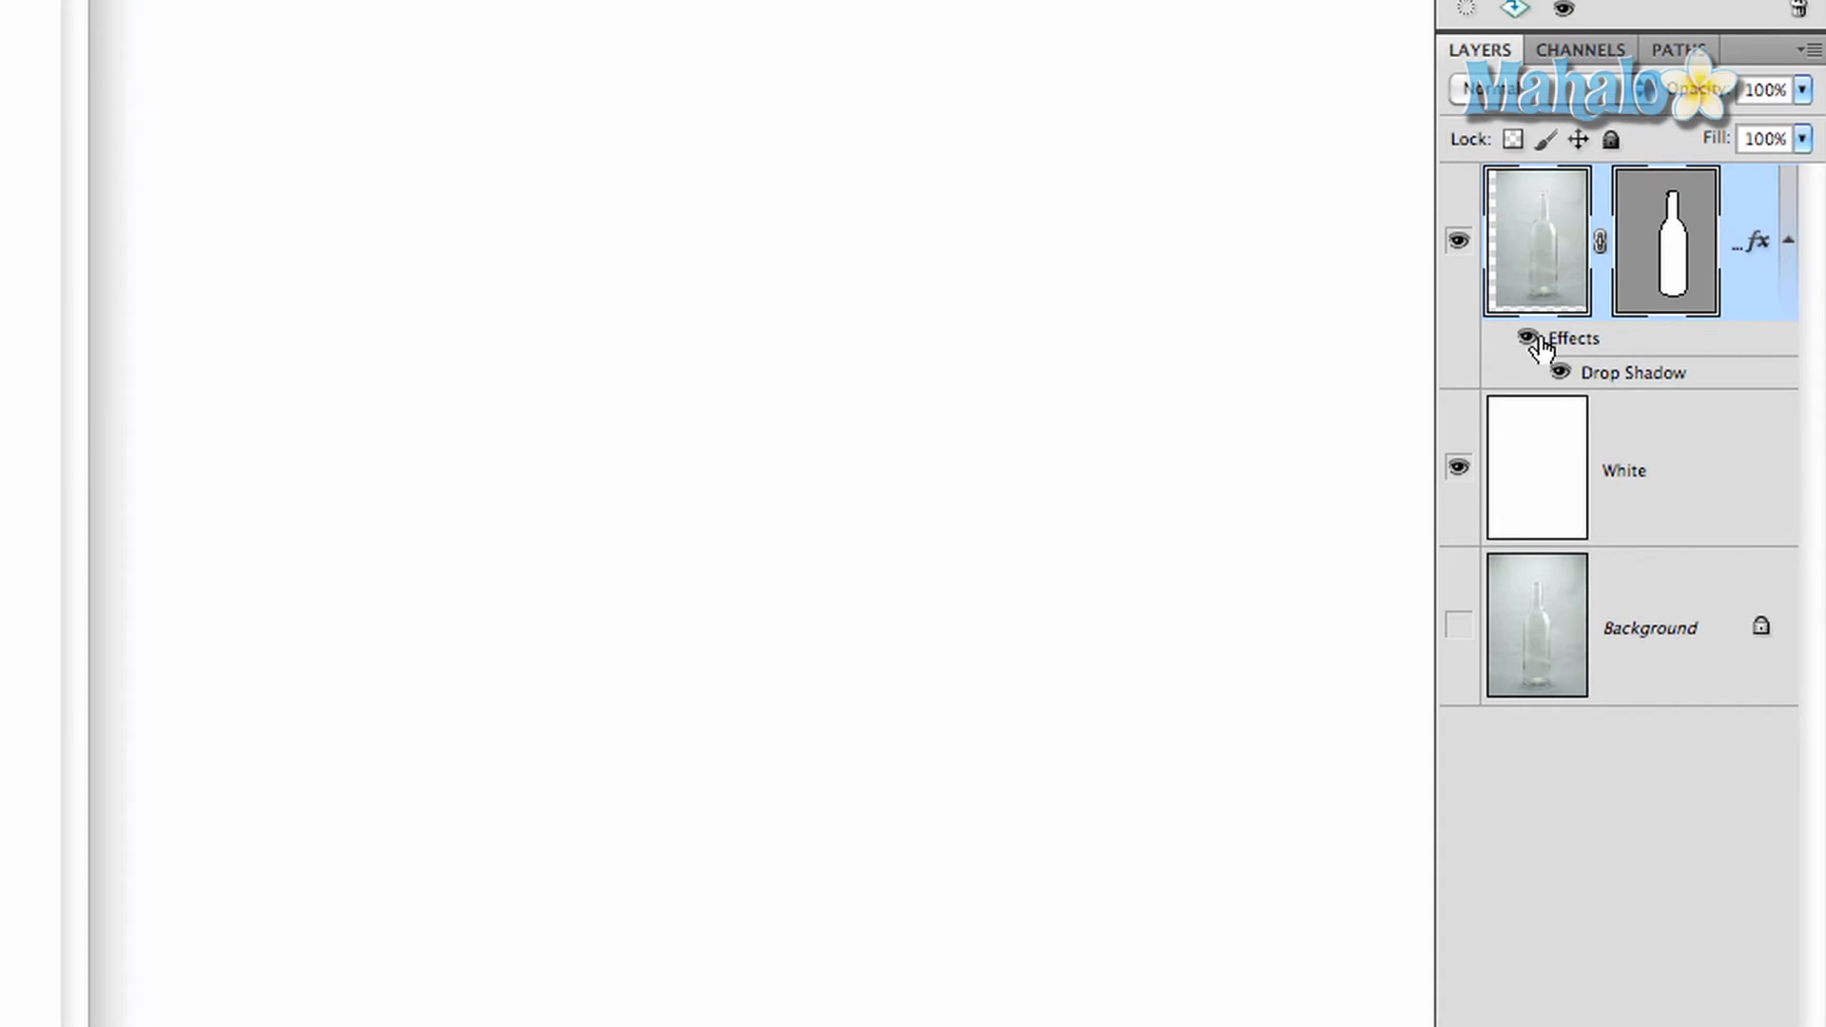
pyautogui.moveTo(1690, 383)
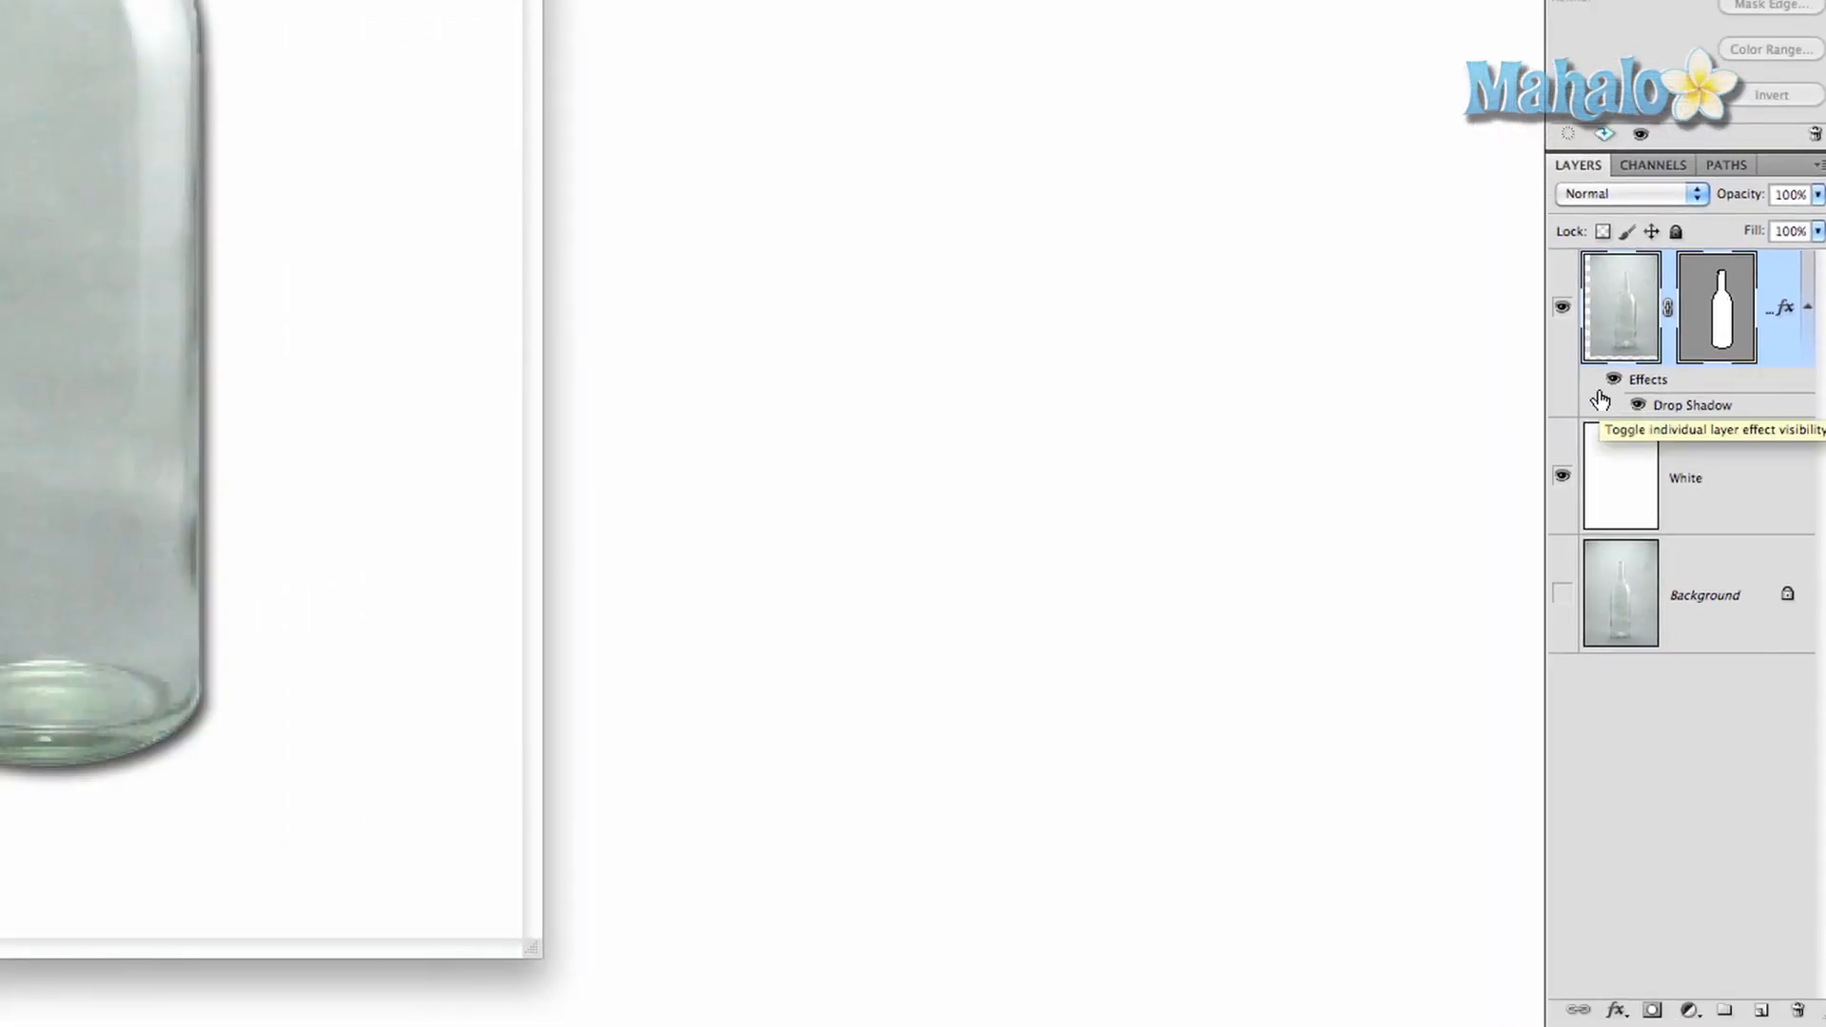
# Step: Hide the Drop Shadow, collapse the effects list, and disable the Bottle layer's effects
pyautogui.click(1638, 404)
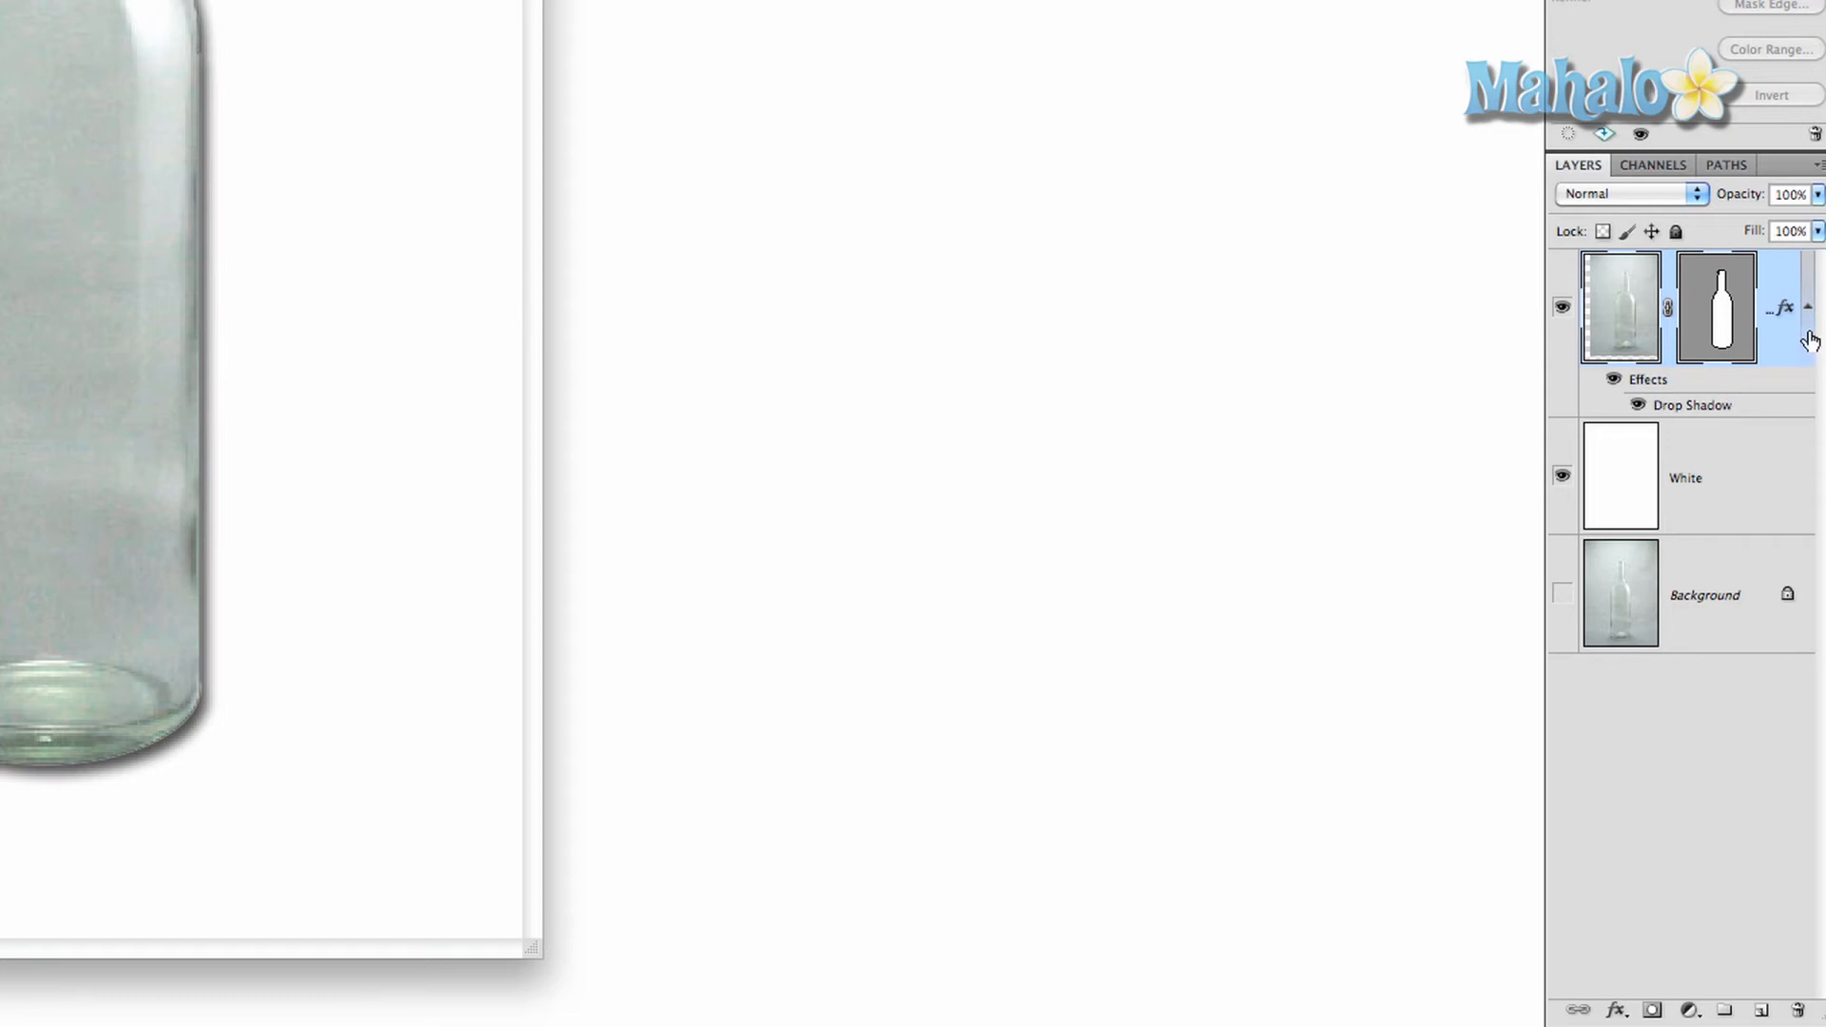
pyautogui.click(1806, 307)
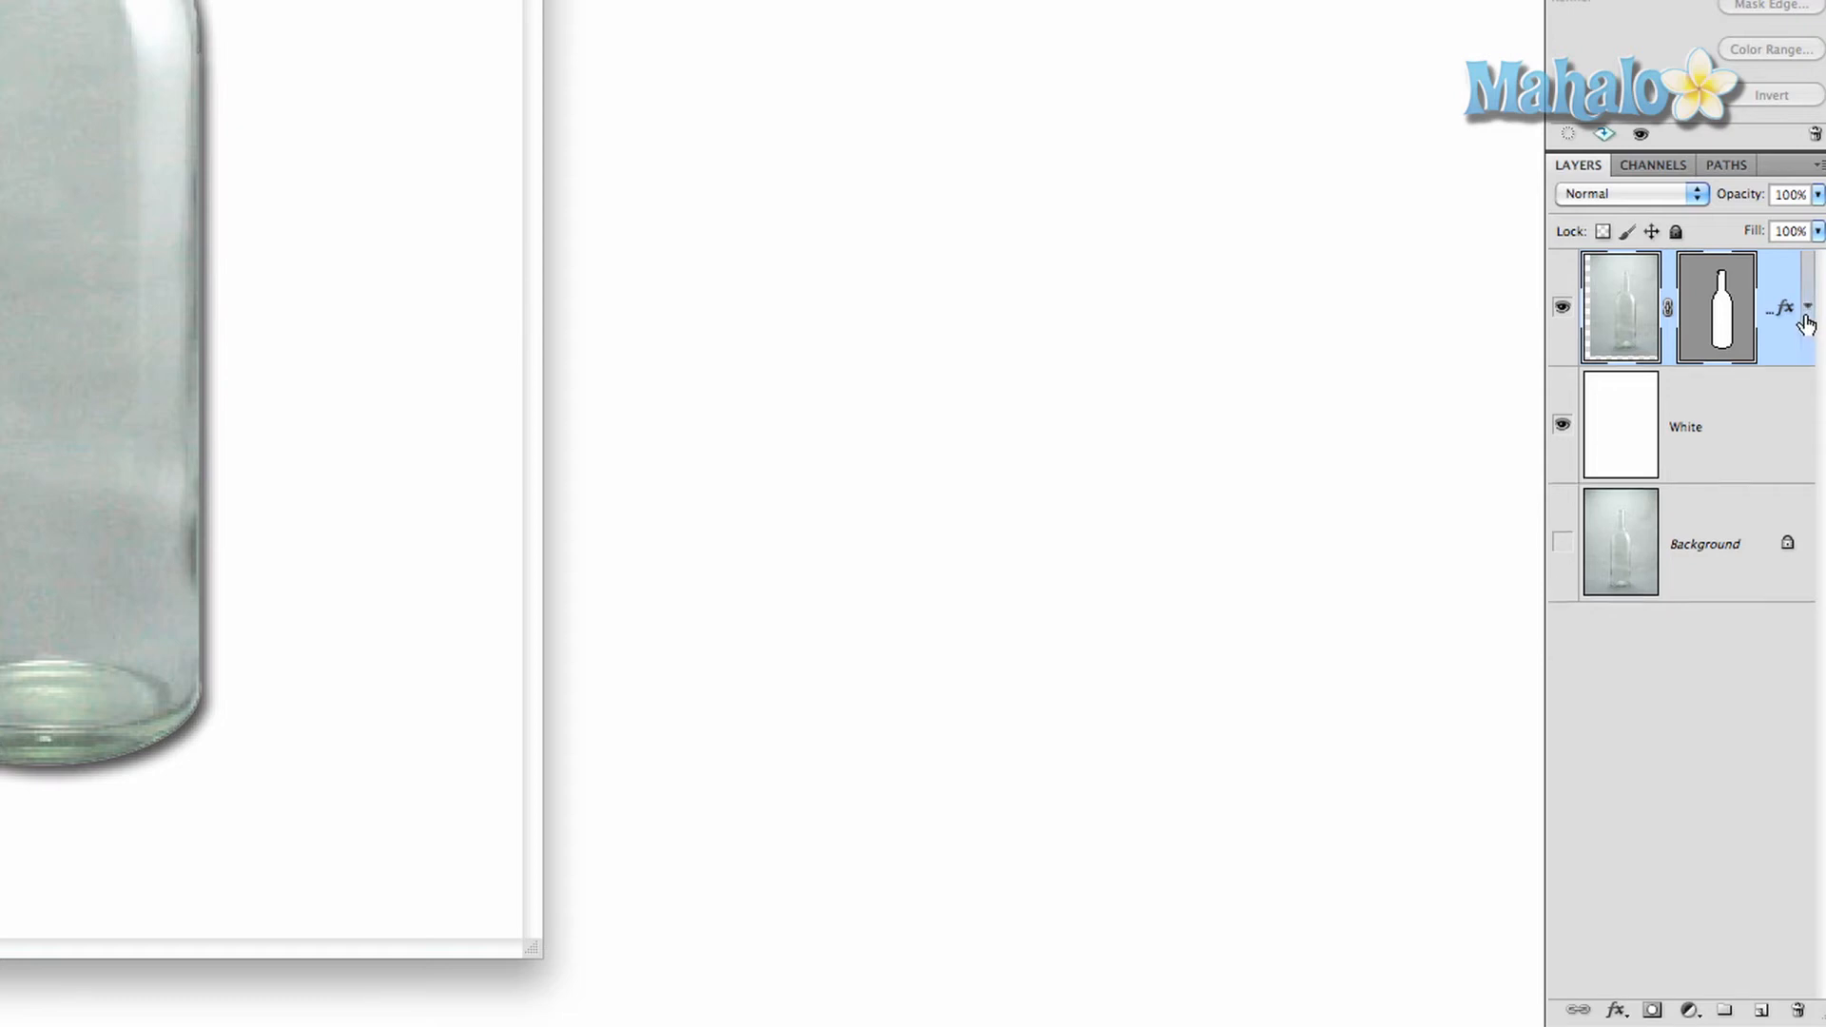
pyautogui.moveTo(1800, 311)
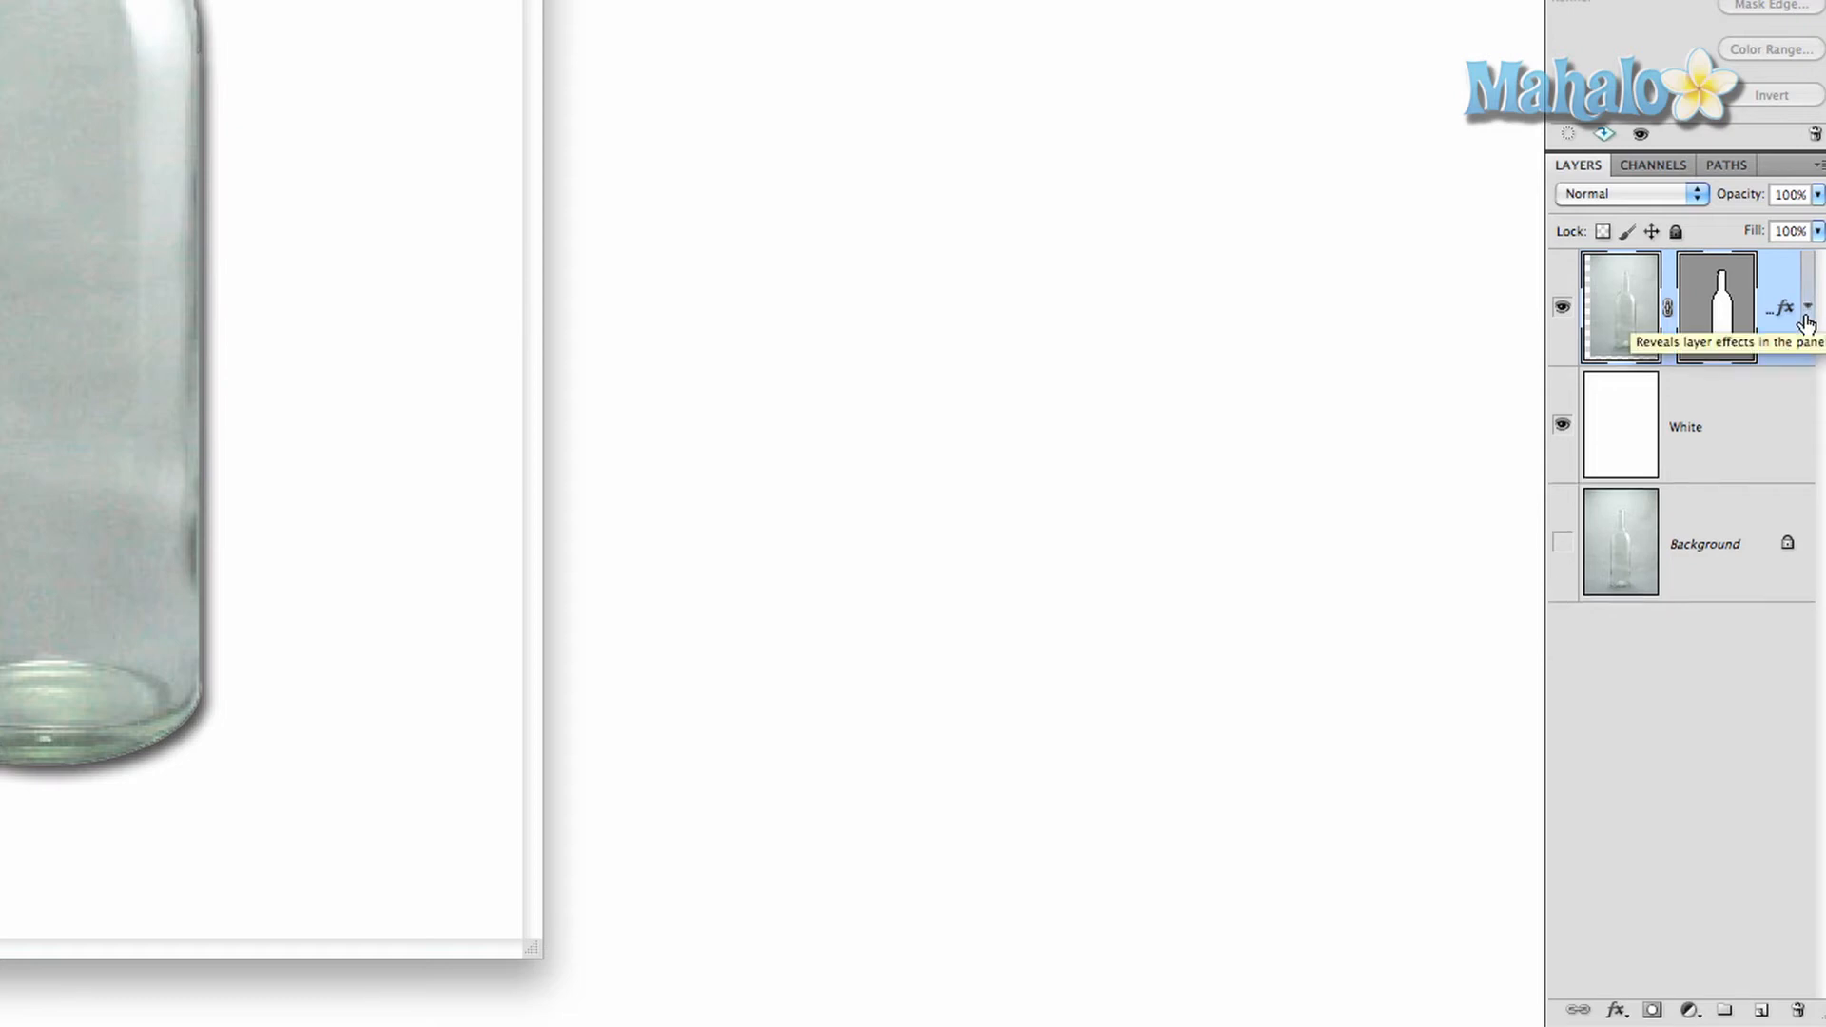
pyautogui.click(1714, 306)
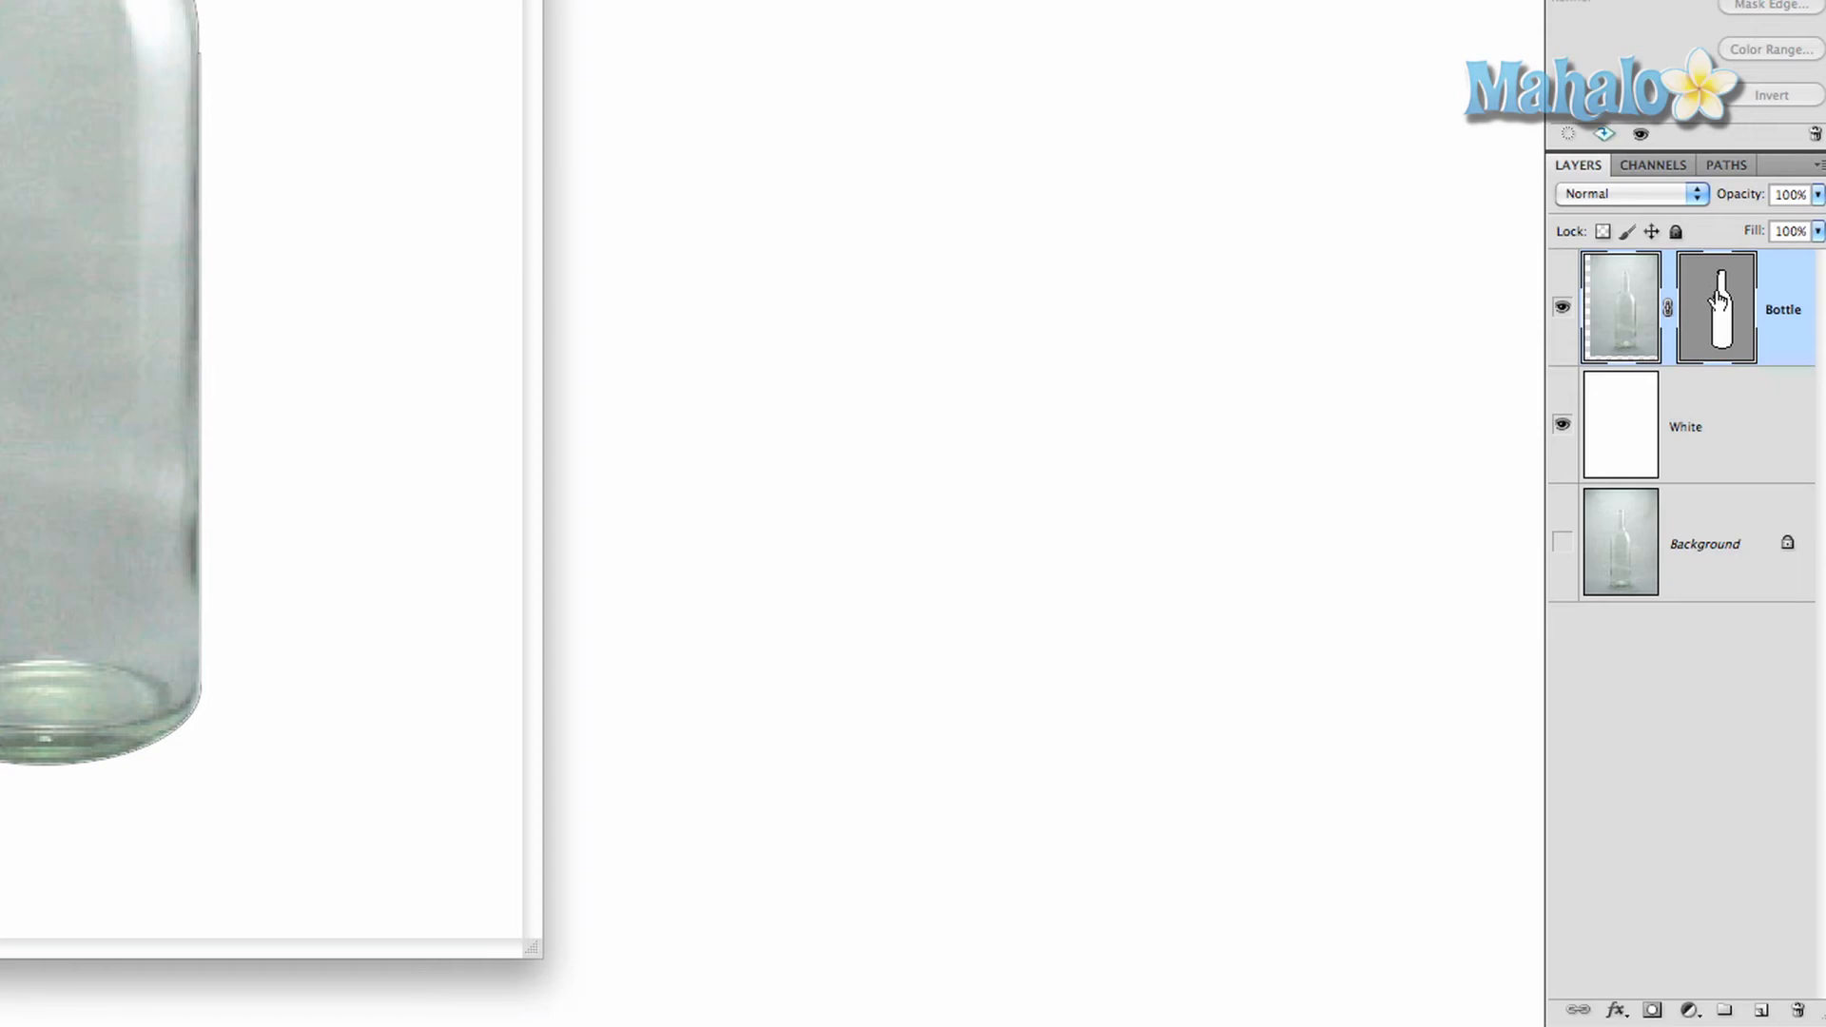
pyautogui.moveTo(1723, 305)
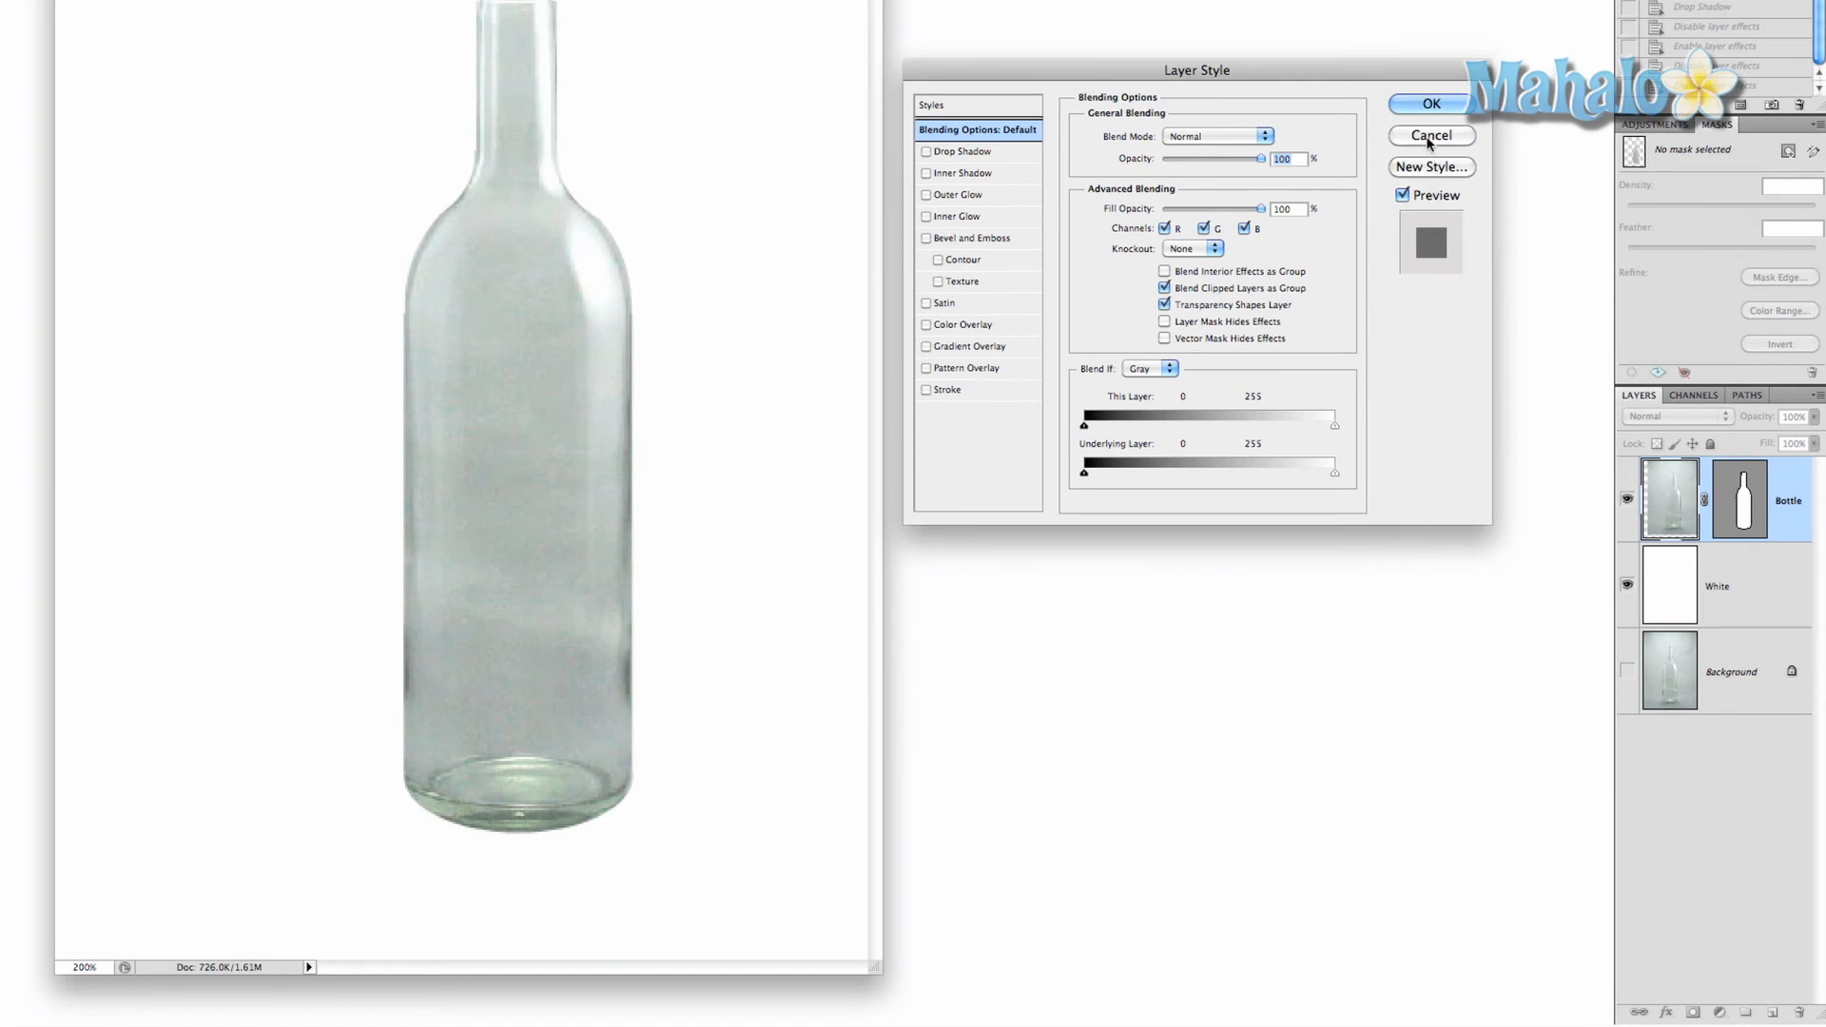
pyautogui.click(1431, 135)
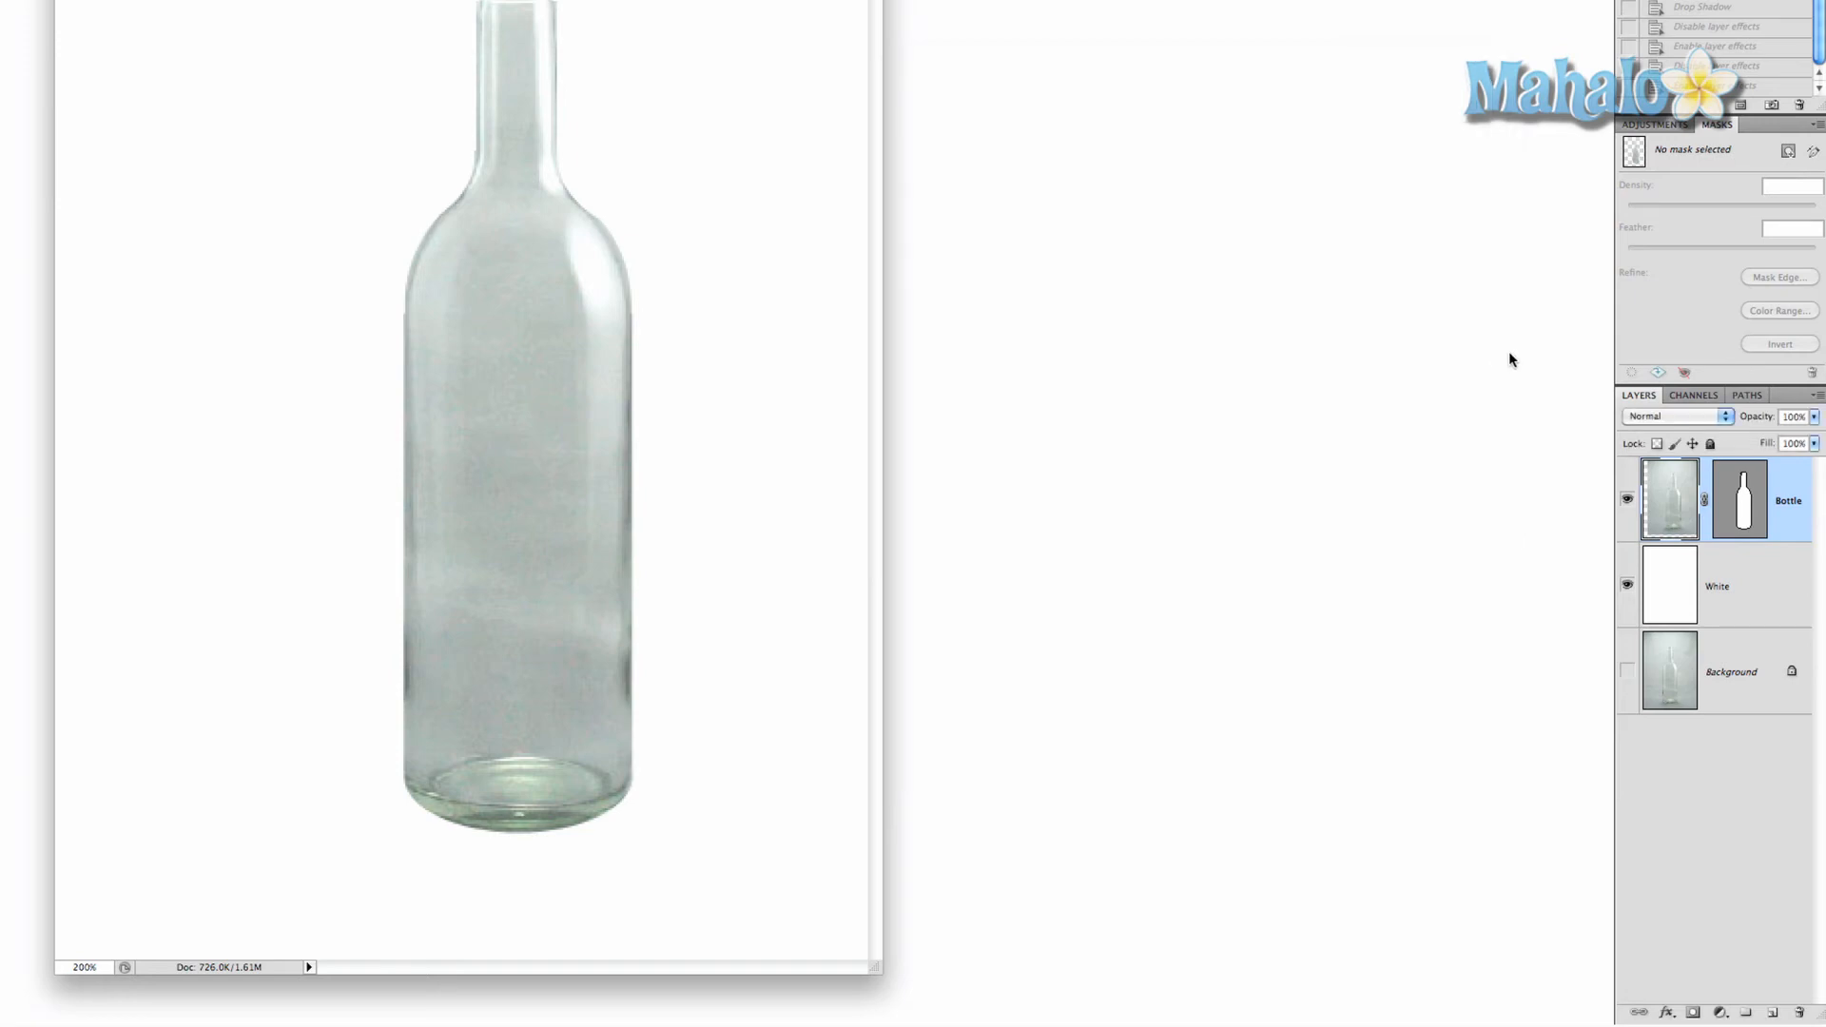
pyautogui.moveTo(1417, 321)
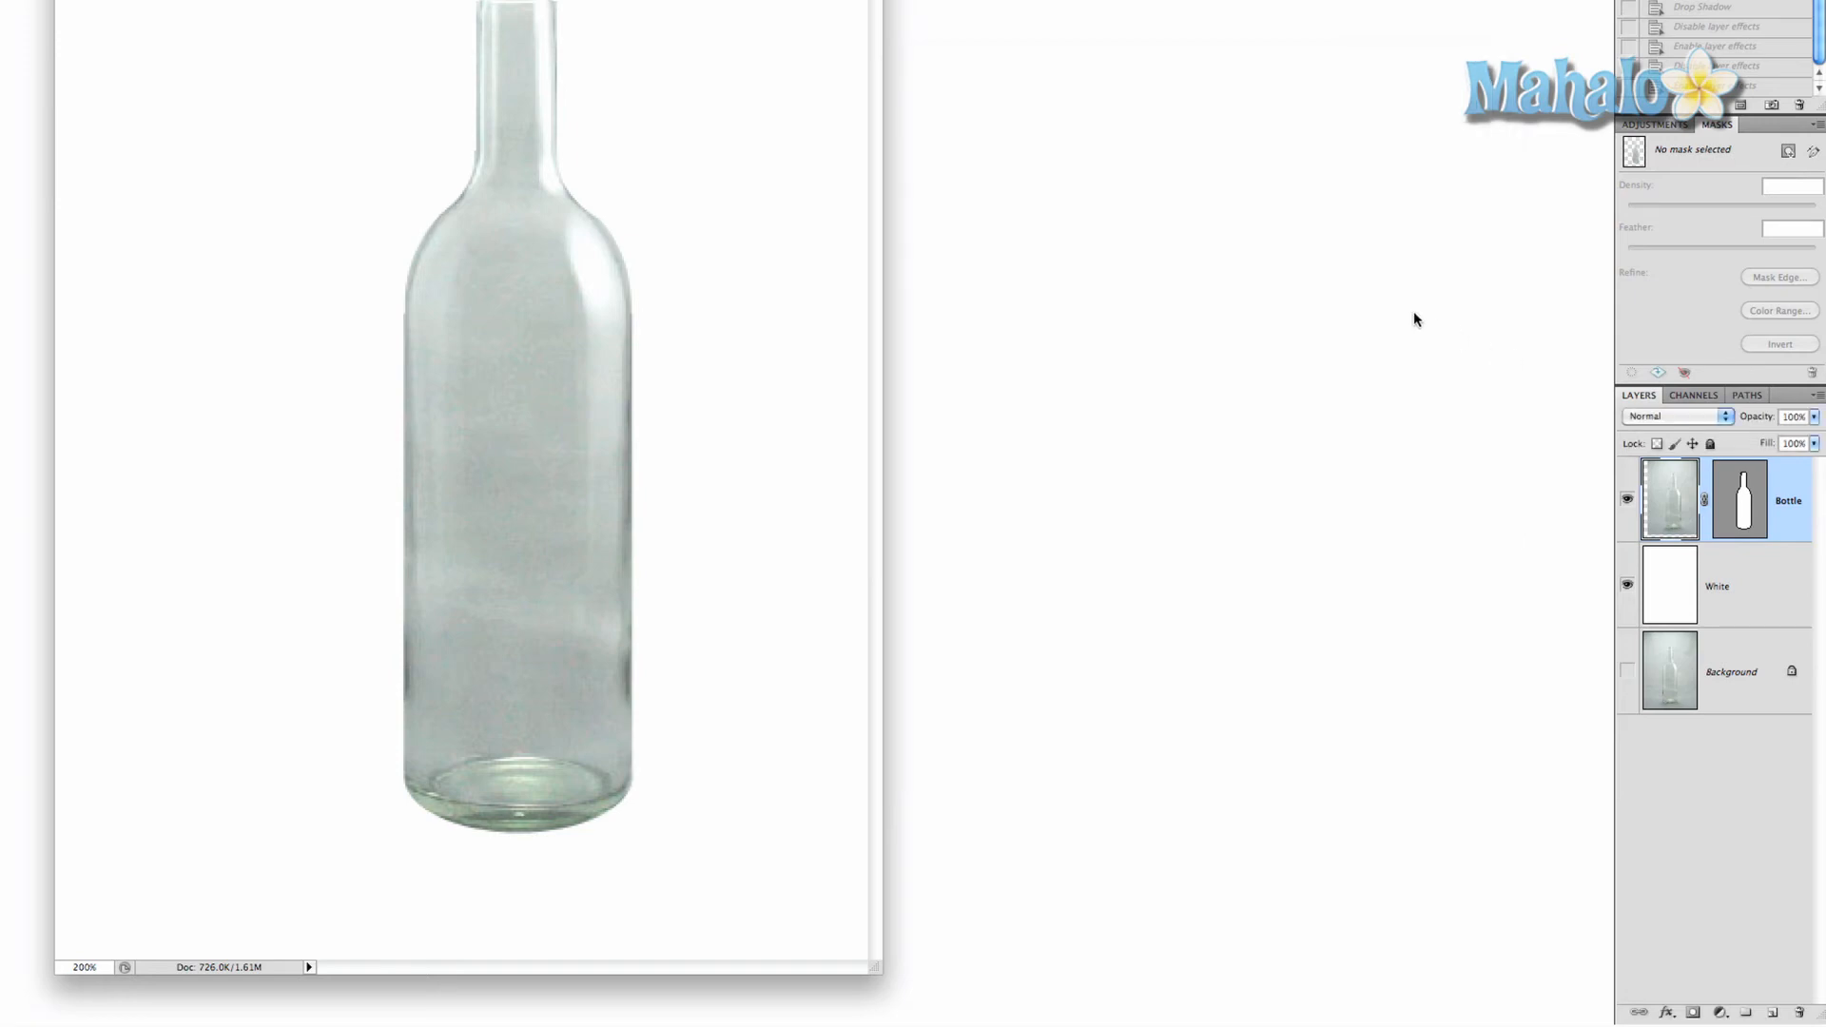
# Step: Open the Layer menu to re-enable the bottle's layer effects
pyautogui.click(301, 10)
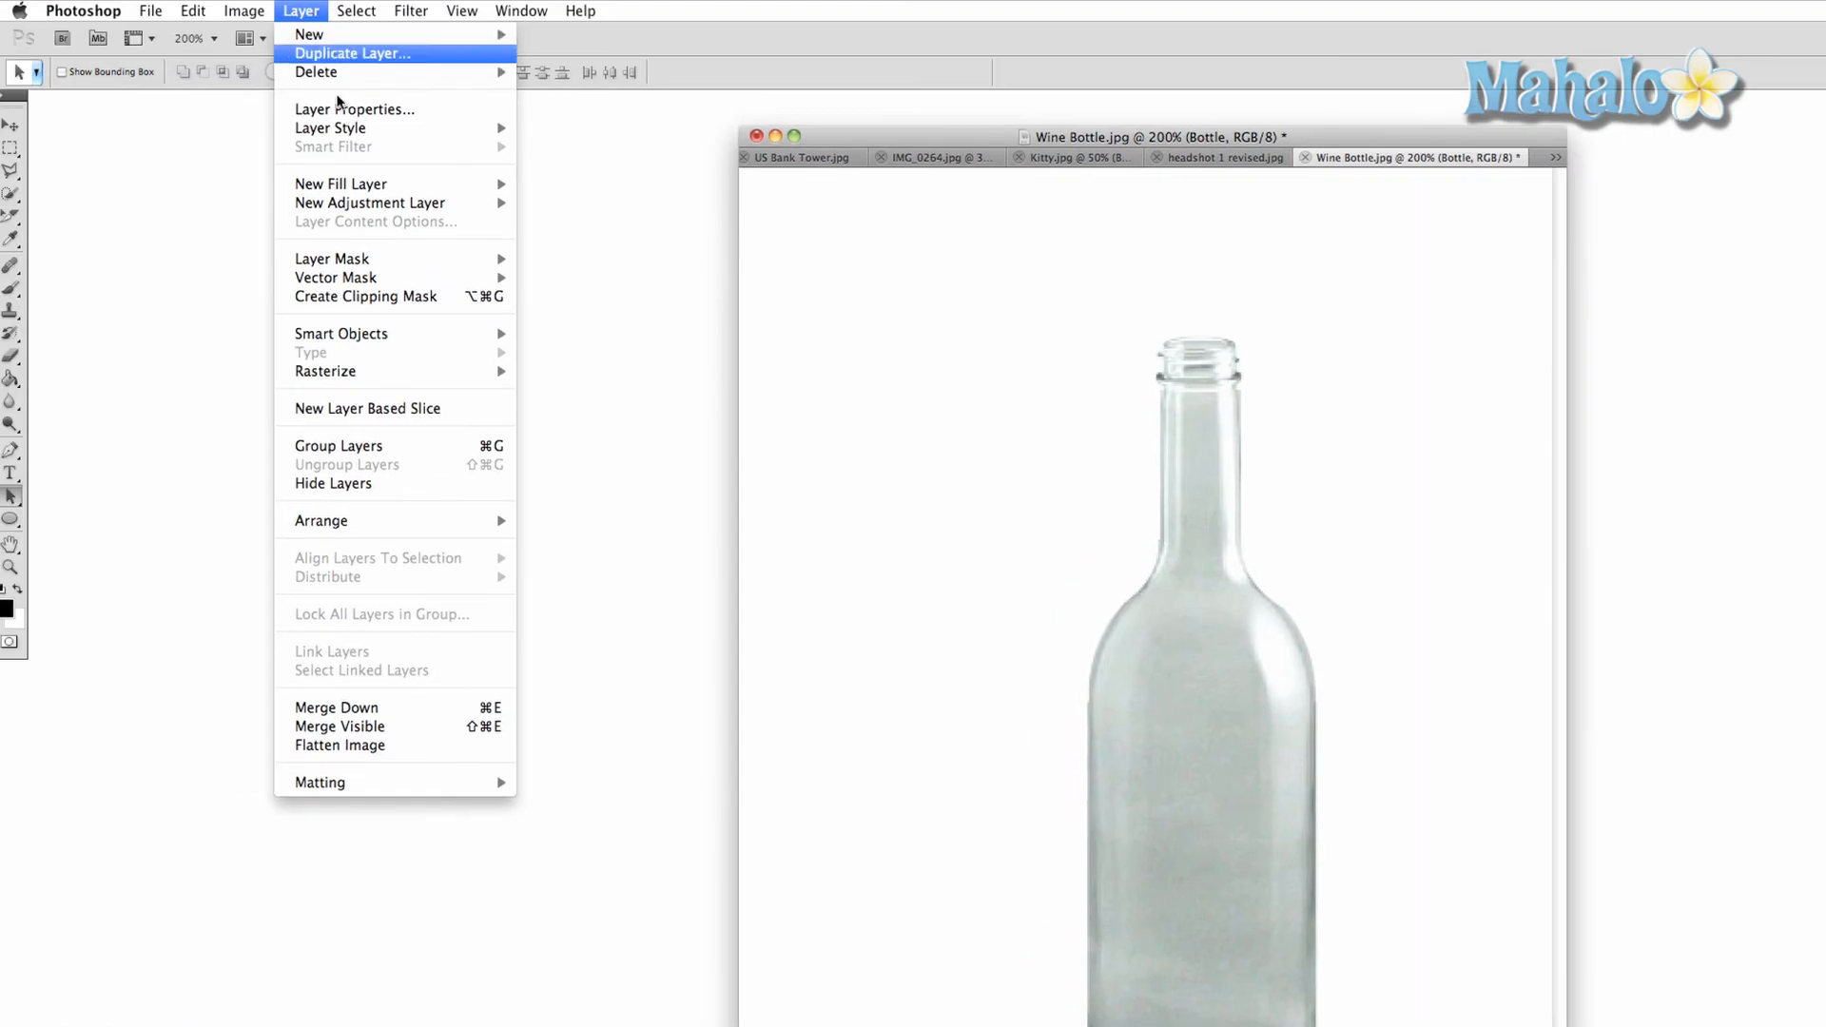
pyautogui.moveTo(332, 129)
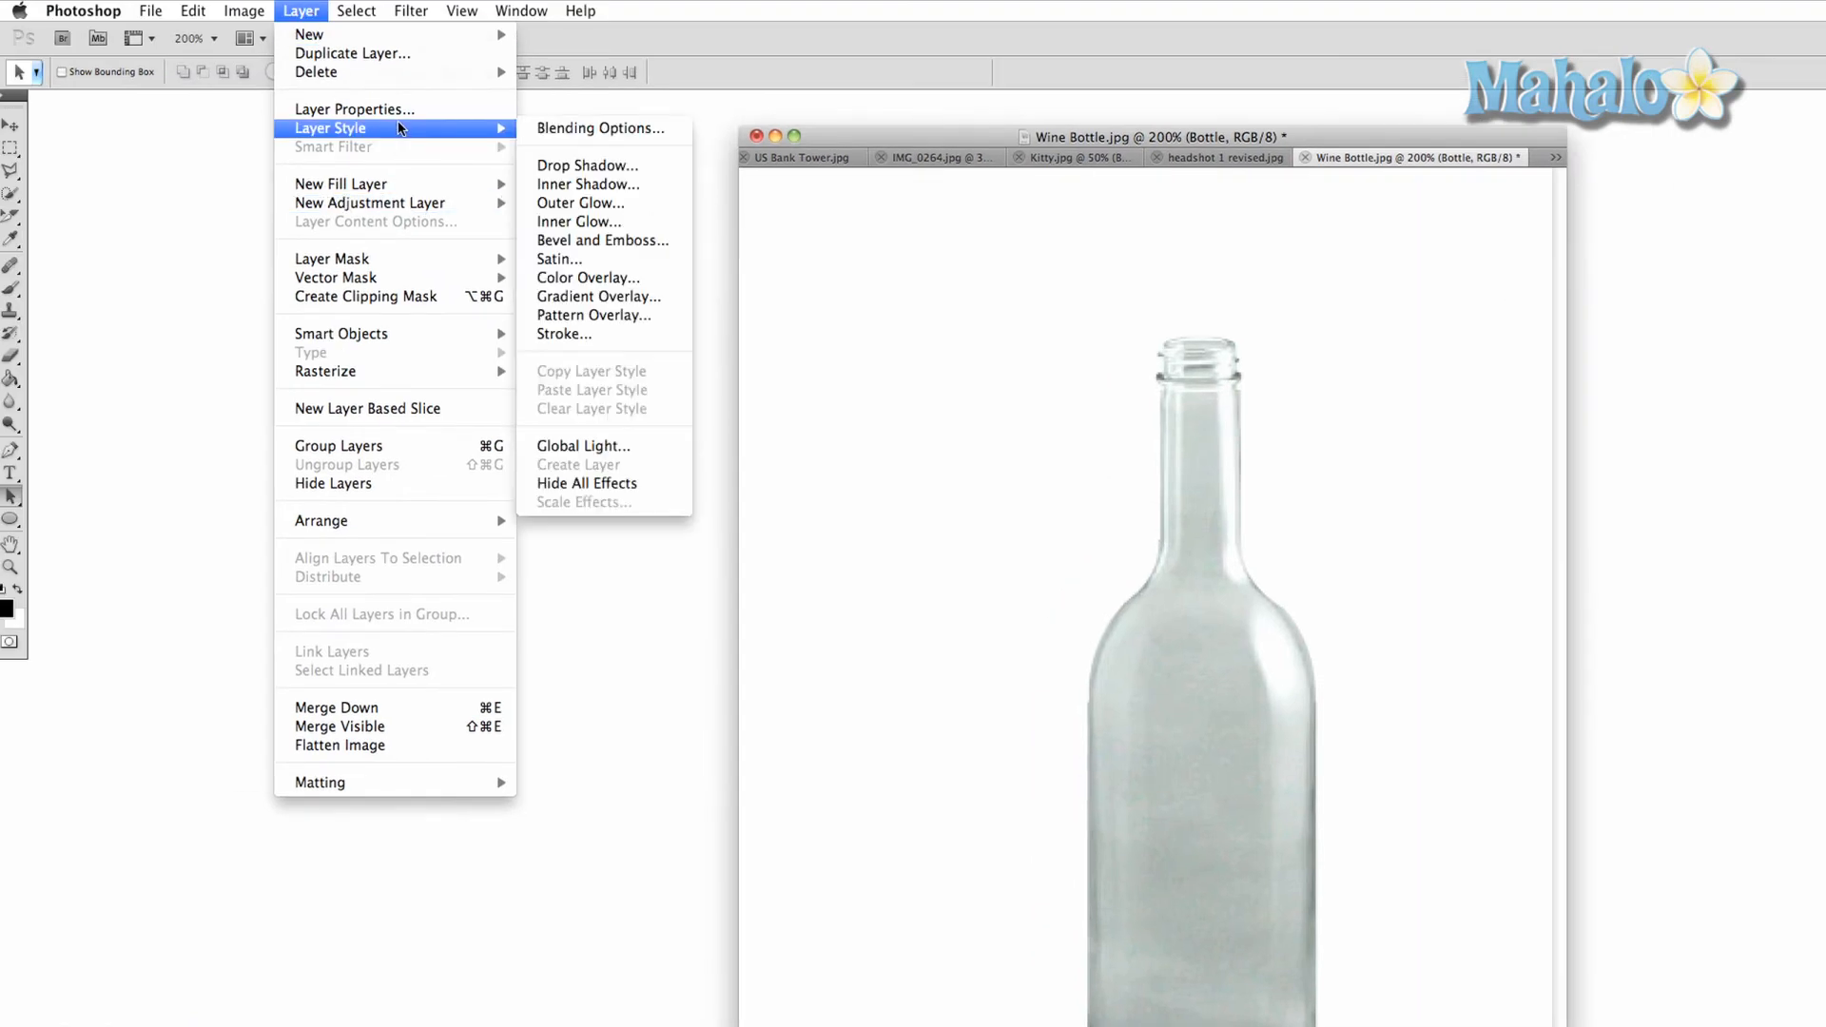
pyautogui.moveTo(579, 222)
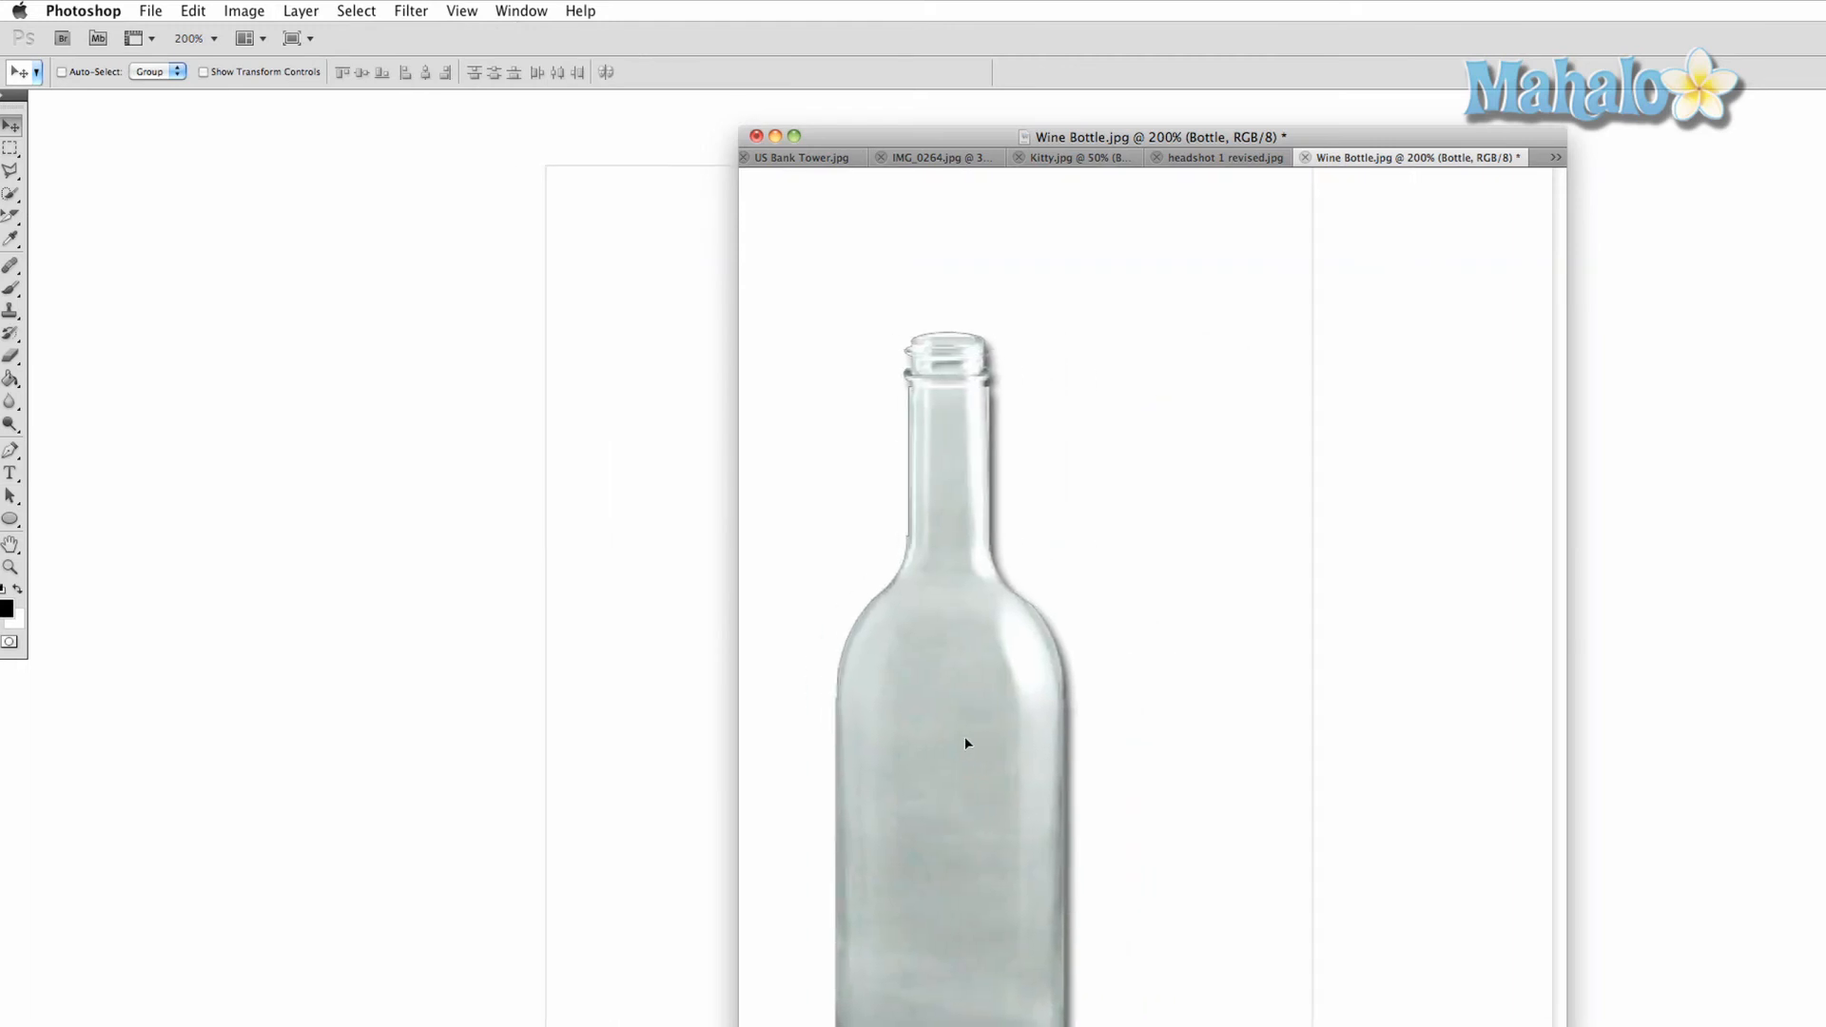
pyautogui.moveTo(1068, 747)
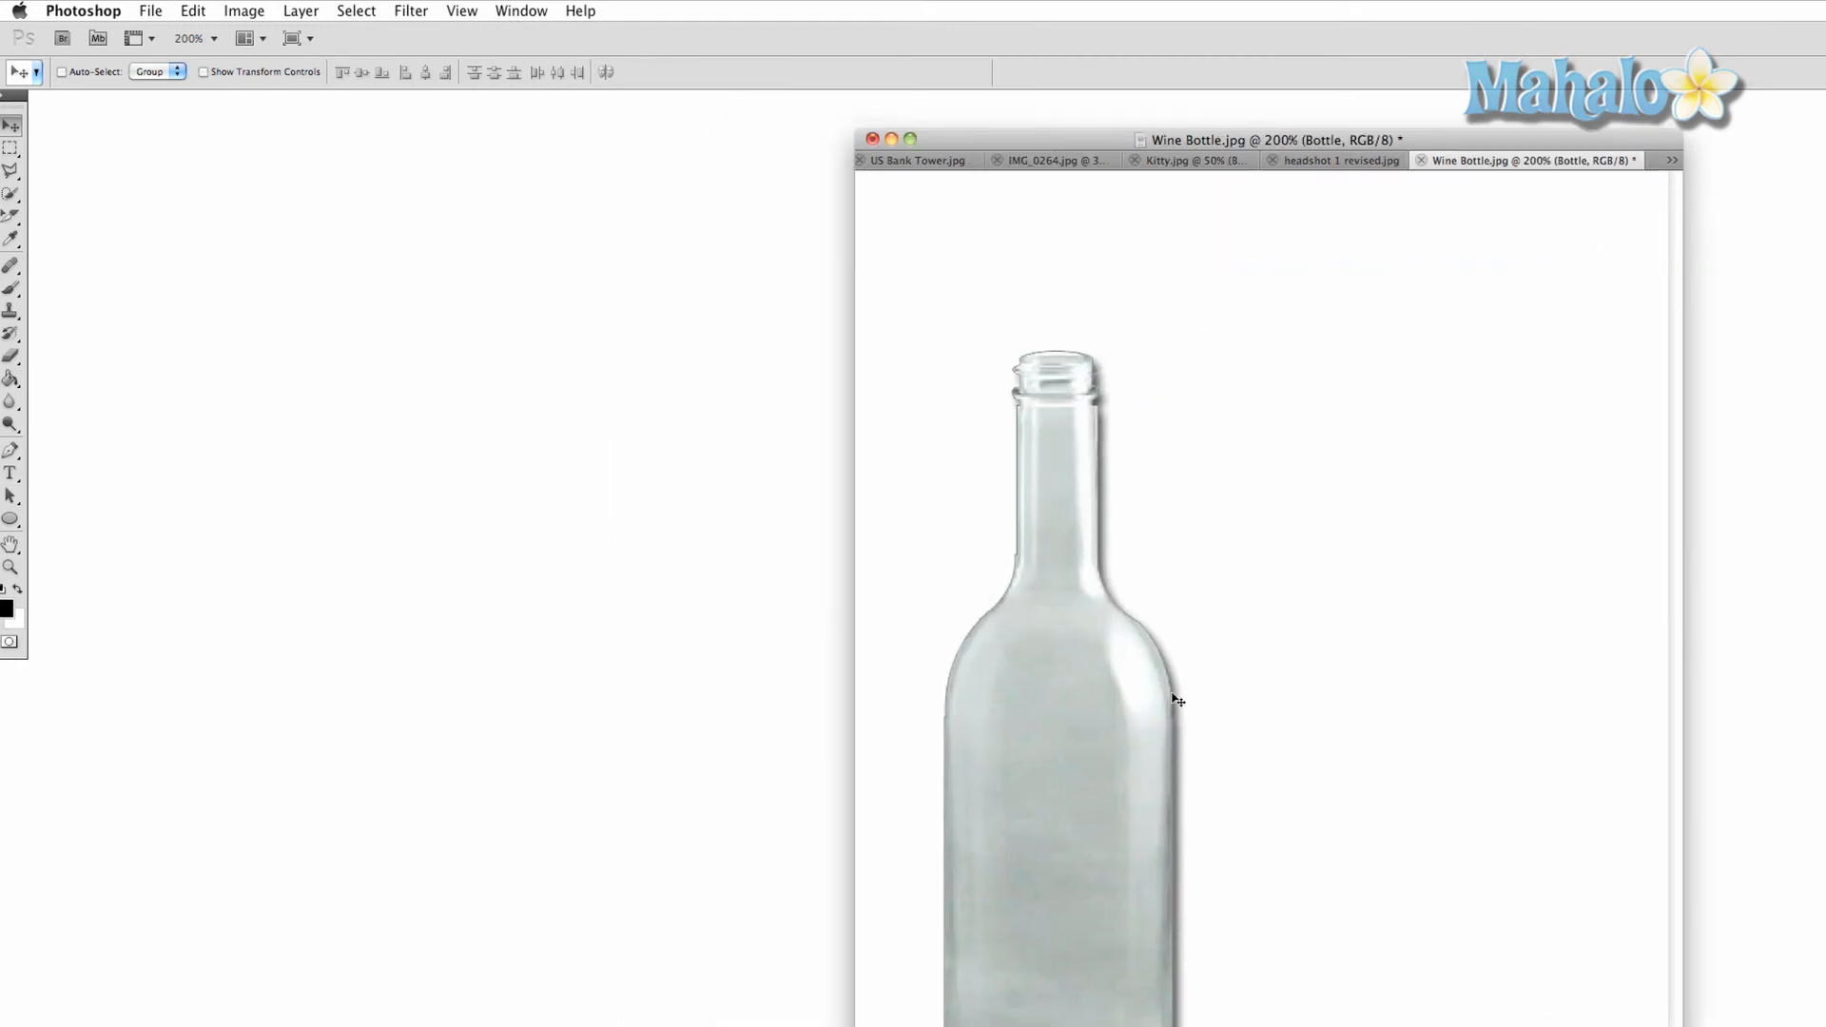
pyautogui.moveTo(1185, 717)
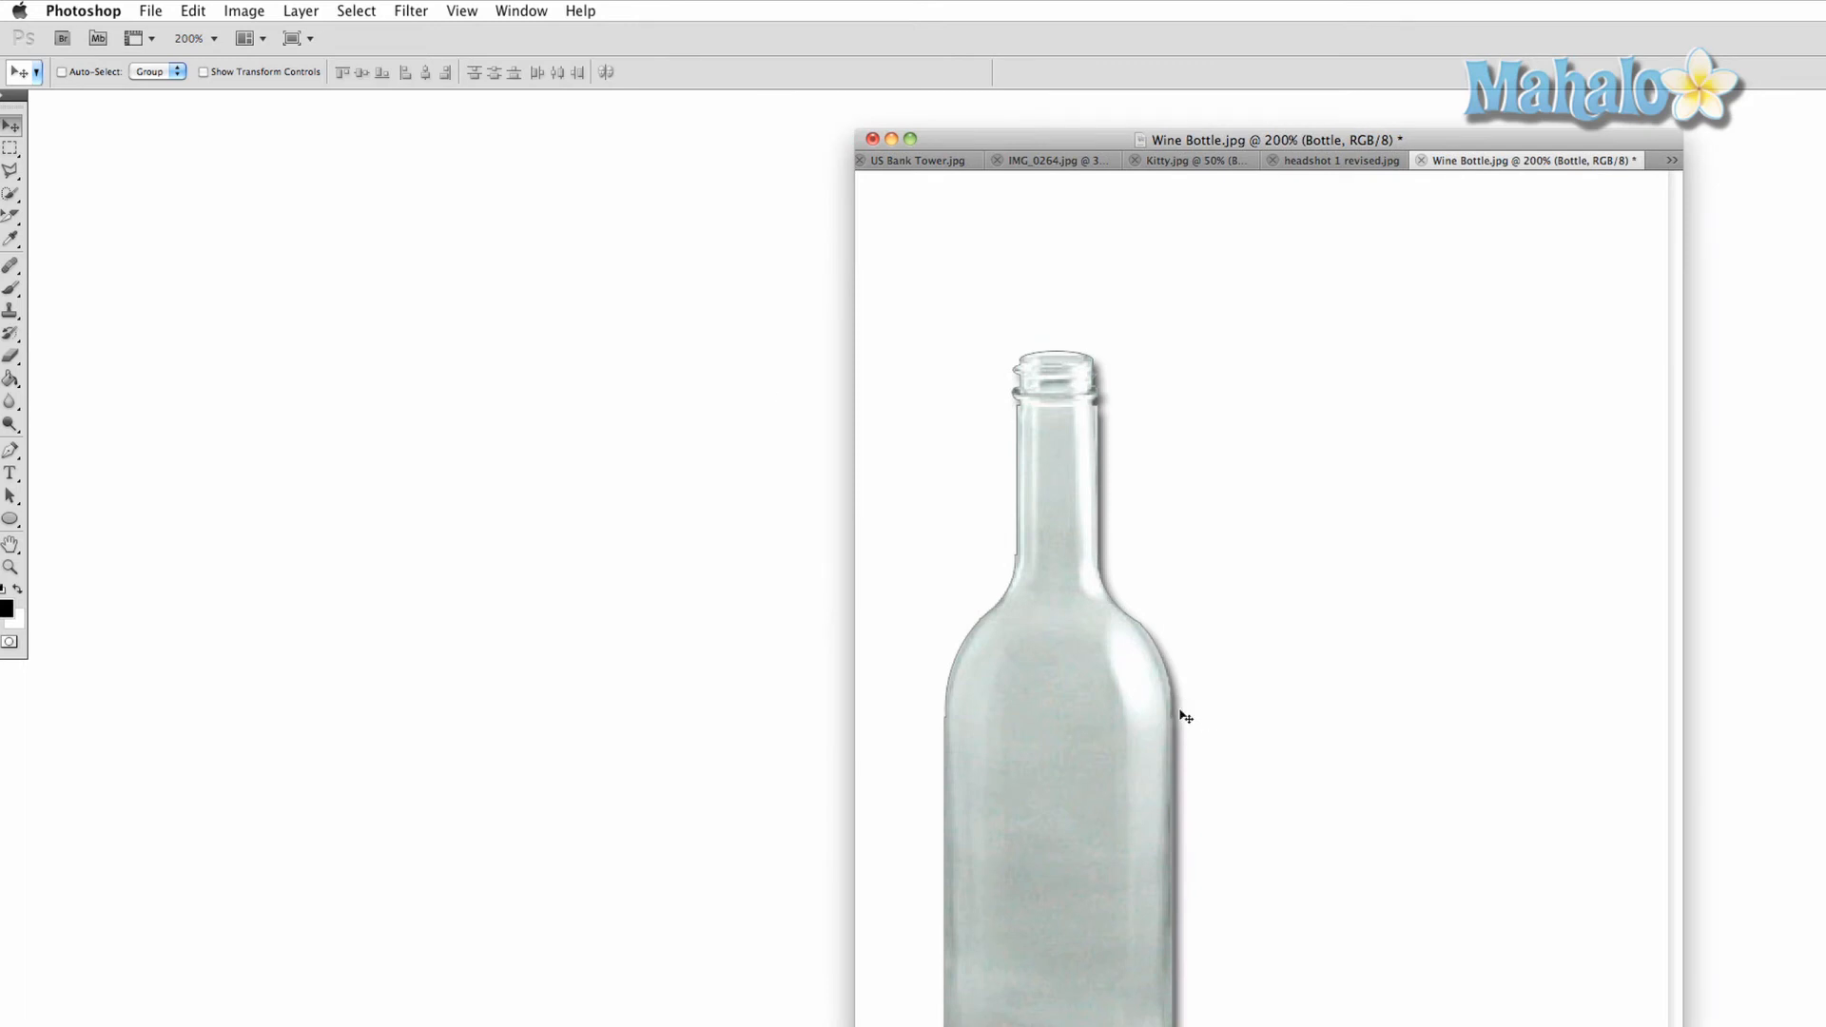
# Step: Duplicate the shadowed Bottle layer via Layer > Duplicate Layer
pyautogui.click(301, 10)
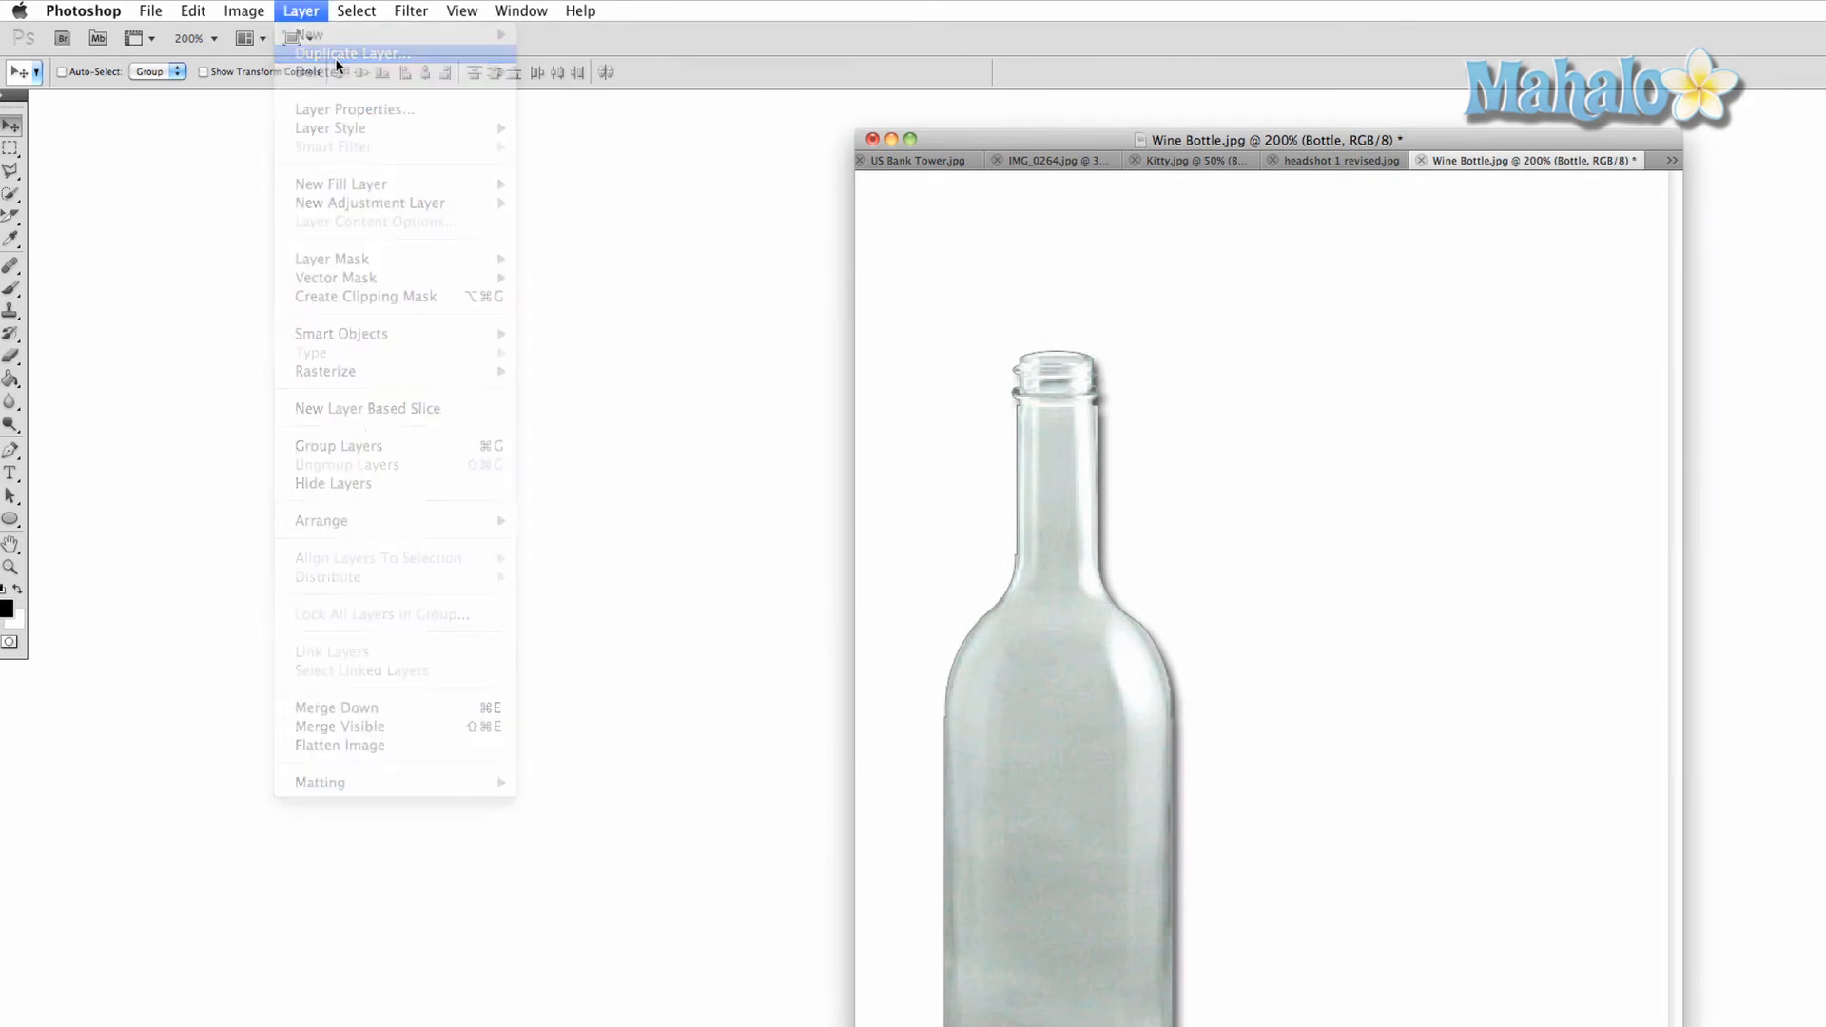
pyautogui.click(351, 52)
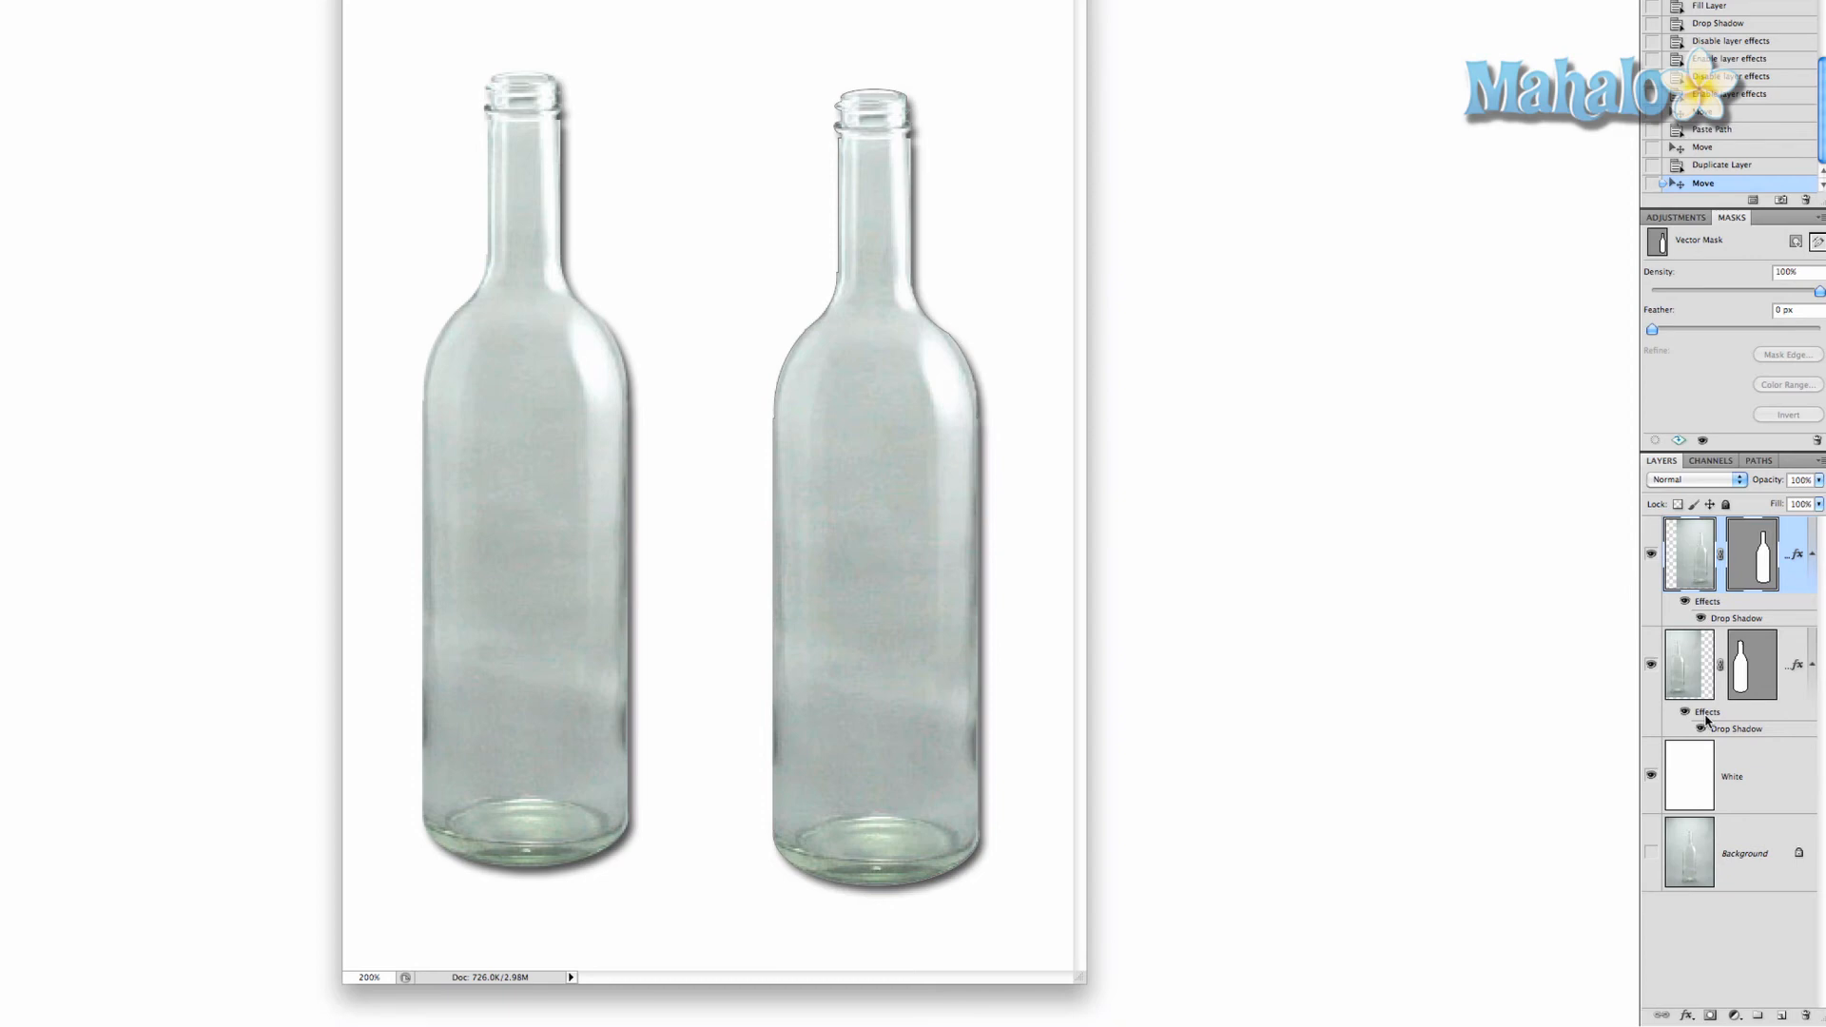
pyautogui.moveTo(1708, 729)
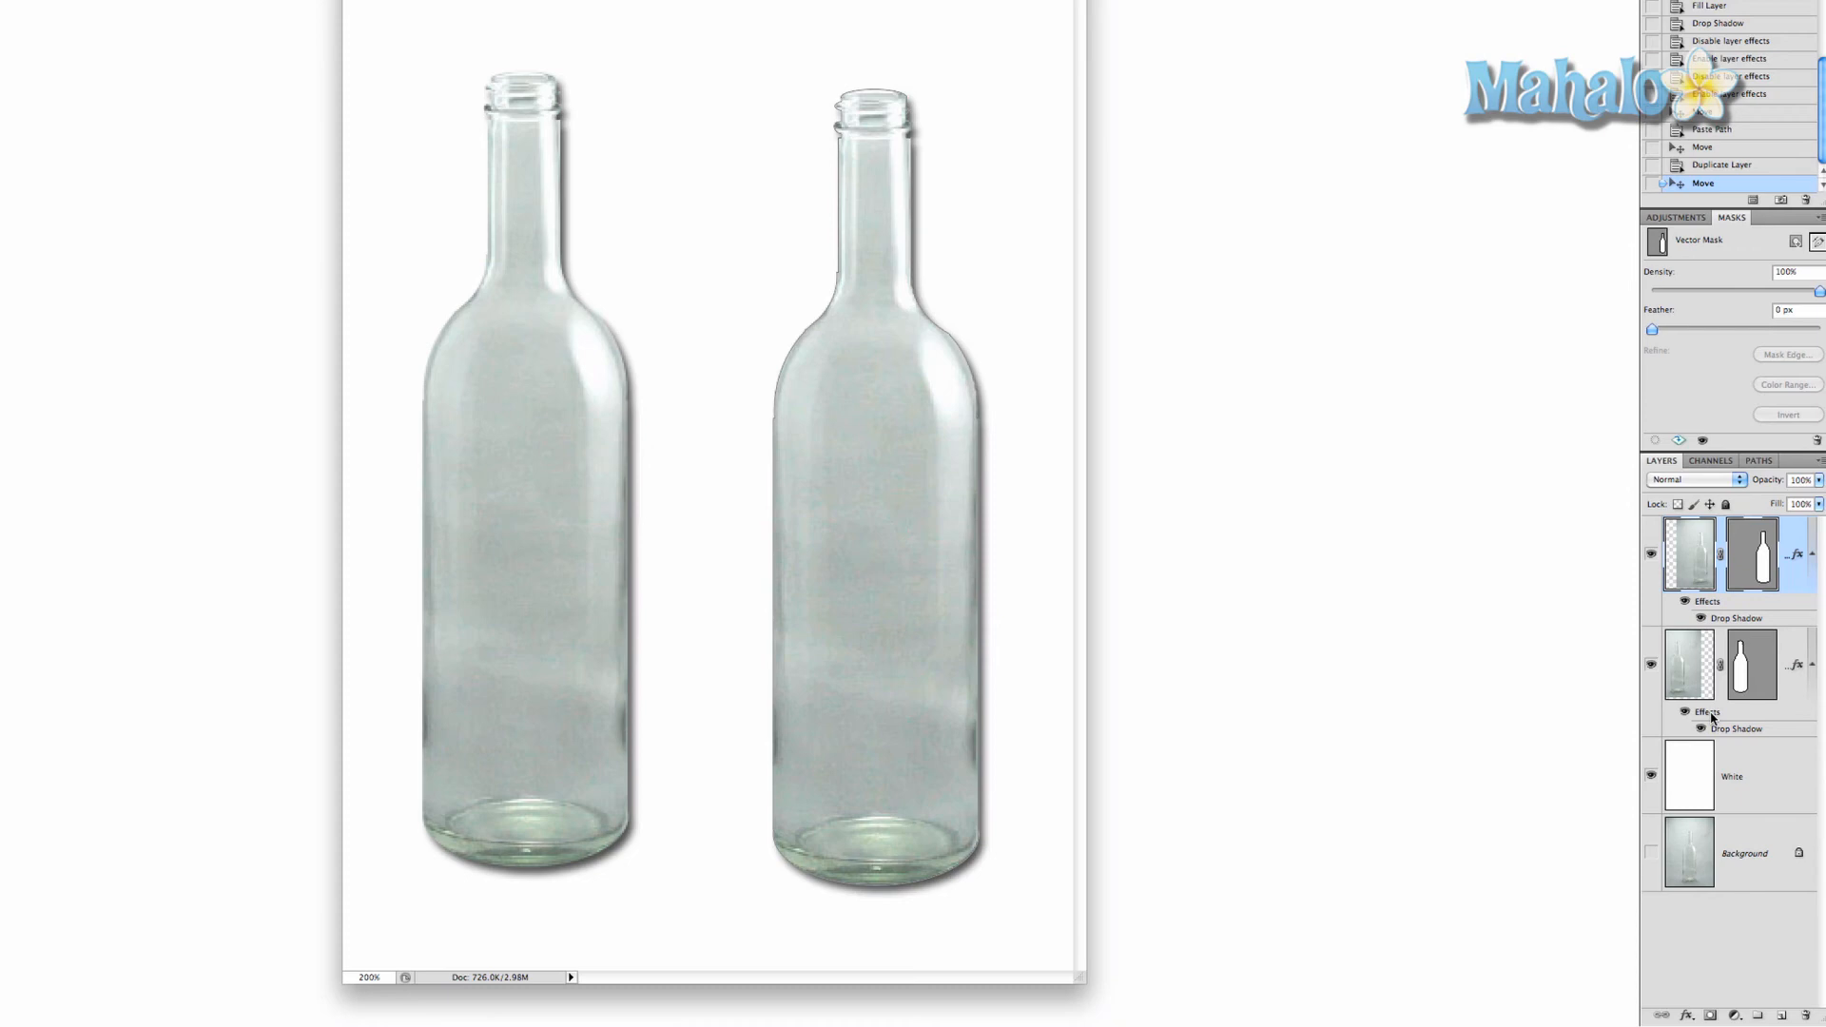
# Step: Delete the original bottle's effects and copy the duplicate's drop shadow onto it
pyautogui.click(1689, 665)
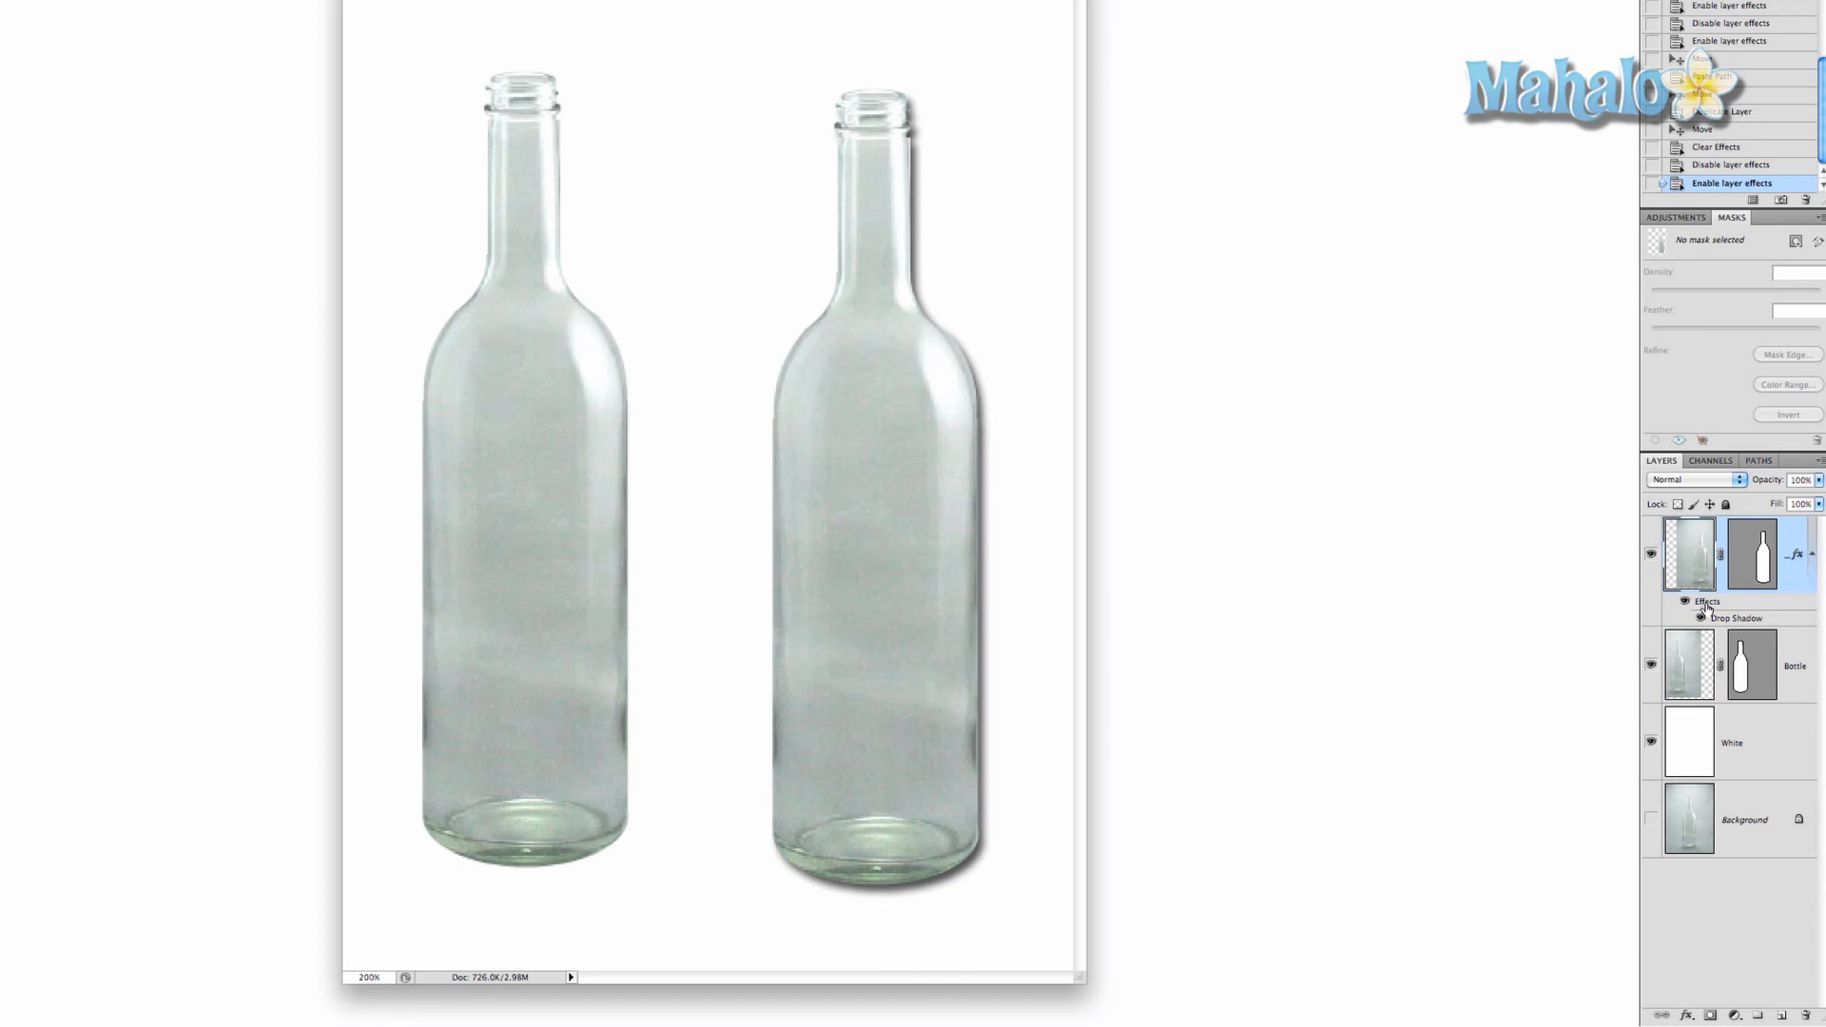
pyautogui.click(1689, 664)
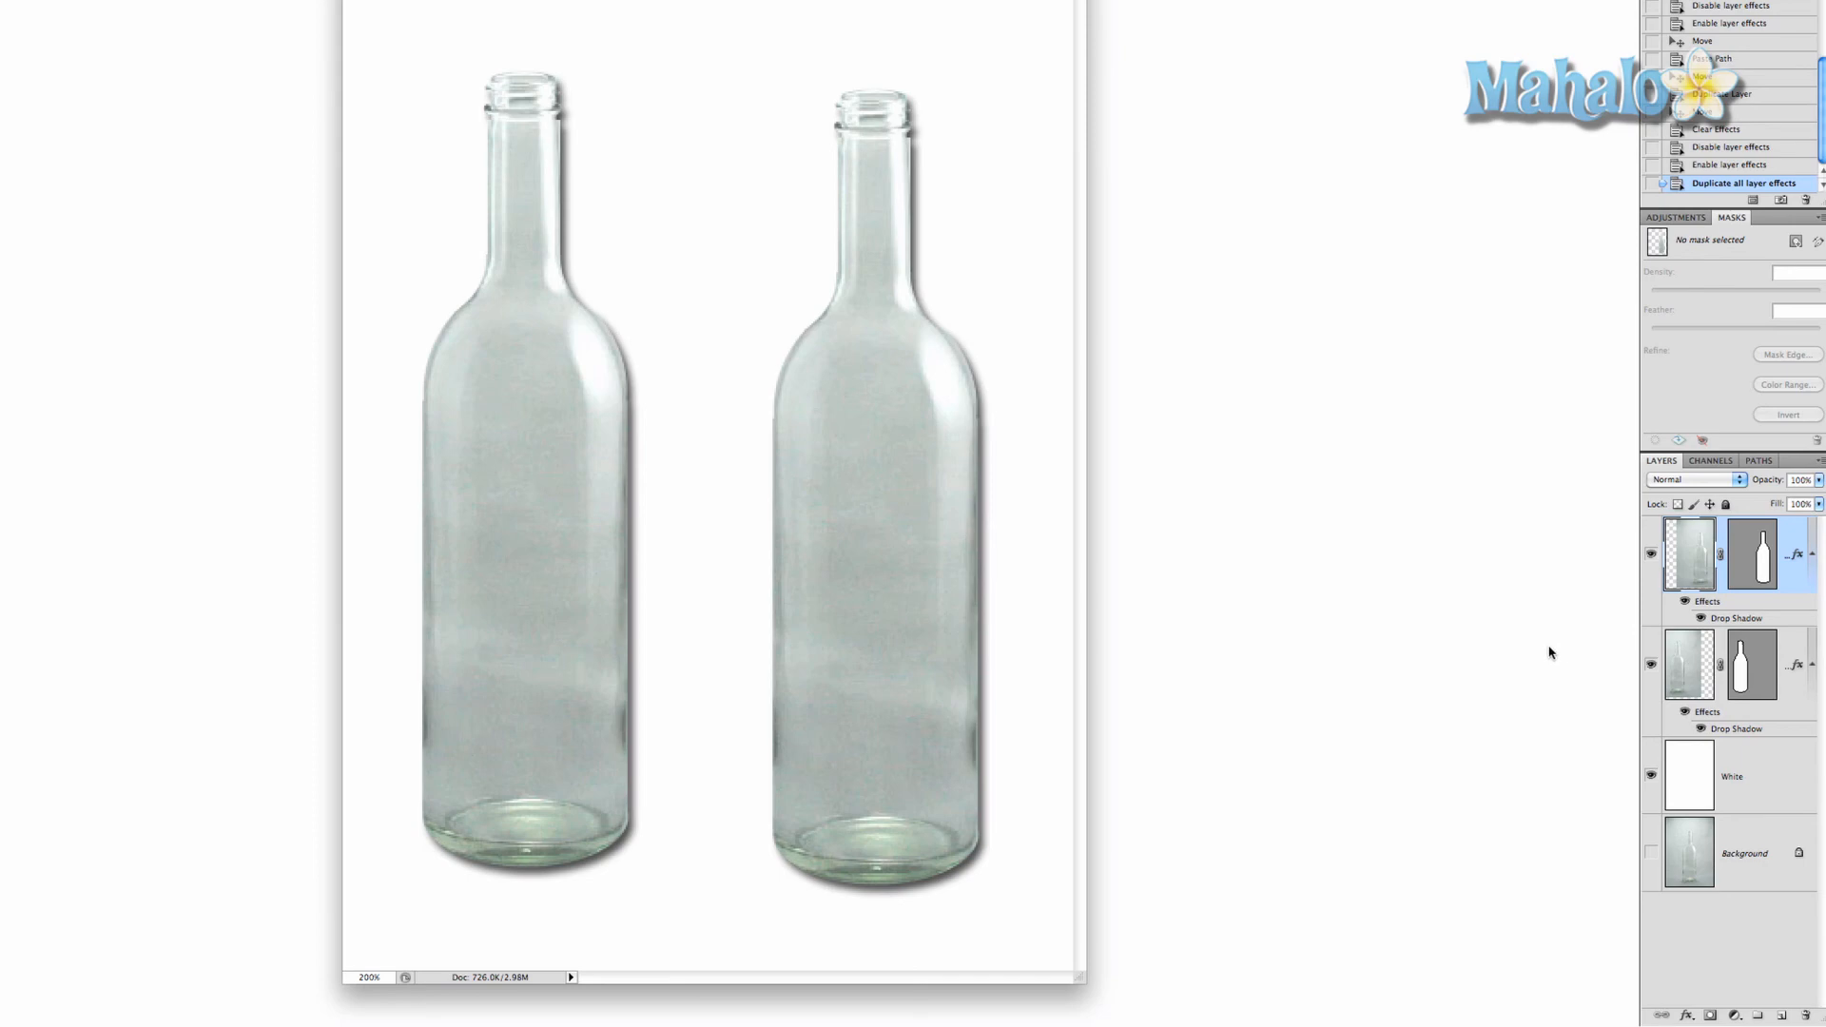
pyautogui.moveTo(1479, 812)
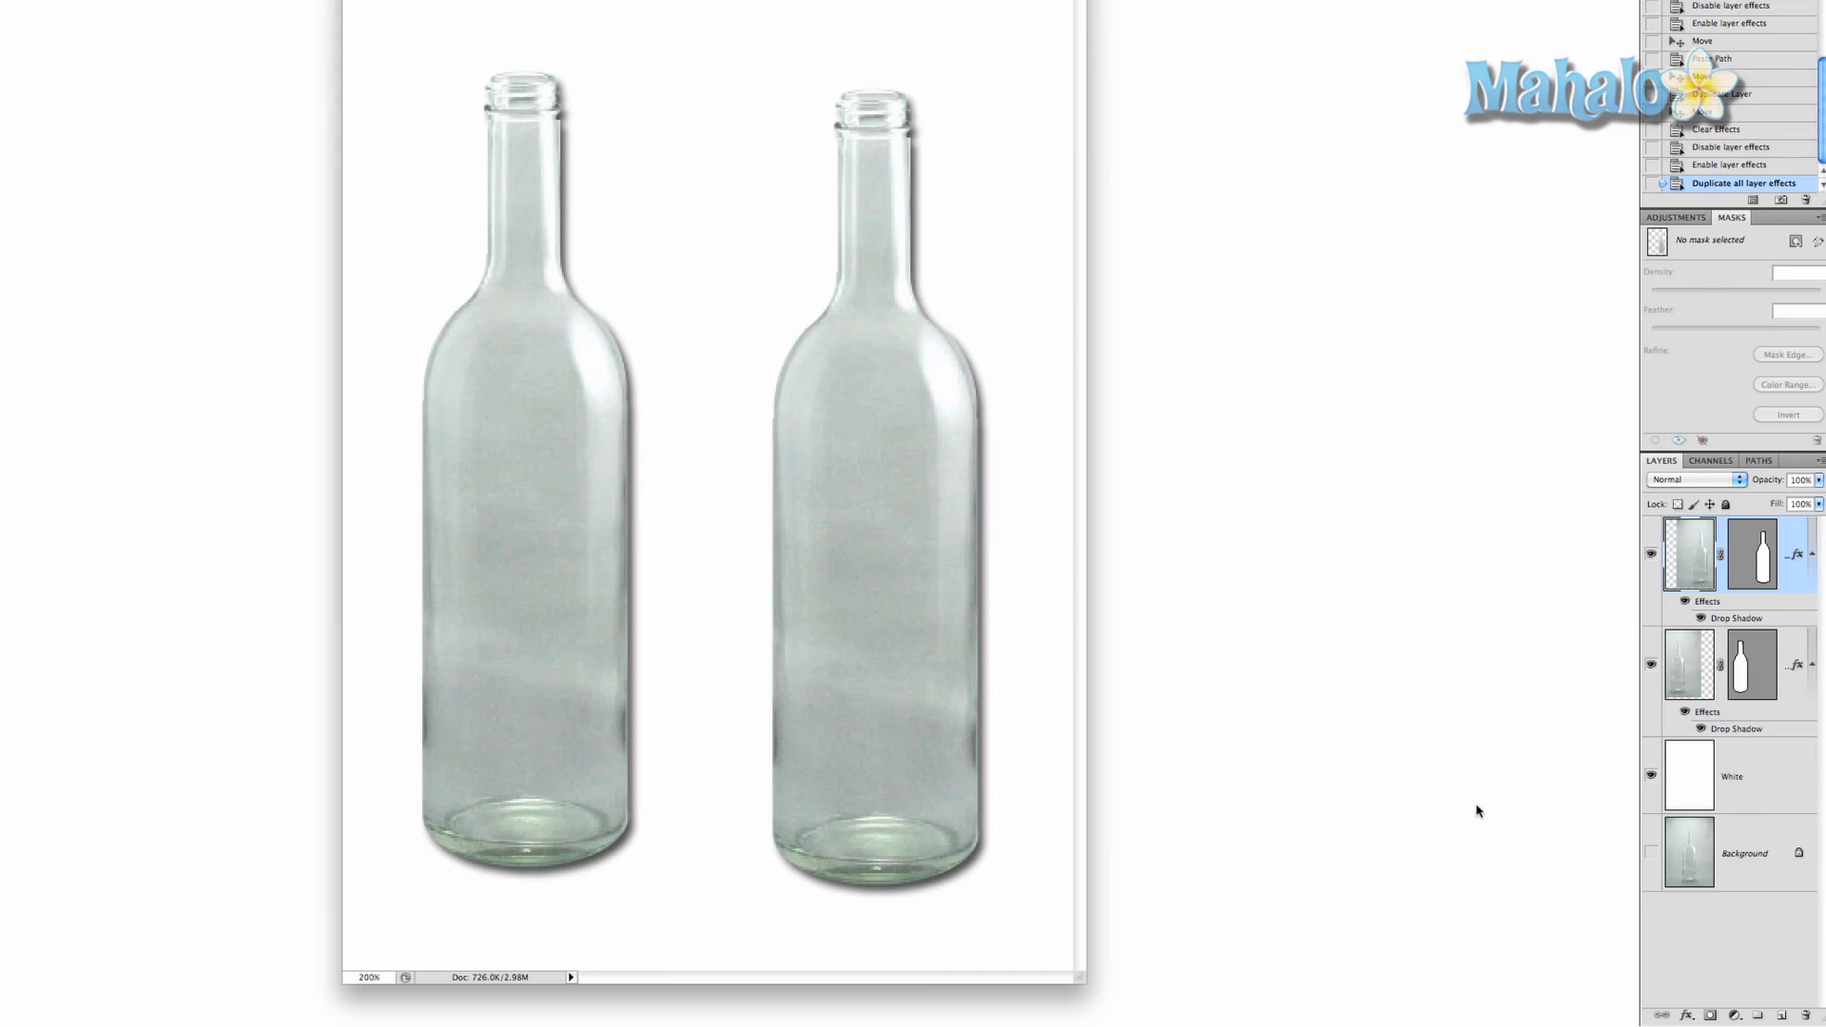